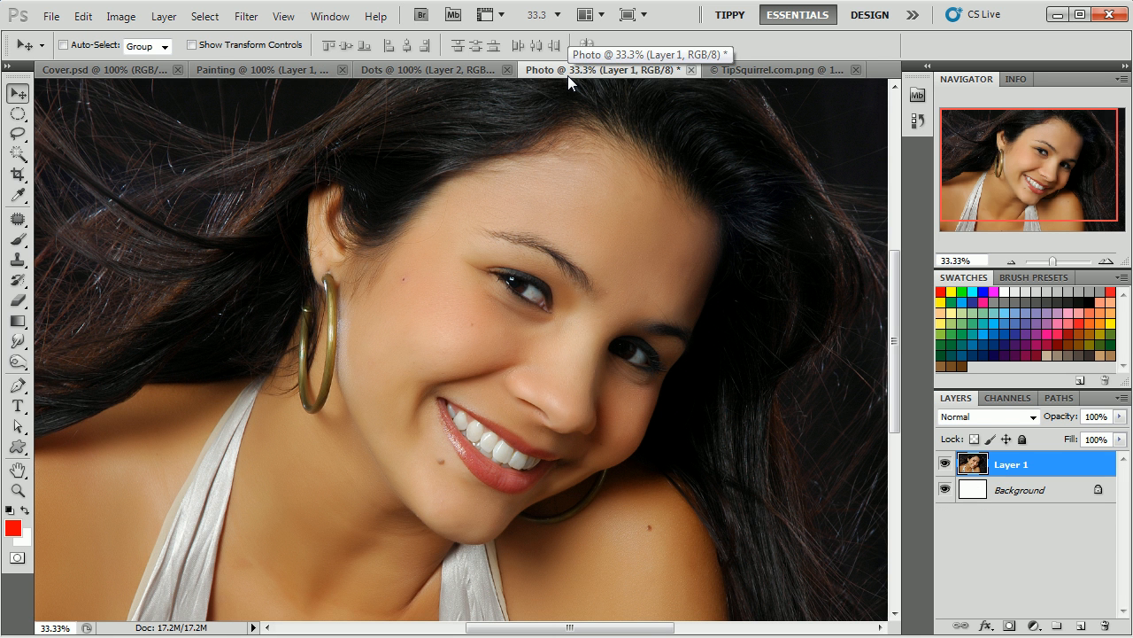
- Pass through the Painting document and bring the Cover.psd title card to the front
{"action": "left_click", "coordinate": [257, 69]}
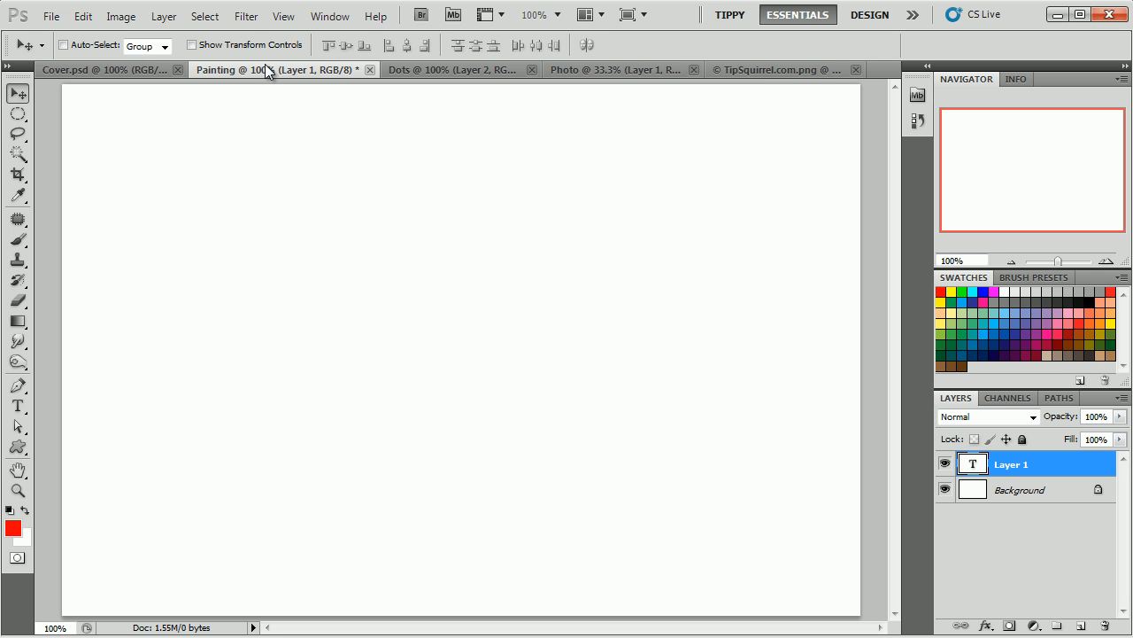
{"action": "left_click", "coordinate": [89, 69]}
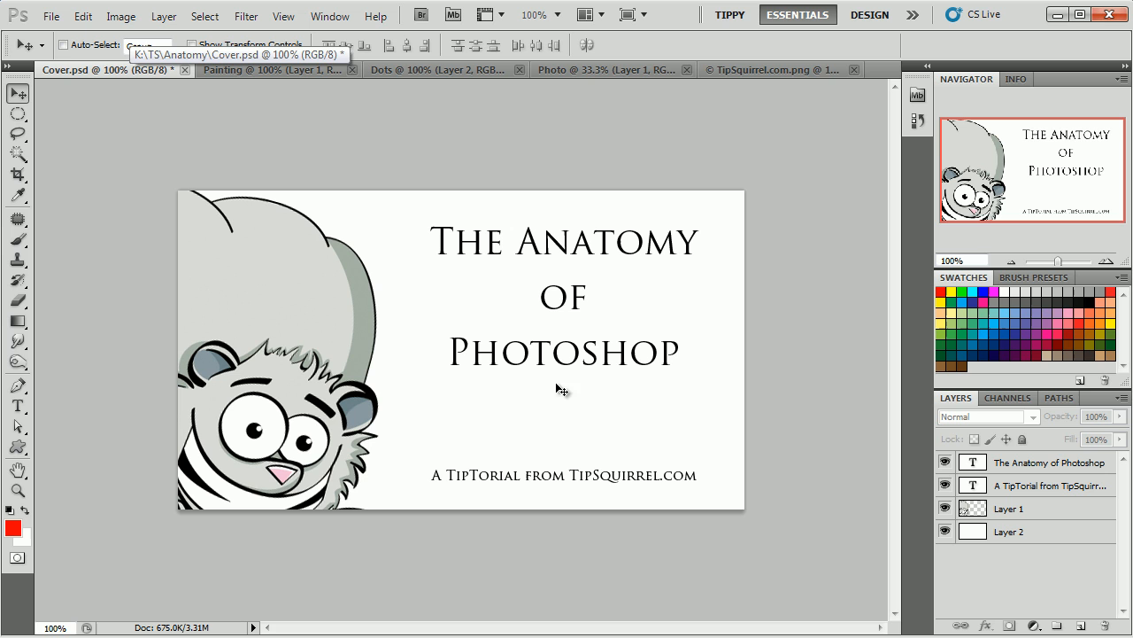
{"action": "mouse_move", "coordinate": [571, 387]}
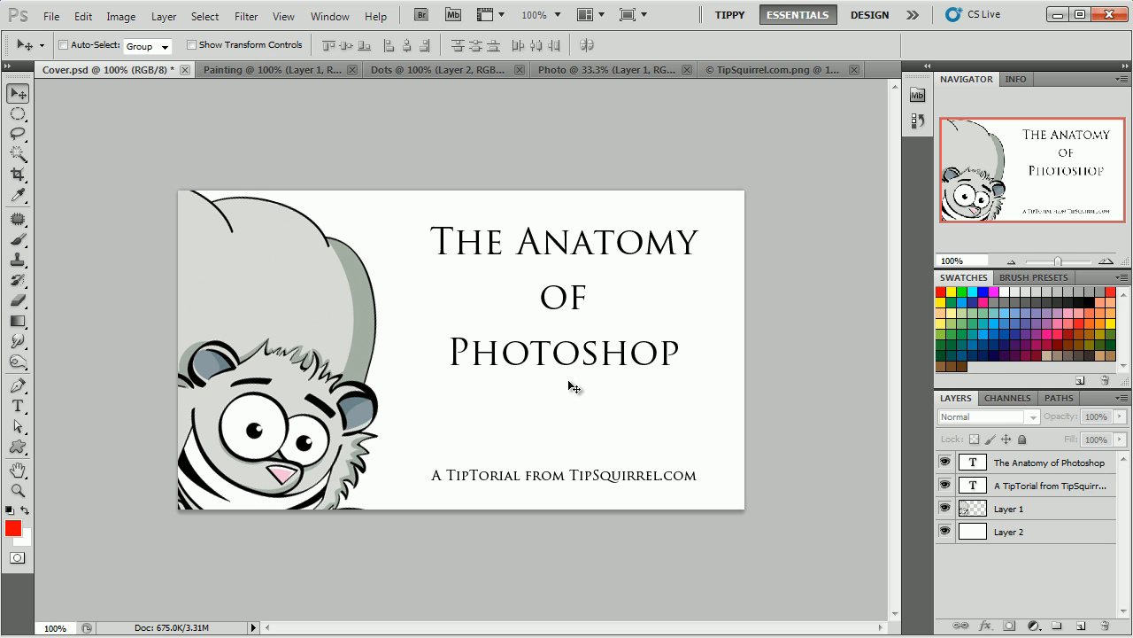
{"action": "mouse_move", "coordinate": [834, 424]}
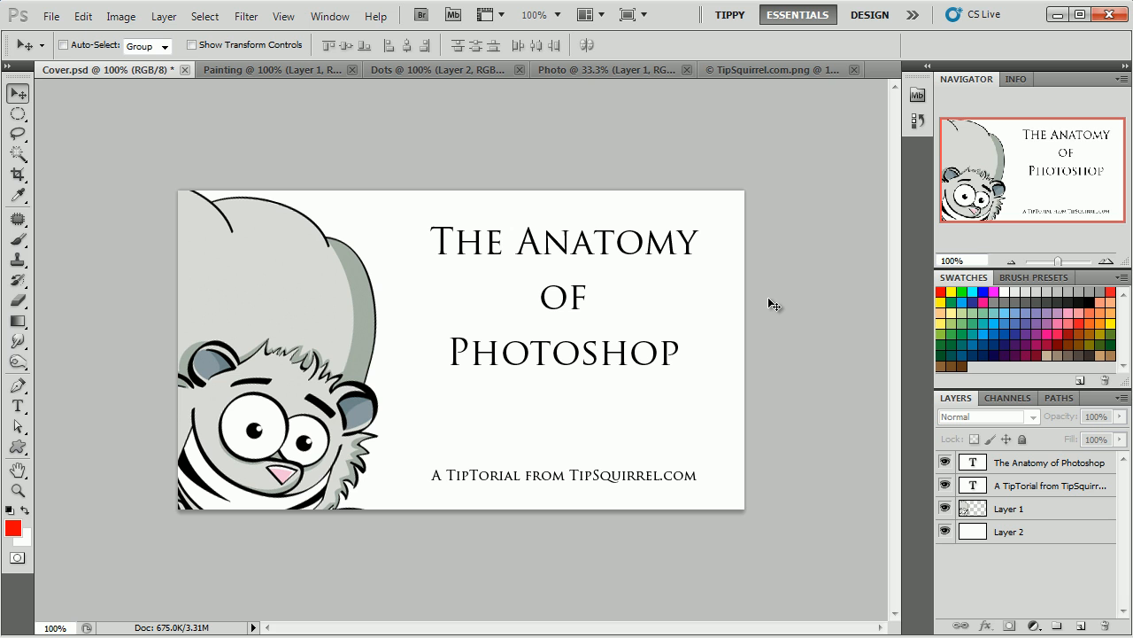
{"action": "mouse_move", "coordinate": [763, 224]}
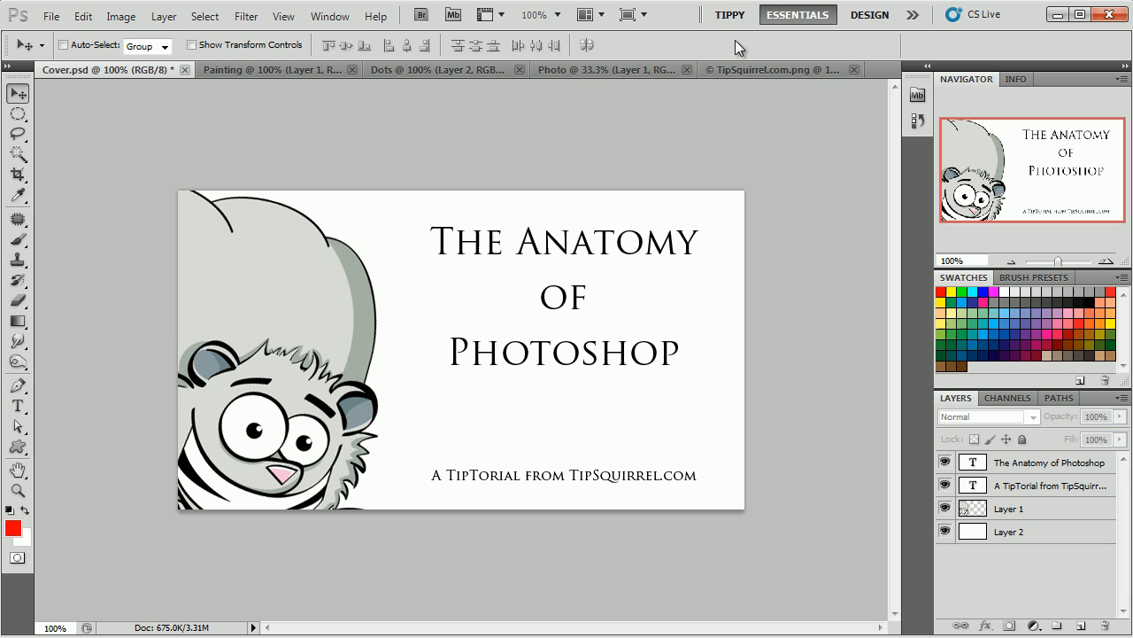
{"action": "mouse_move", "coordinate": [729, 14]}
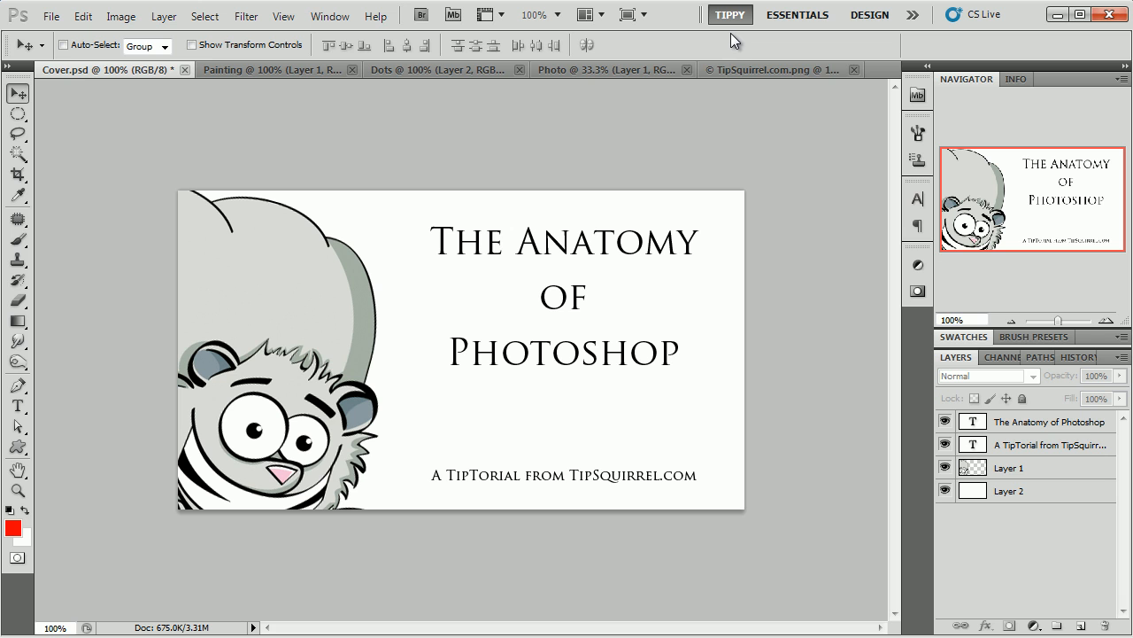
{"action": "mouse_move", "coordinate": [880, 400]}
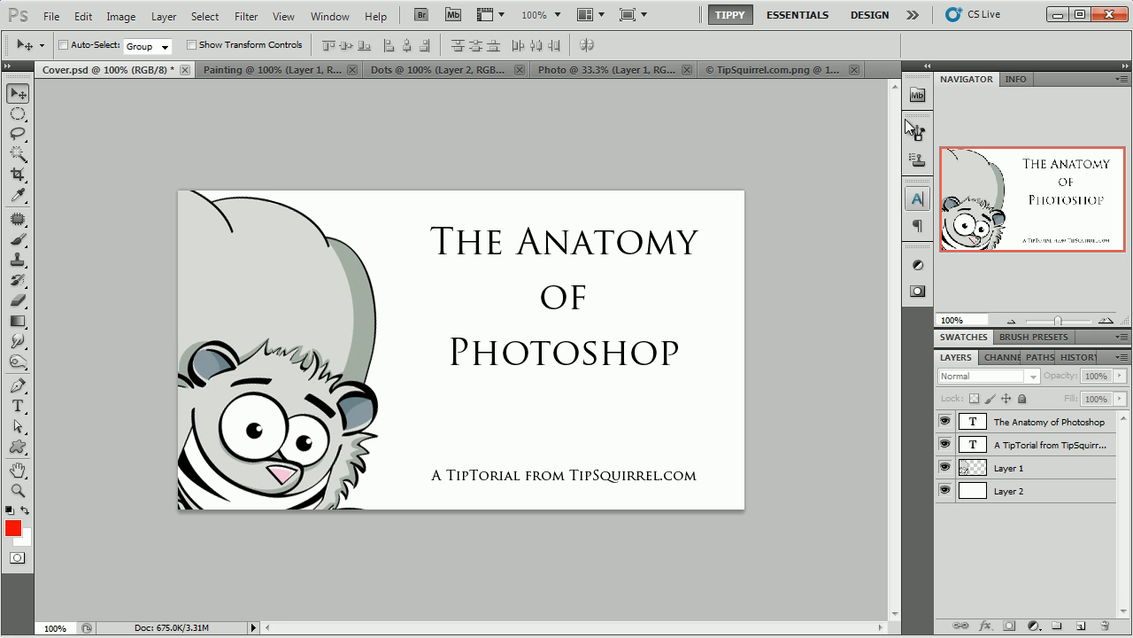
{"action": "left_click", "coordinate": [917, 132]}
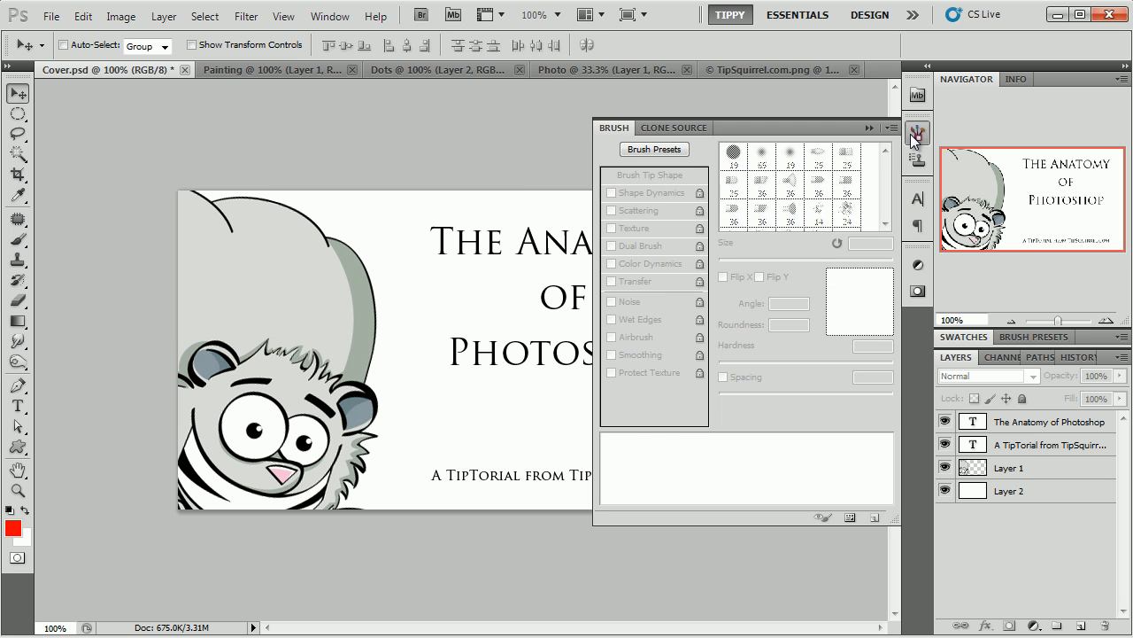
{"action": "left_click", "coordinate": [917, 197]}
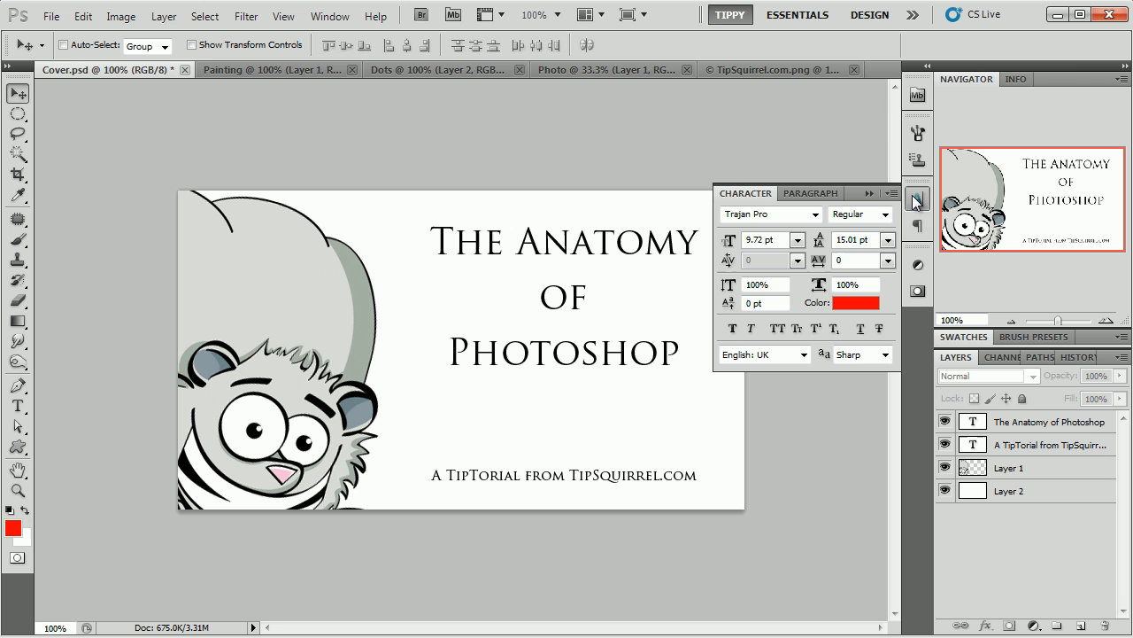
{"action": "left_click", "coordinate": [917, 14]}
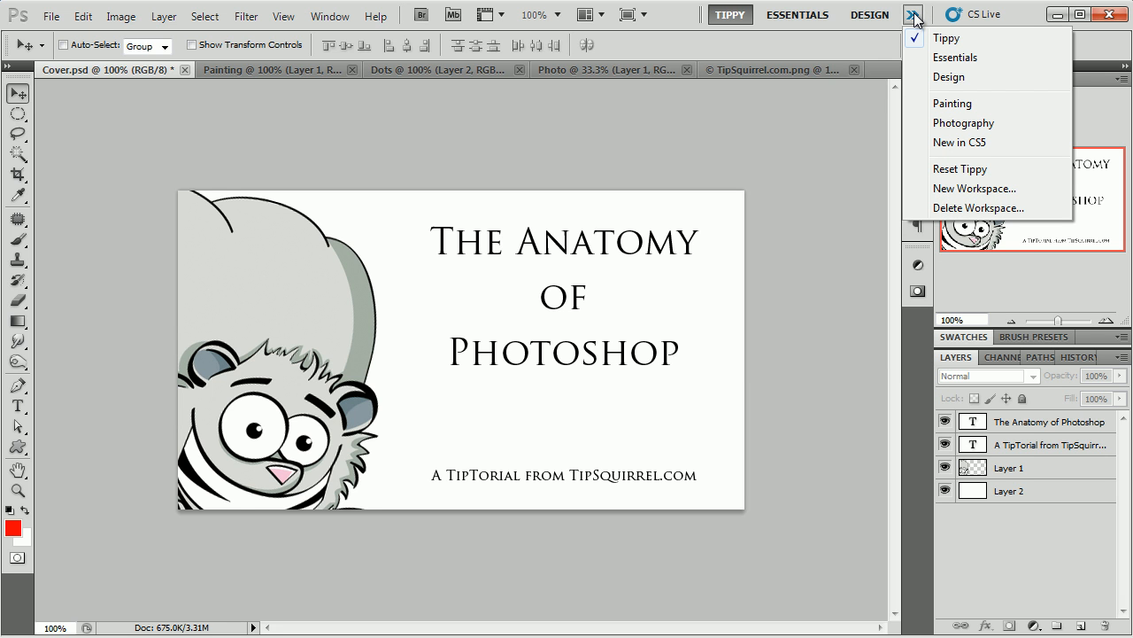
{"action": "mouse_move", "coordinate": [969, 122]}
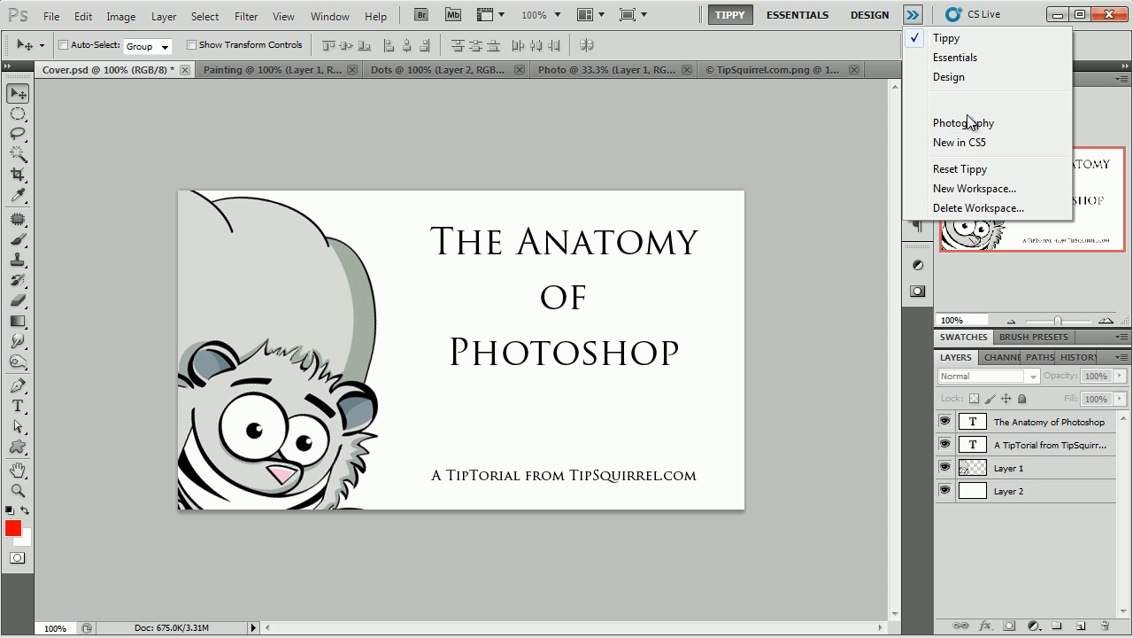
{"action": "left_click", "coordinate": [955, 57]}
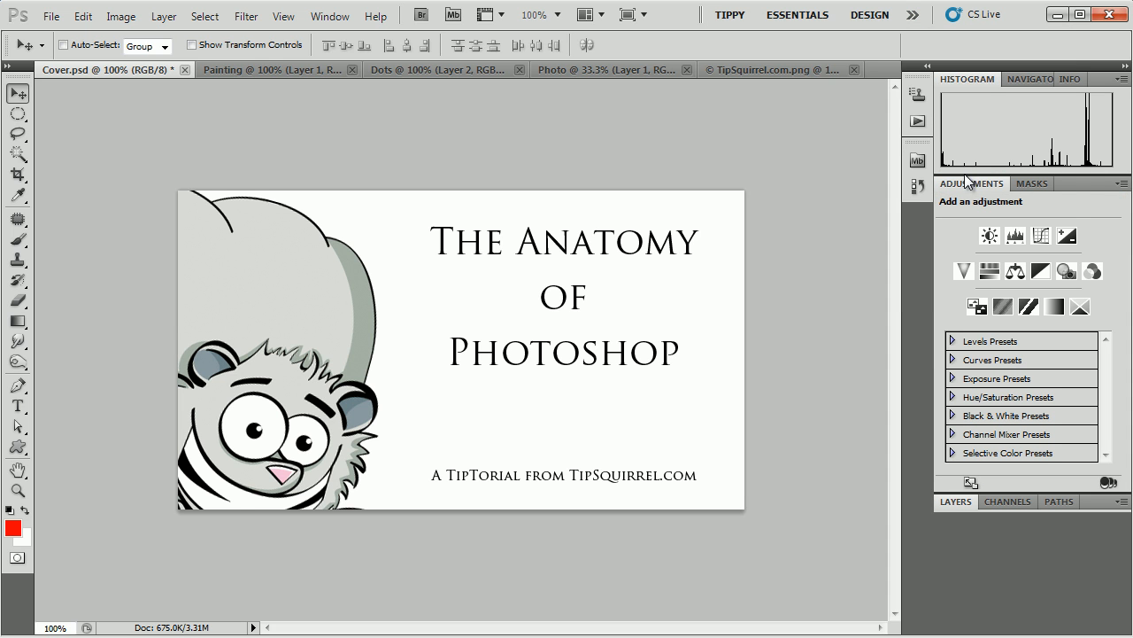
{"action": "left_click", "coordinate": [913, 15]}
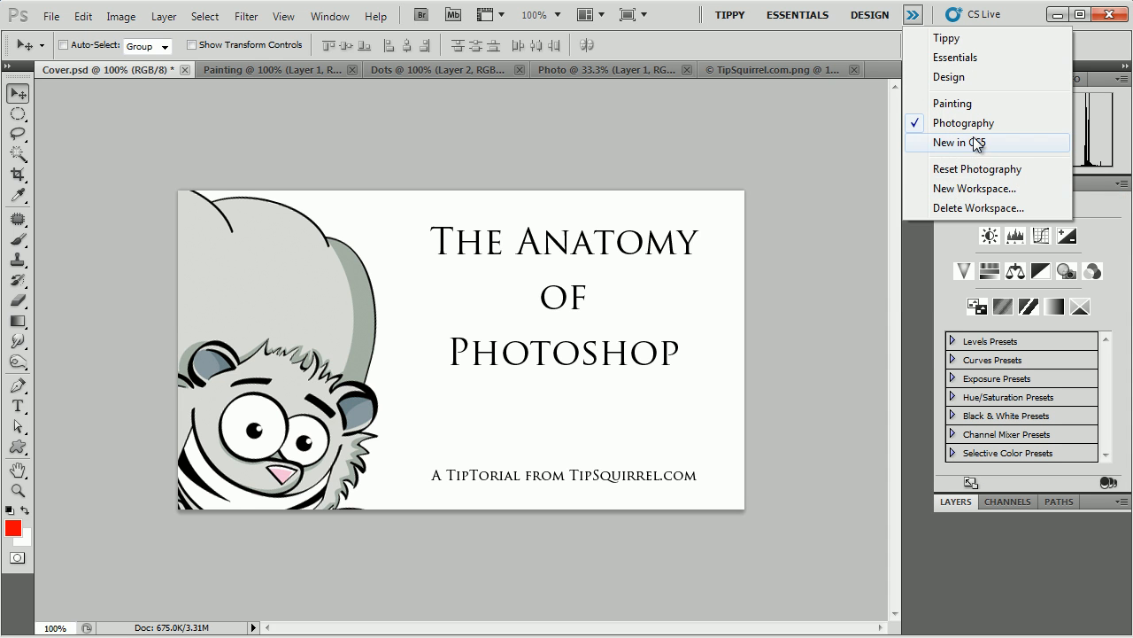
{"action": "left_click", "coordinate": [869, 14]}
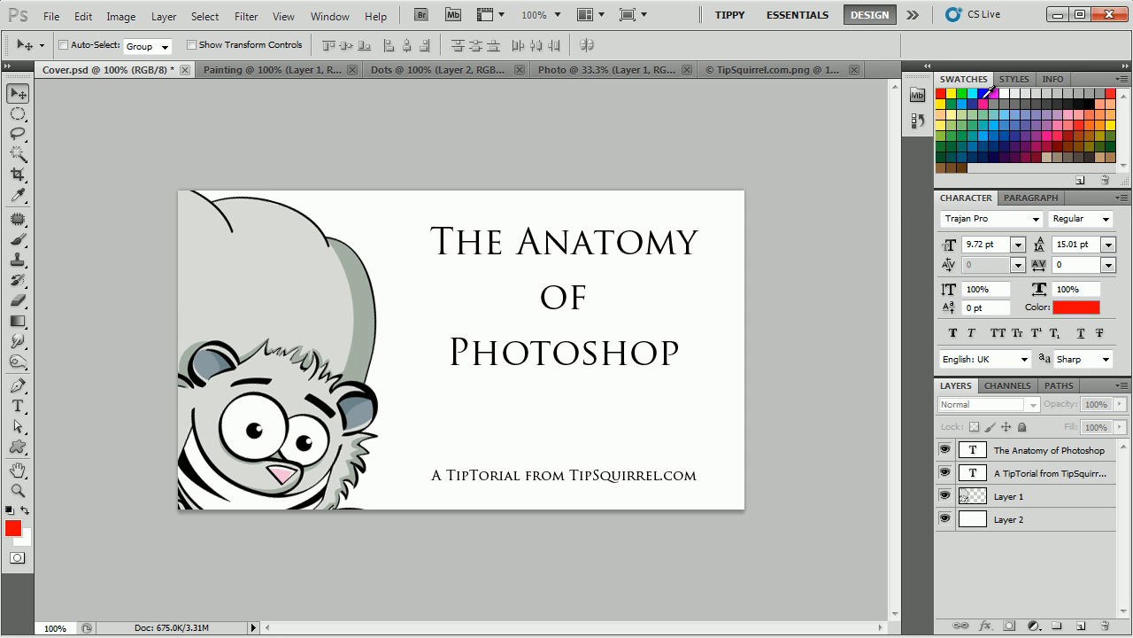
{"action": "mouse_move", "coordinate": [806, 33]}
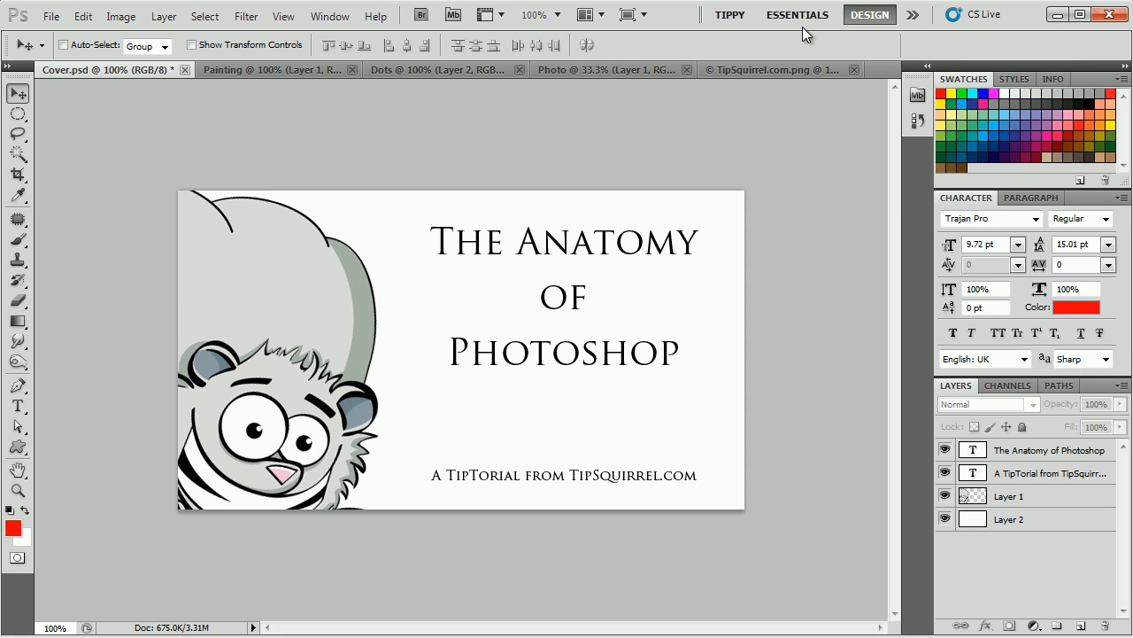
{"action": "left_click", "coordinate": [796, 14]}
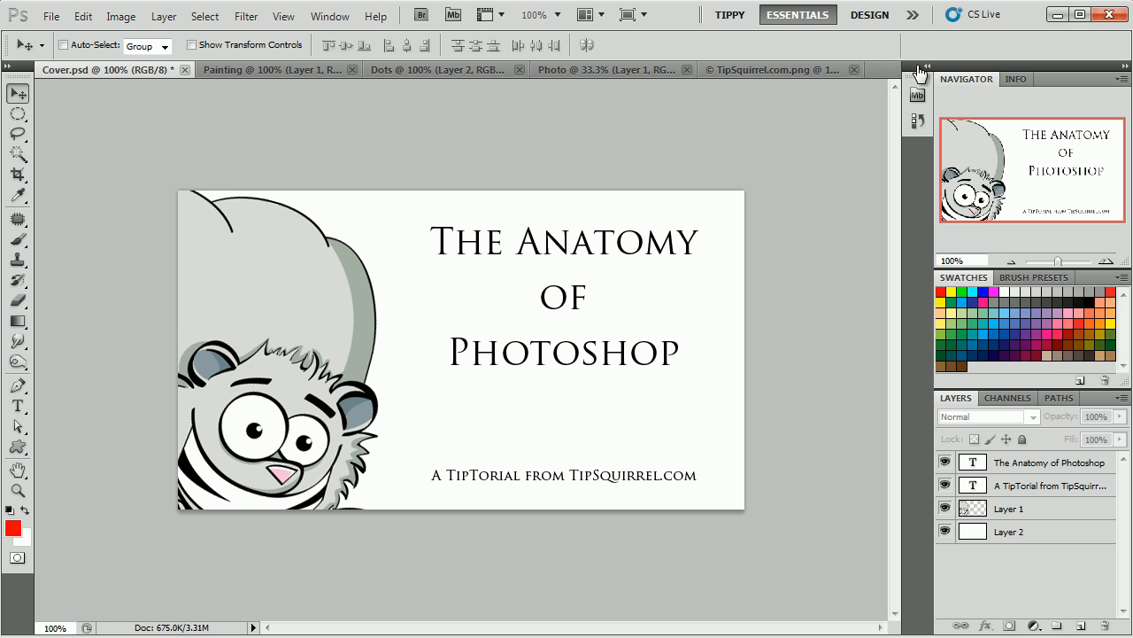
{"action": "mouse_move", "coordinate": [1112, 264]}
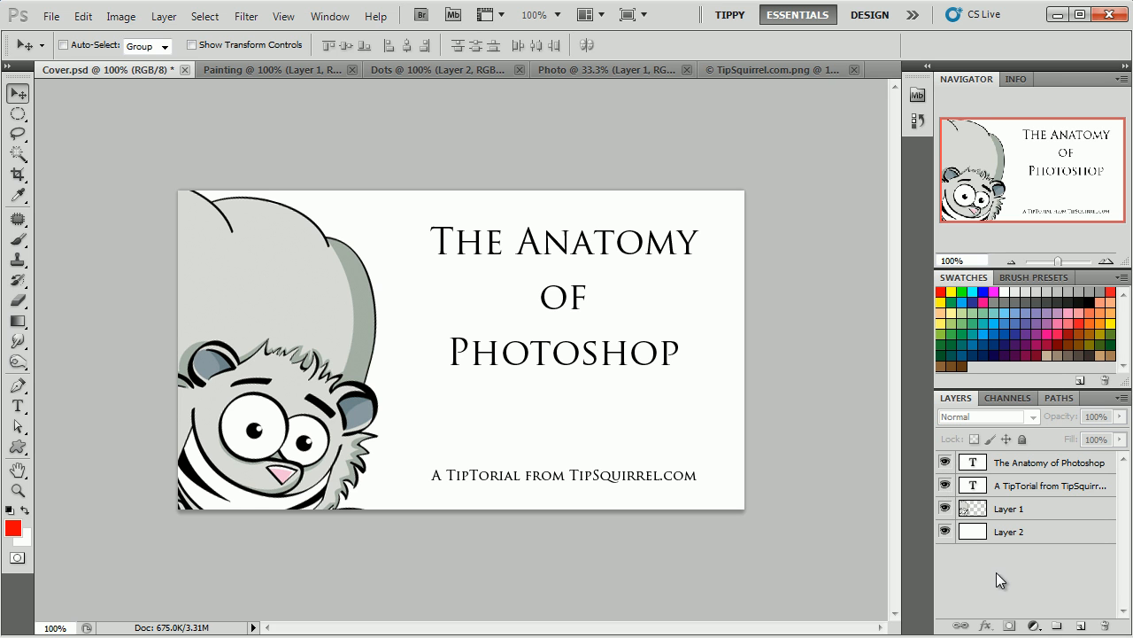
{"action": "mouse_move", "coordinate": [1070, 590]}
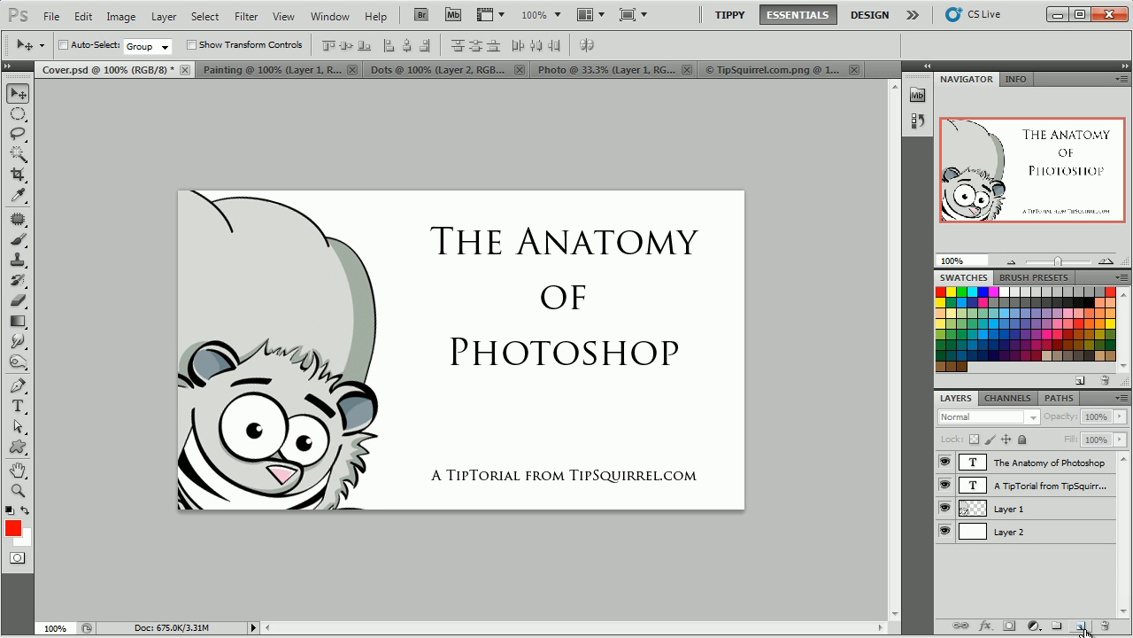
- Add an empty Layer 3 to the top of the cover's Layers panel
{"action": "left_click", "coordinate": [1081, 625]}
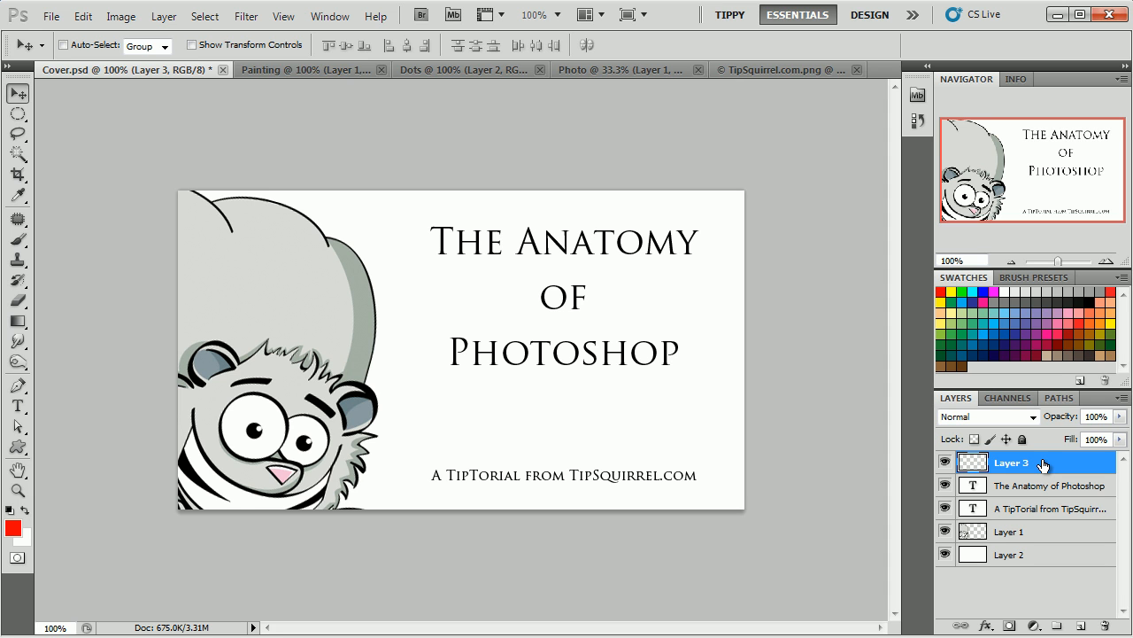
{"action": "mouse_move", "coordinate": [1039, 467]}
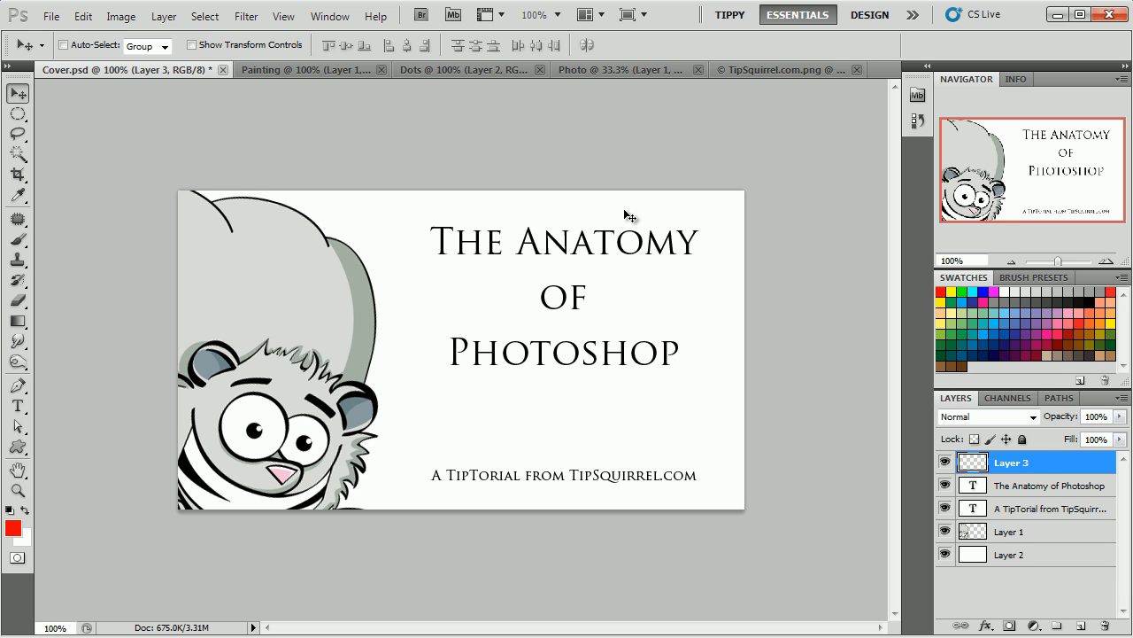
{"action": "left_click", "coordinate": [51, 15]}
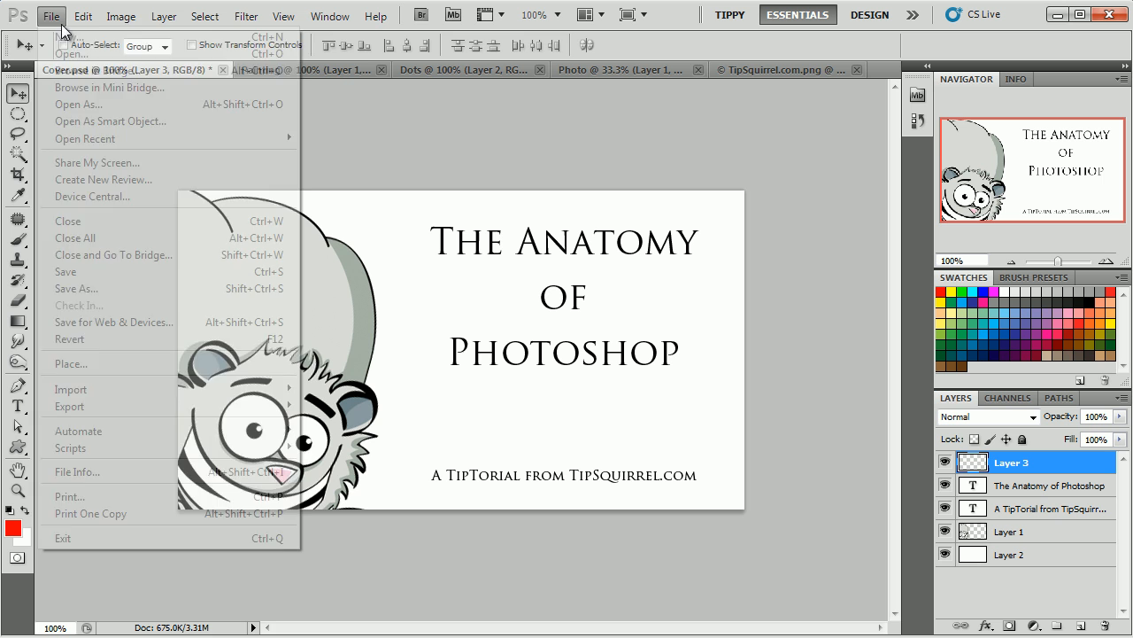
{"action": "left_click", "coordinate": [163, 16]}
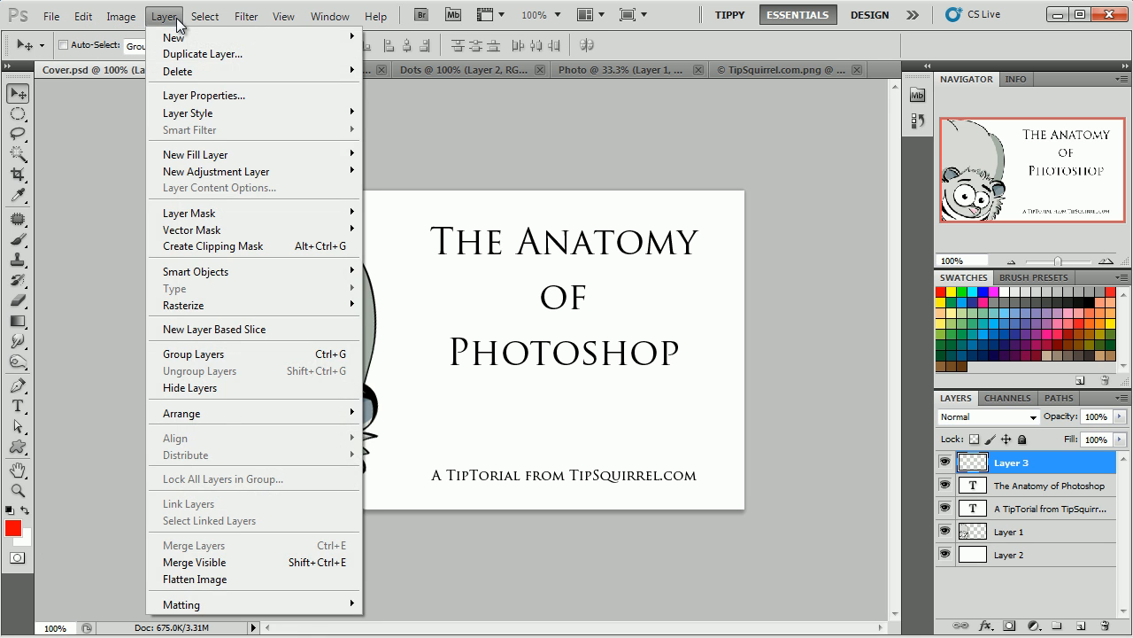
{"action": "left_click", "coordinate": [329, 16]}
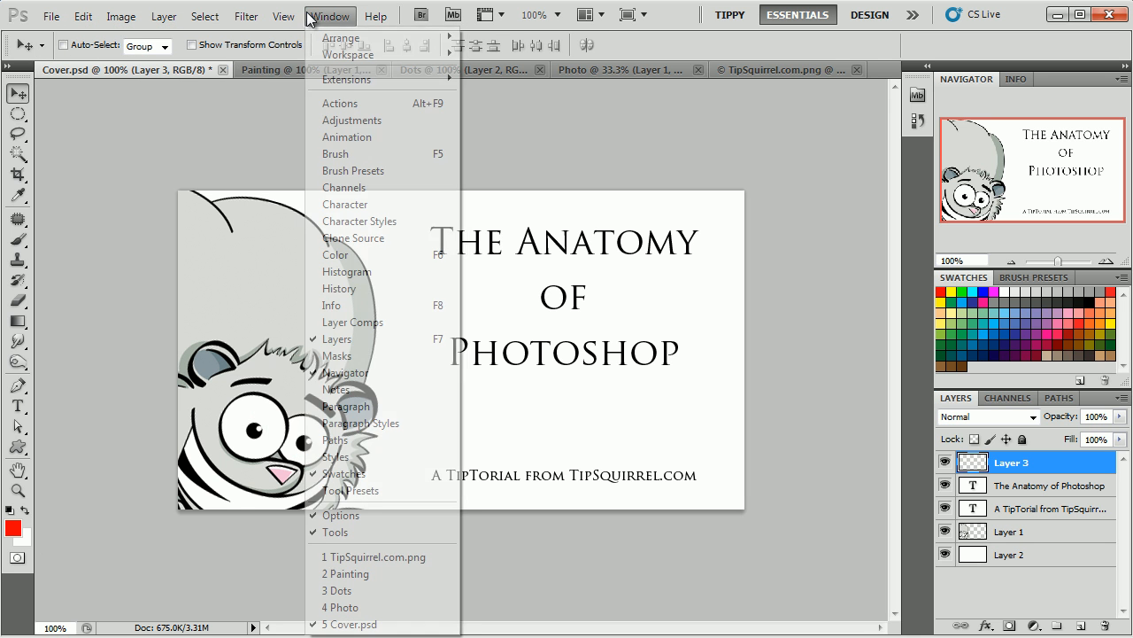
{"action": "left_click", "coordinate": [375, 16]}
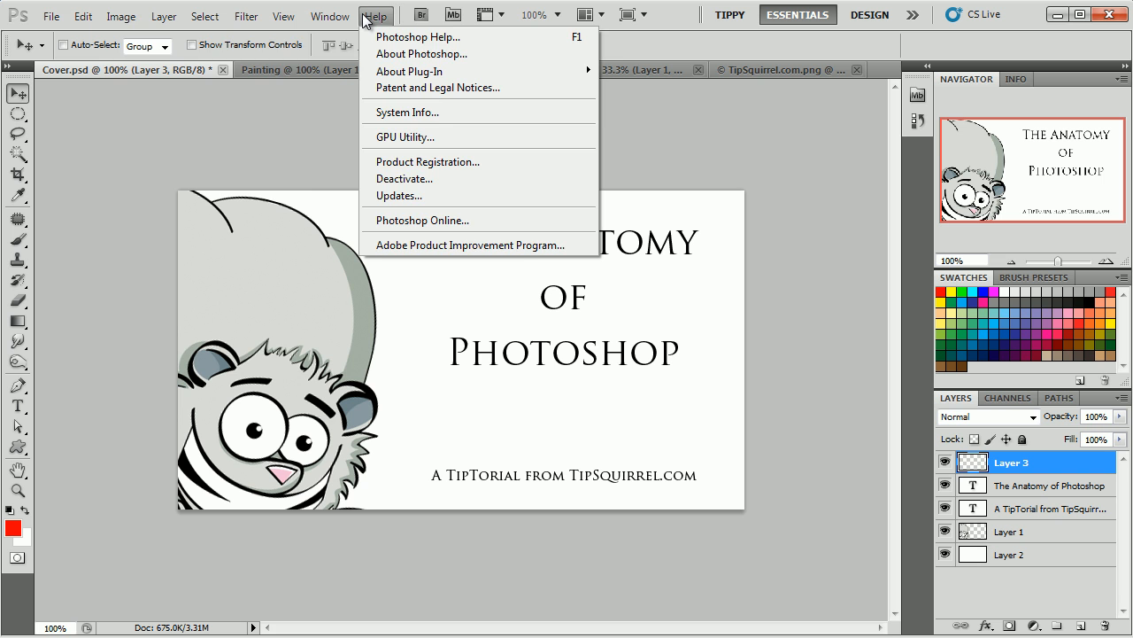
{"action": "left_click", "coordinate": [51, 16]}
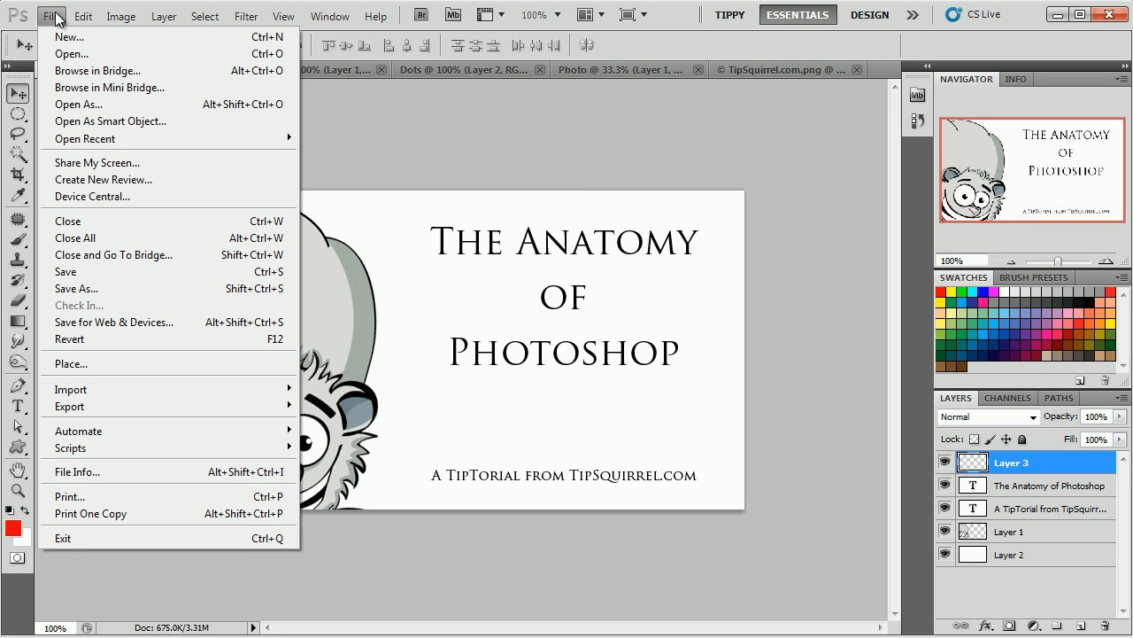
{"action": "left_click", "coordinate": [83, 16]}
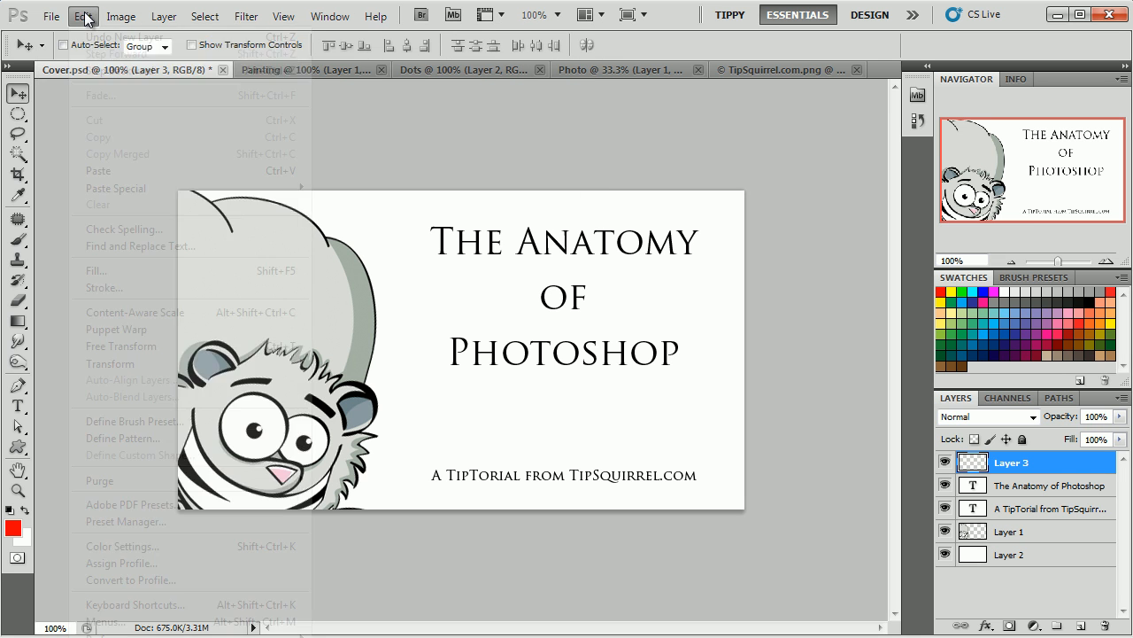
{"action": "left_click", "coordinate": [246, 16]}
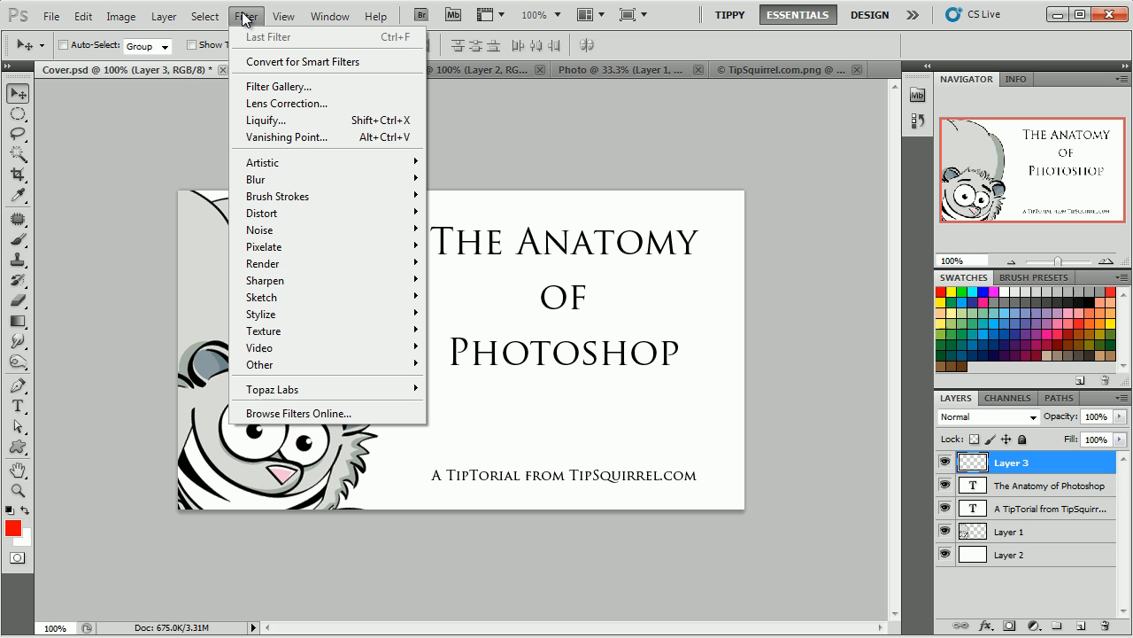
{"action": "mouse_move", "coordinate": [137, 142]}
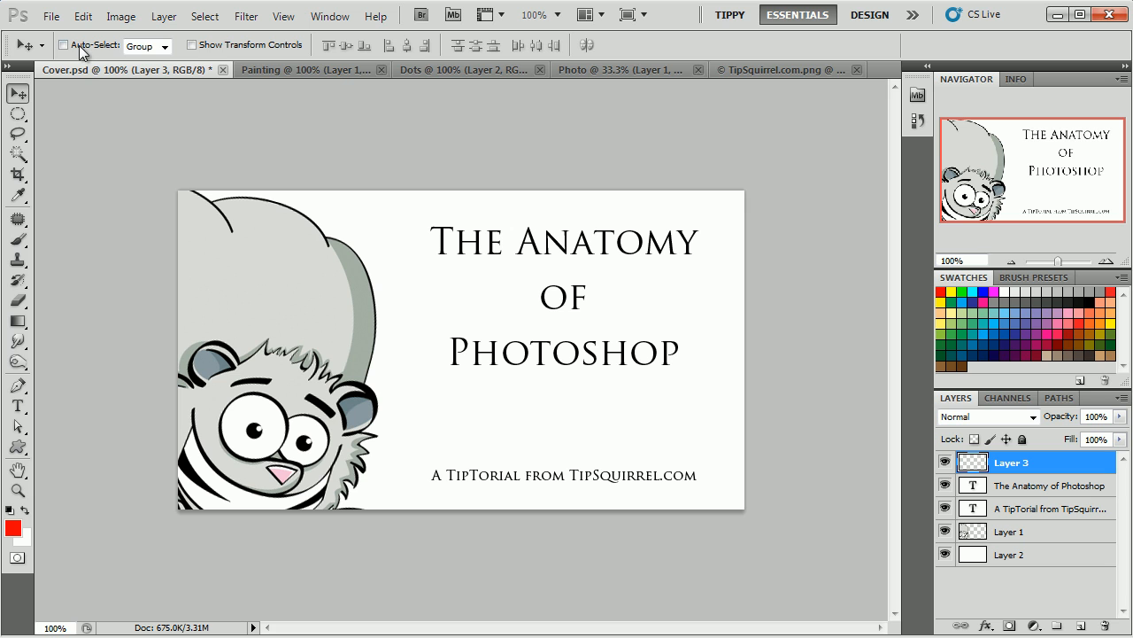
{"action": "mouse_move", "coordinate": [659, 46]}
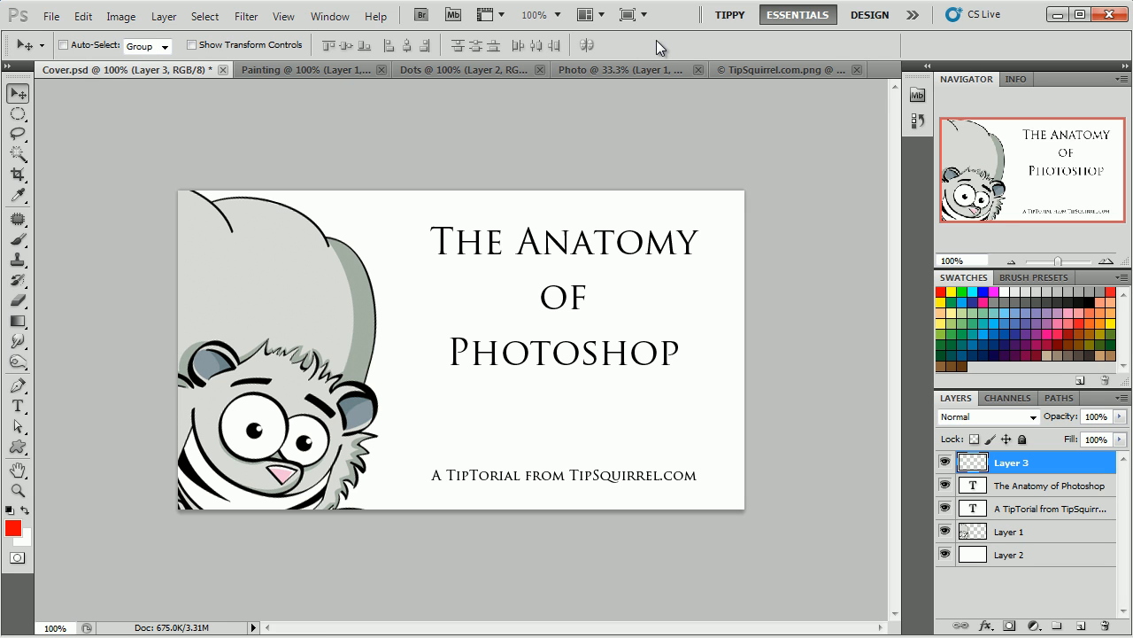
{"action": "mouse_move", "coordinate": [91, 60]}
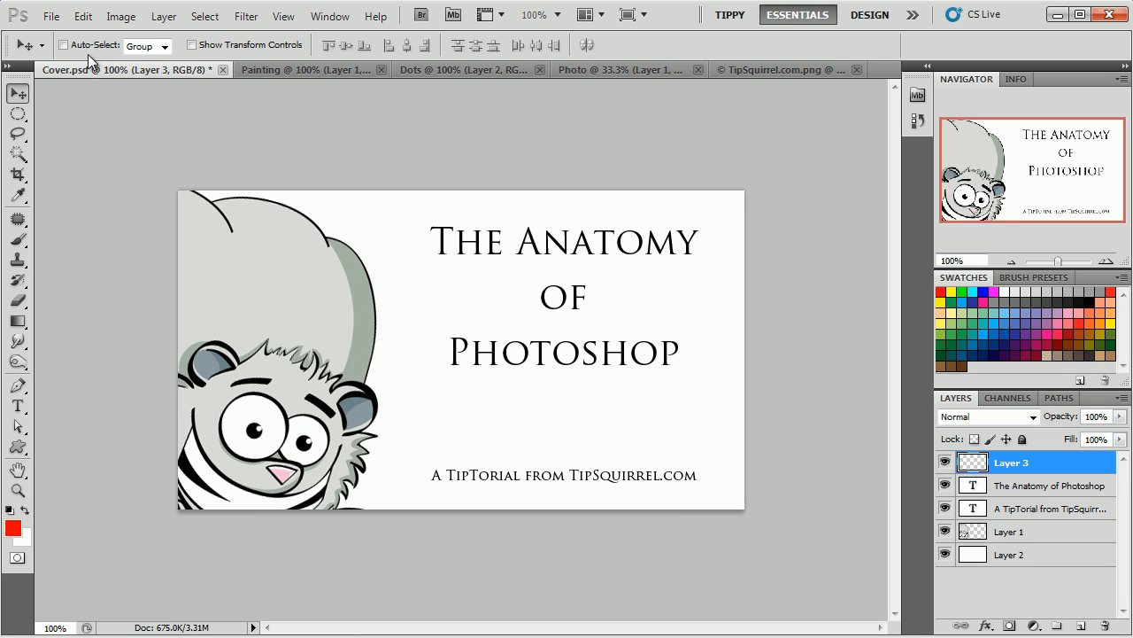
{"action": "mouse_move", "coordinate": [13, 60]}
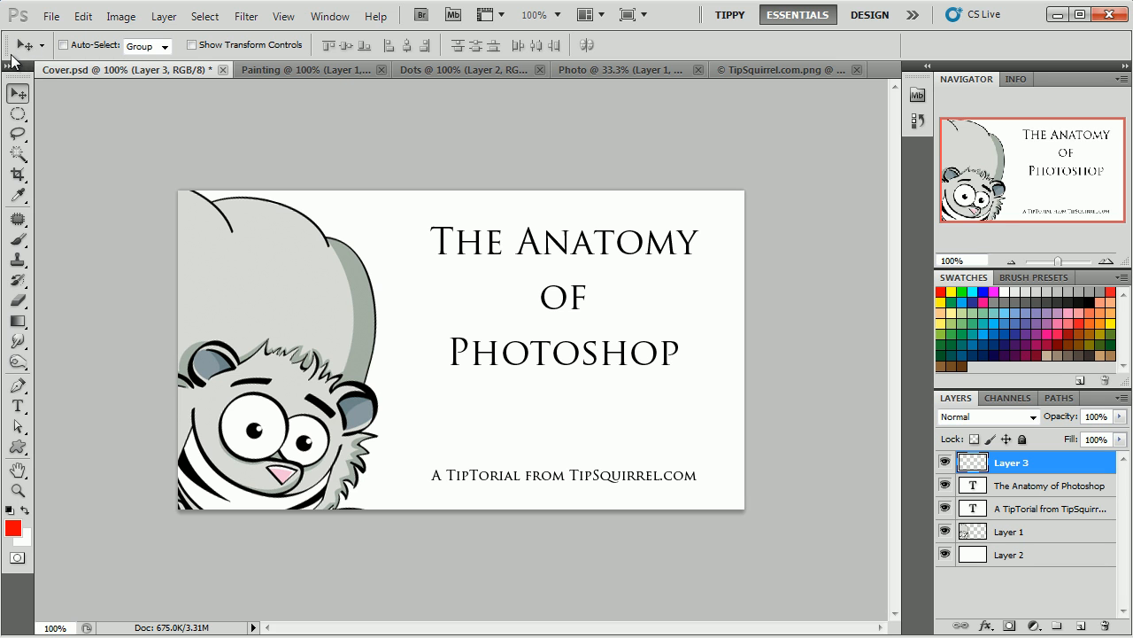
{"action": "mouse_move", "coordinate": [45, 99]}
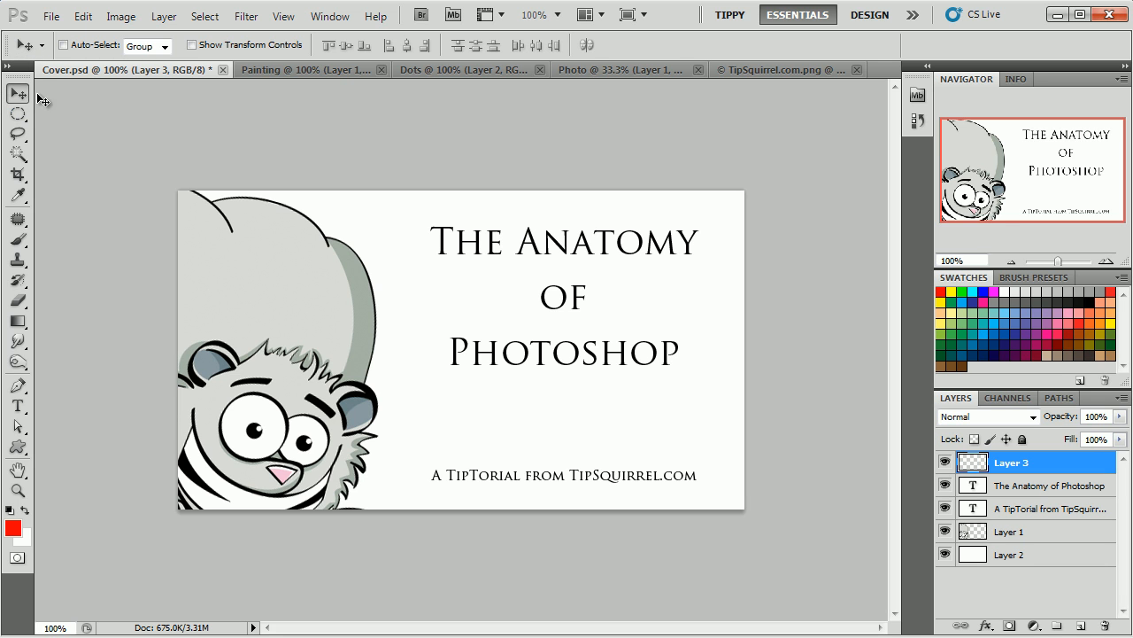
{"action": "mouse_move", "coordinate": [86, 145]}
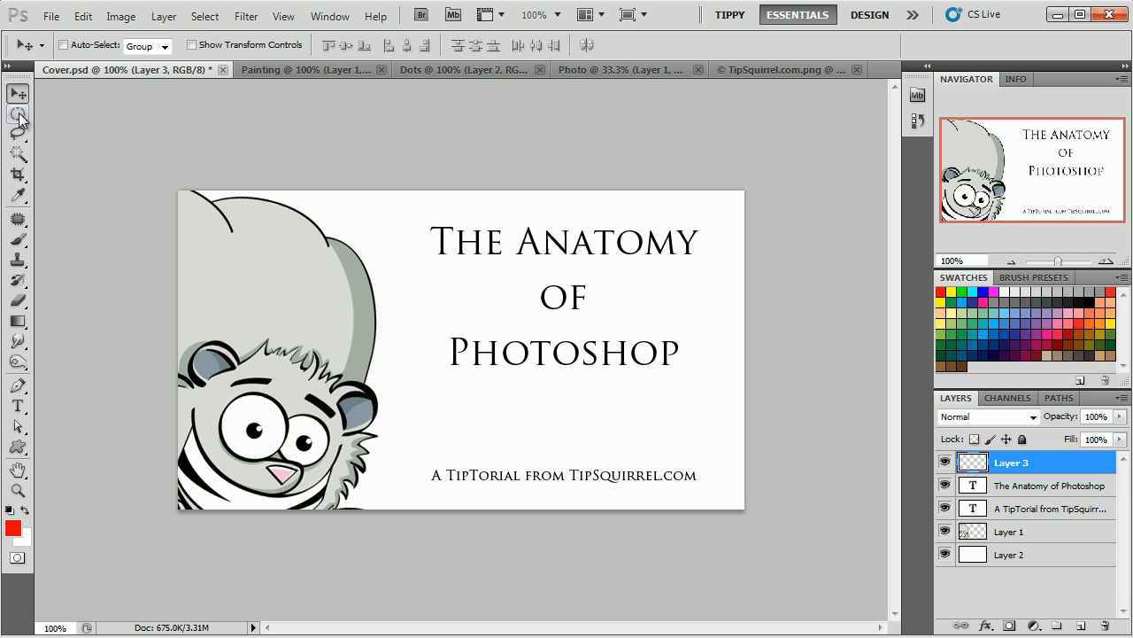
{"action": "mouse_move", "coordinate": [18, 114]}
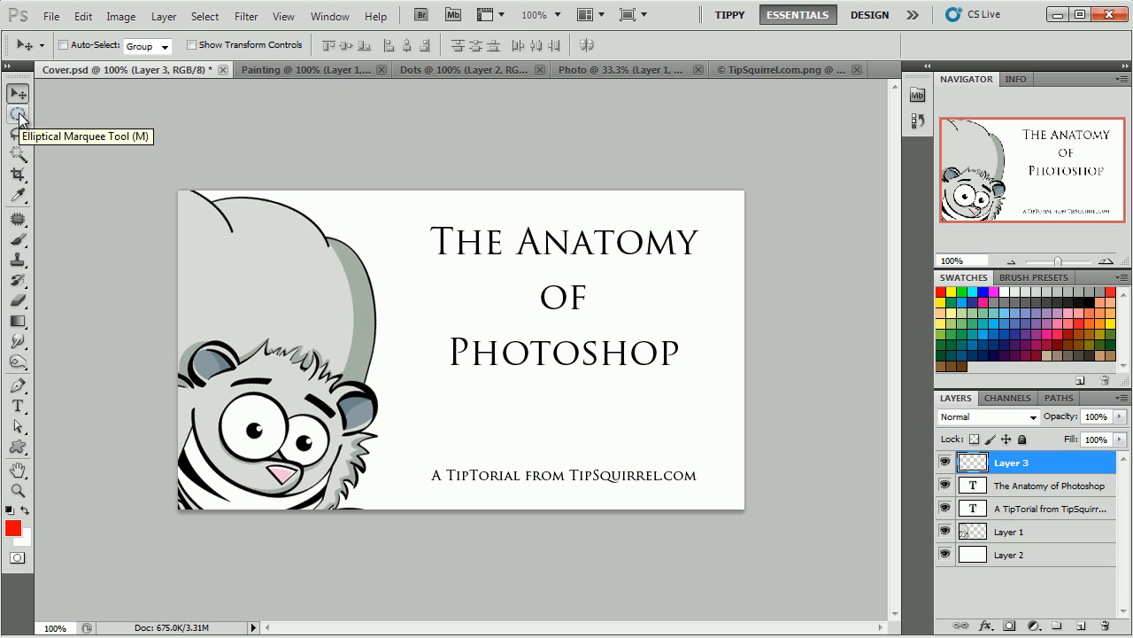
{"action": "left_click", "coordinate": [18, 113]}
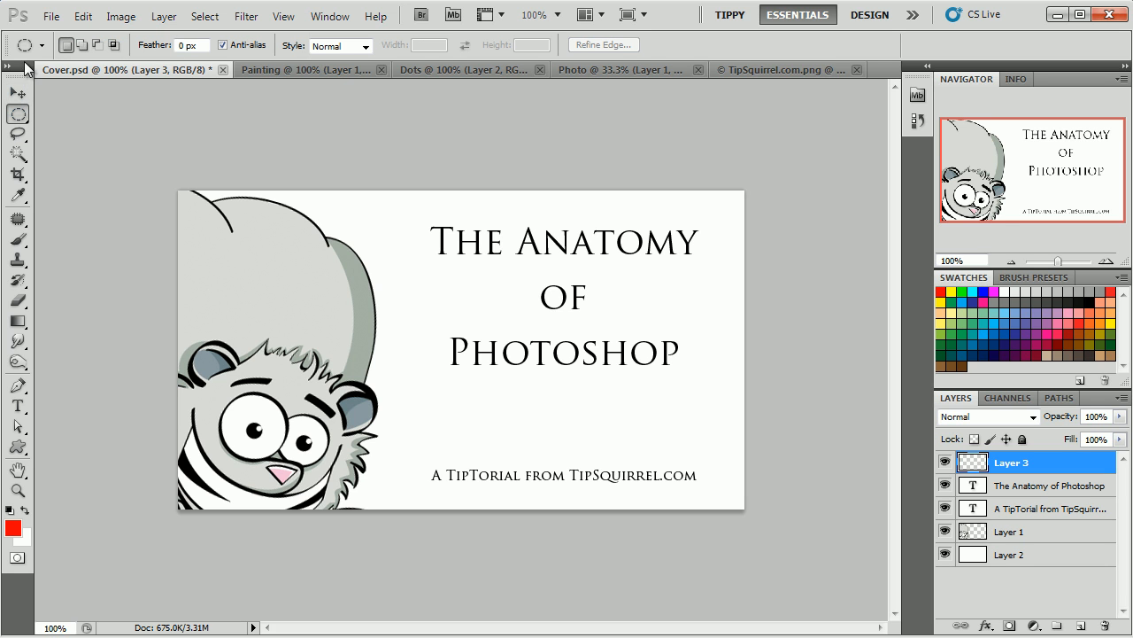
{"action": "mouse_move", "coordinate": [33, 44]}
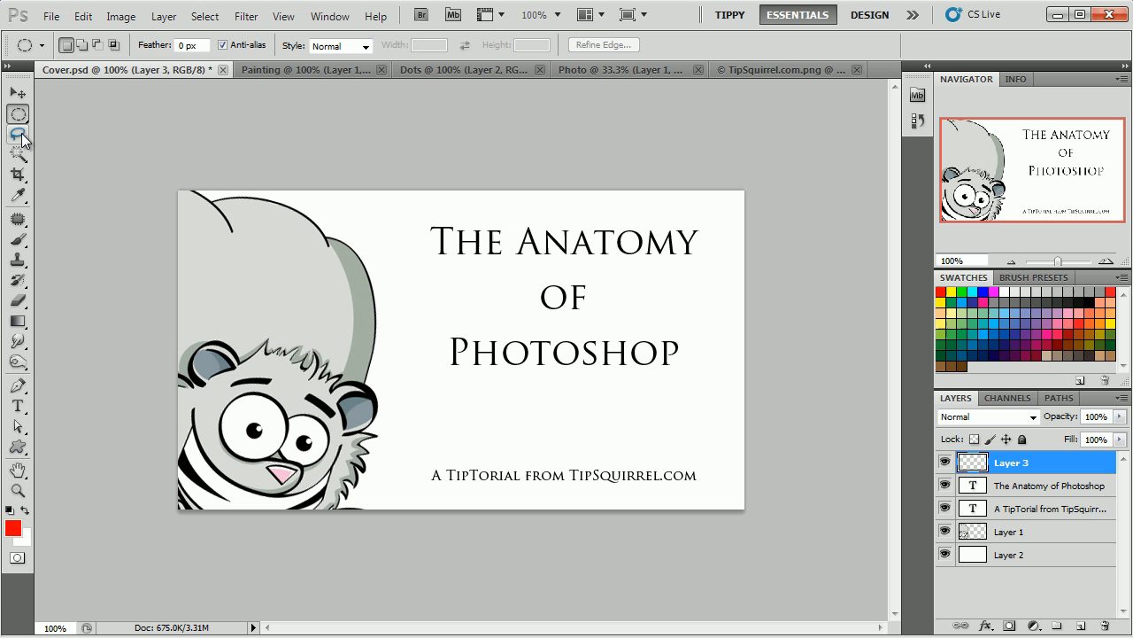
{"action": "mouse_move", "coordinate": [18, 135]}
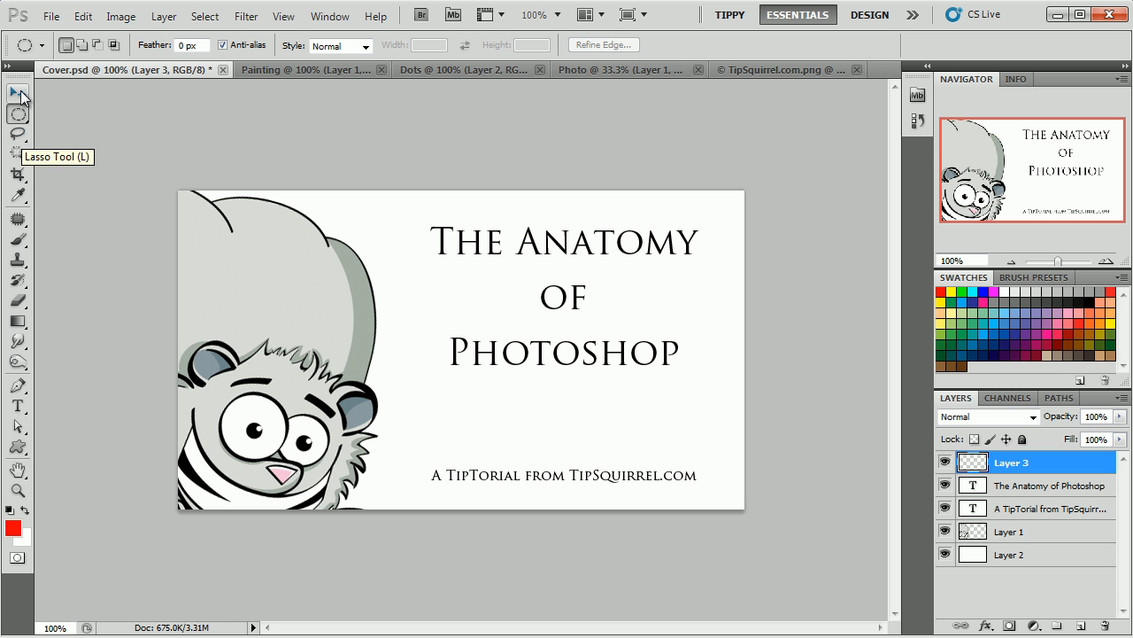
{"action": "left_click", "coordinate": [18, 135]}
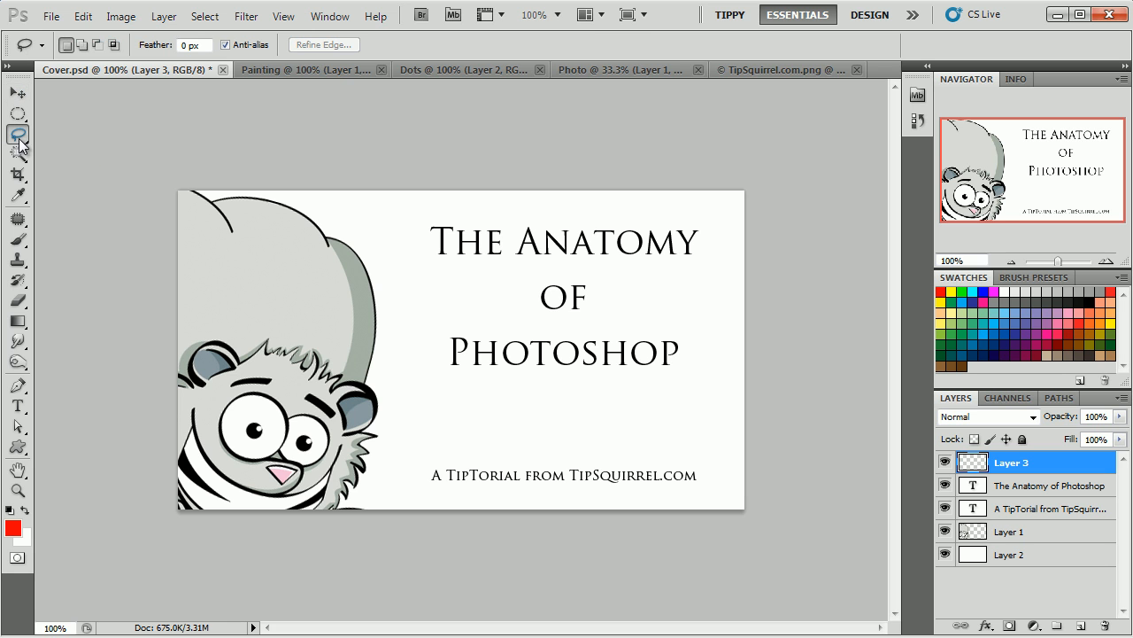
{"action": "left_click", "coordinate": [18, 175]}
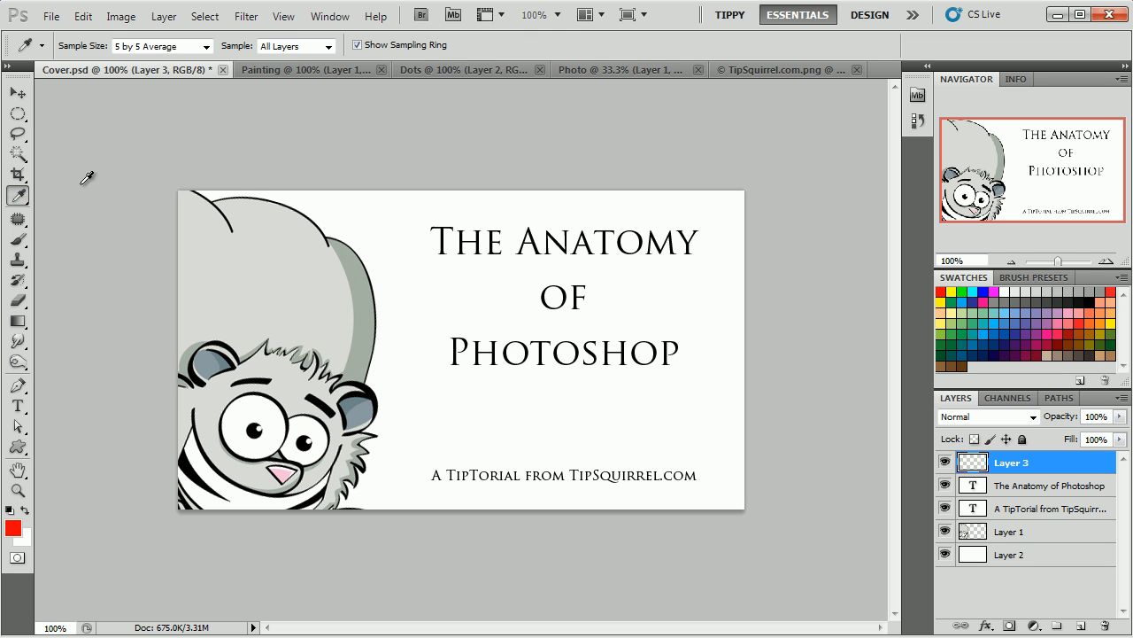
{"action": "left_click", "coordinate": [18, 219]}
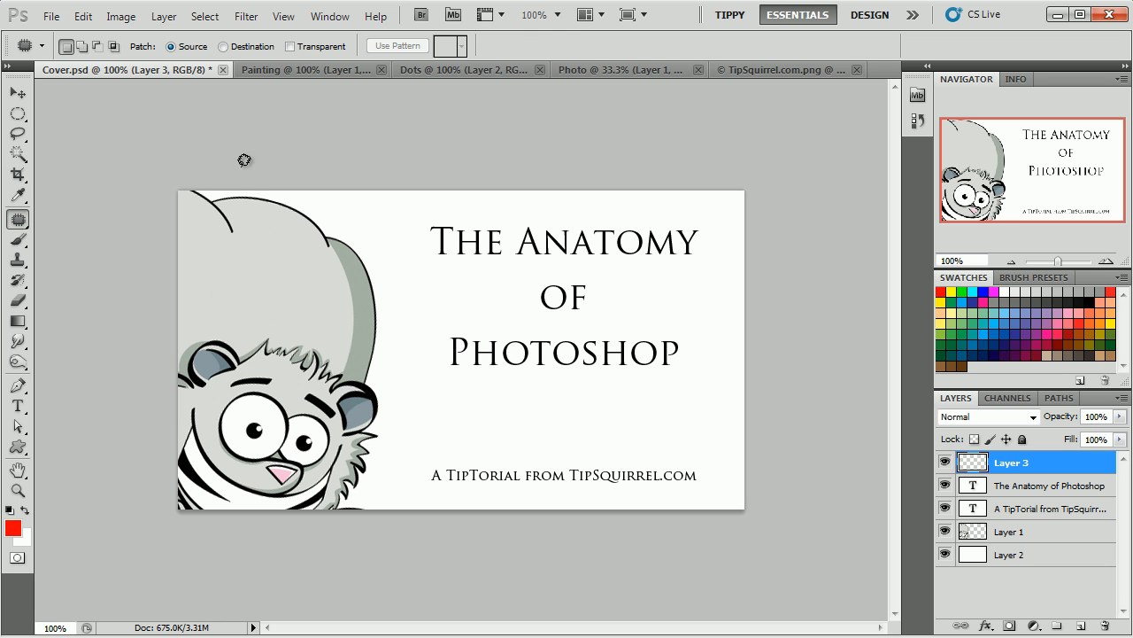
{"action": "mouse_move", "coordinate": [72, 114]}
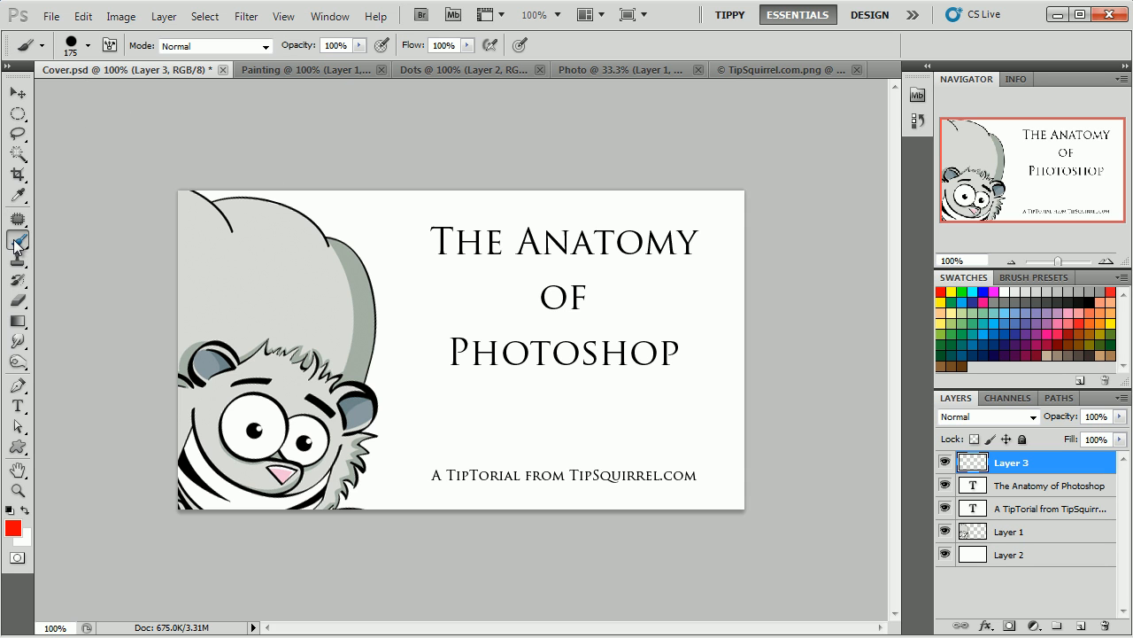
{"action": "left_click", "coordinate": [16, 93]}
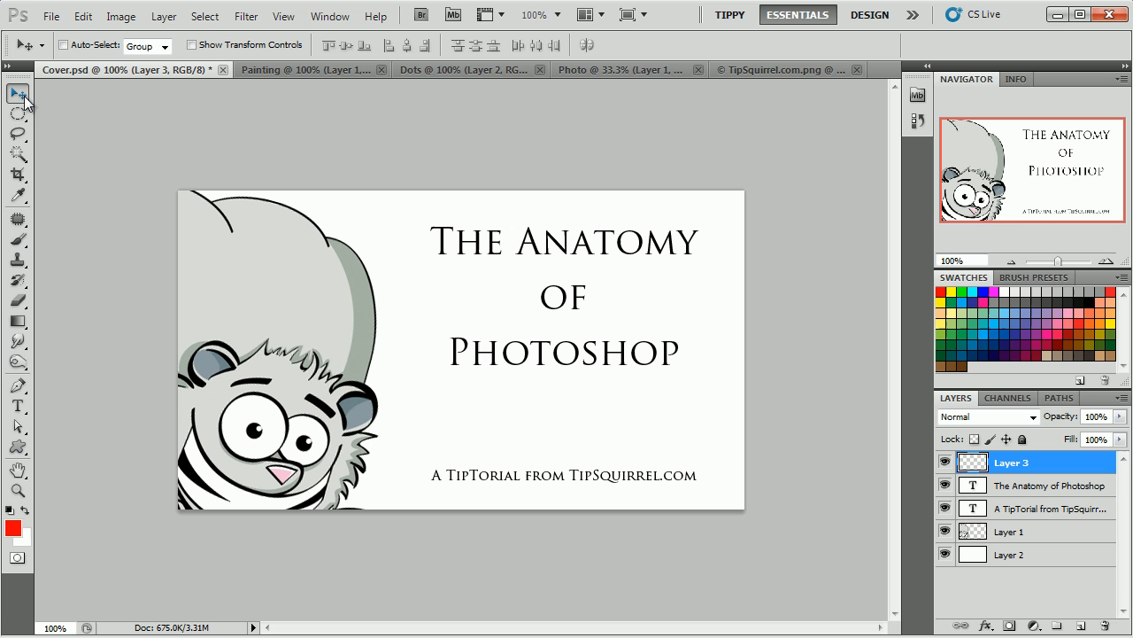
{"action": "mouse_move", "coordinate": [44, 149]}
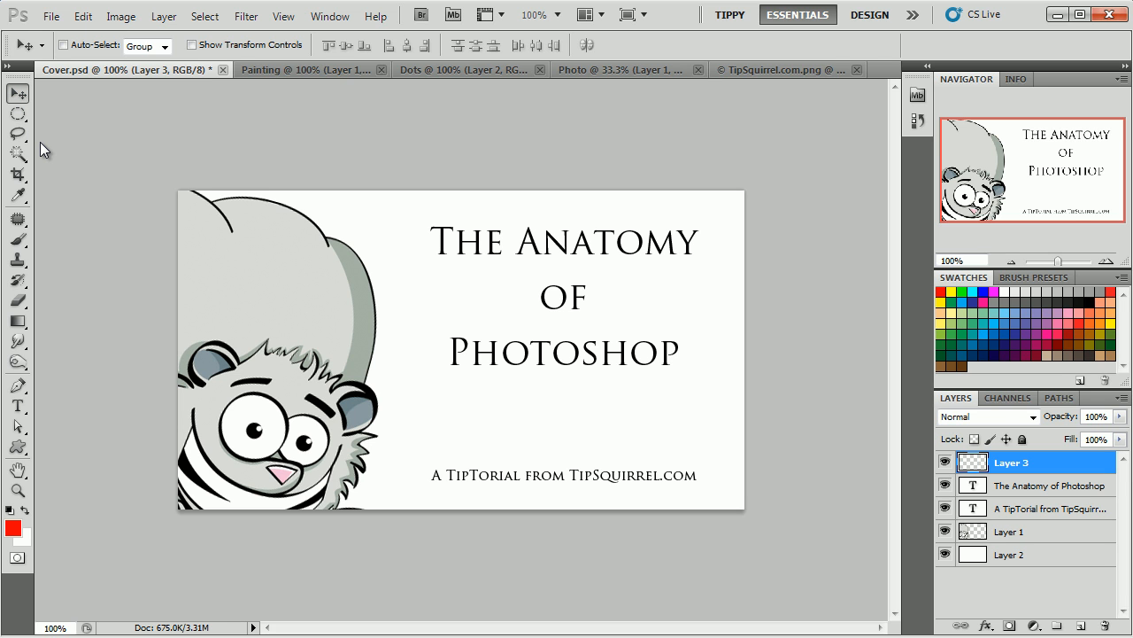
{"action": "mouse_move", "coordinate": [75, 193]}
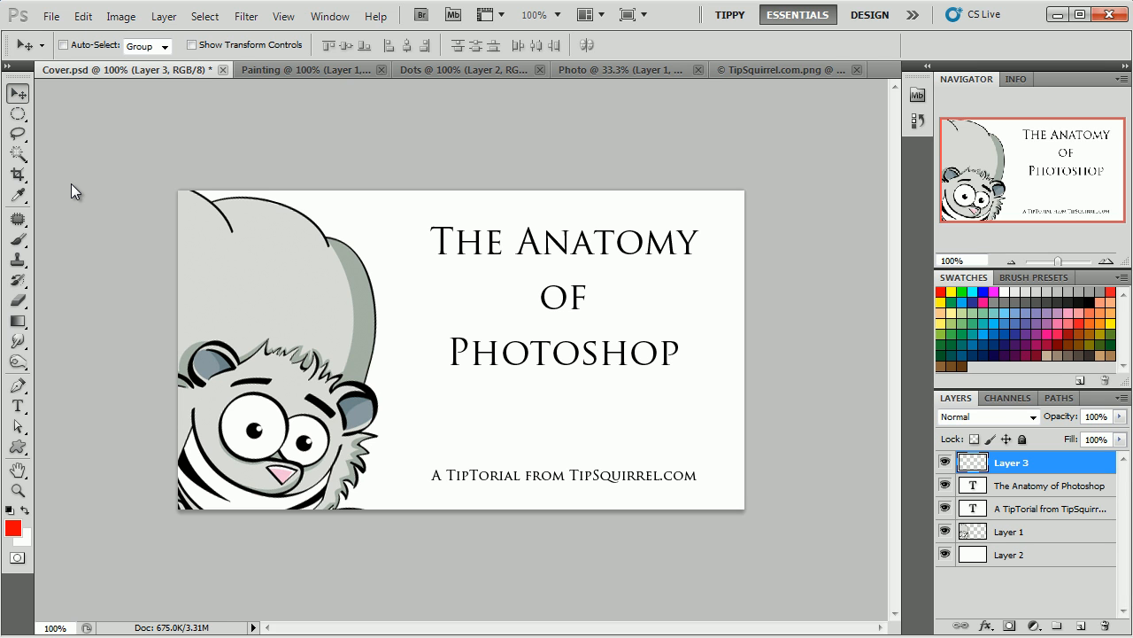
{"action": "mouse_move", "coordinate": [62, 162]}
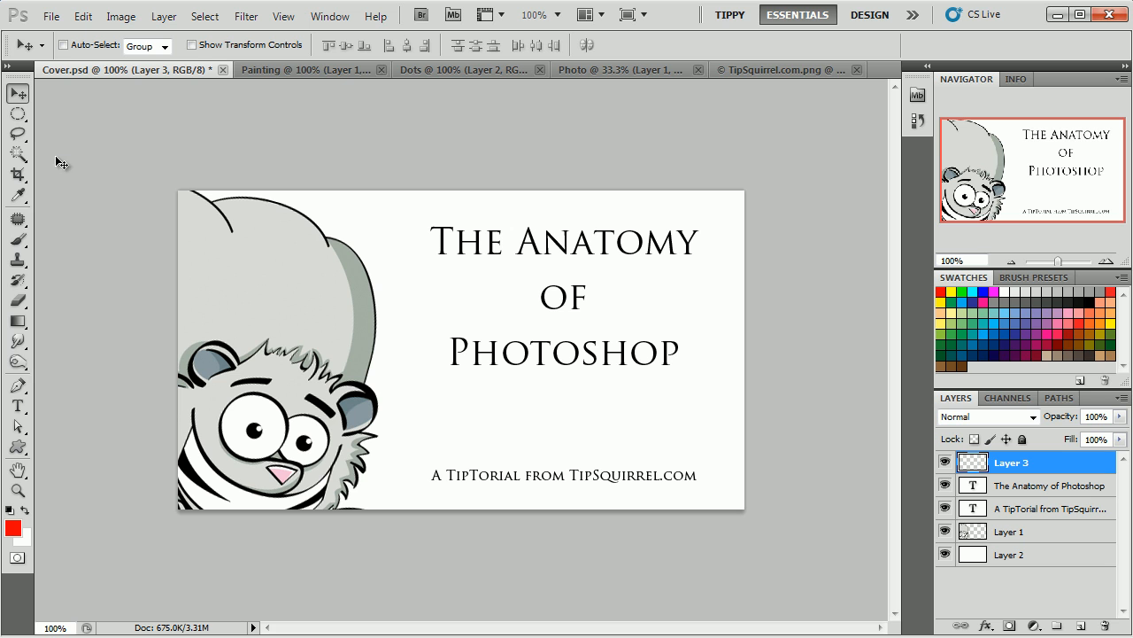
{"action": "mouse_move", "coordinate": [12, 323]}
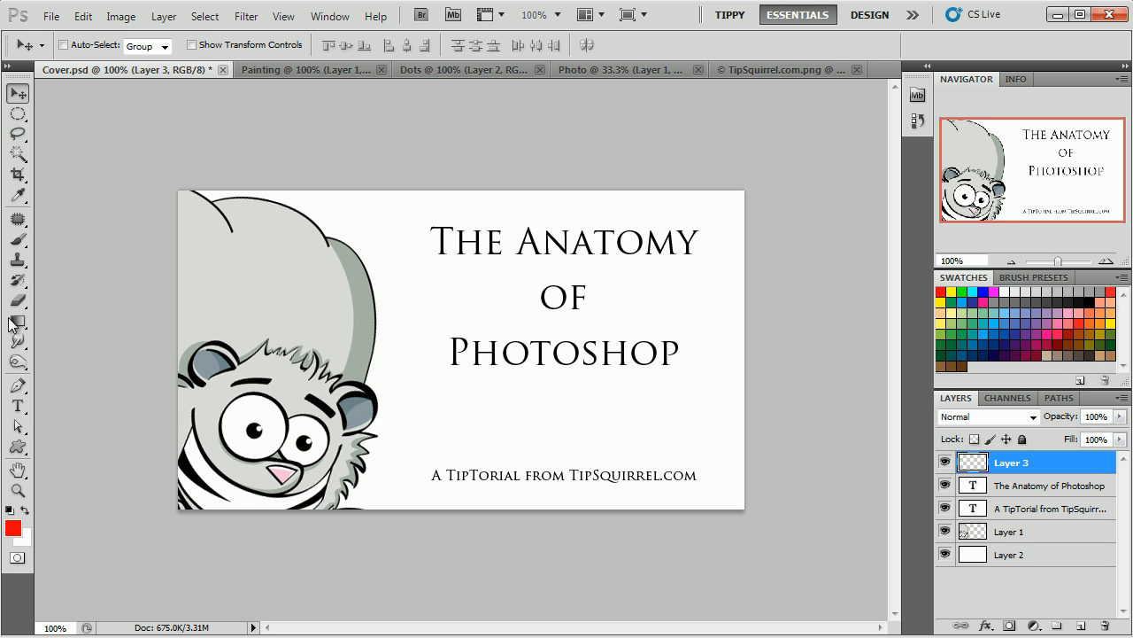
{"action": "mouse_move", "coordinate": [55, 395]}
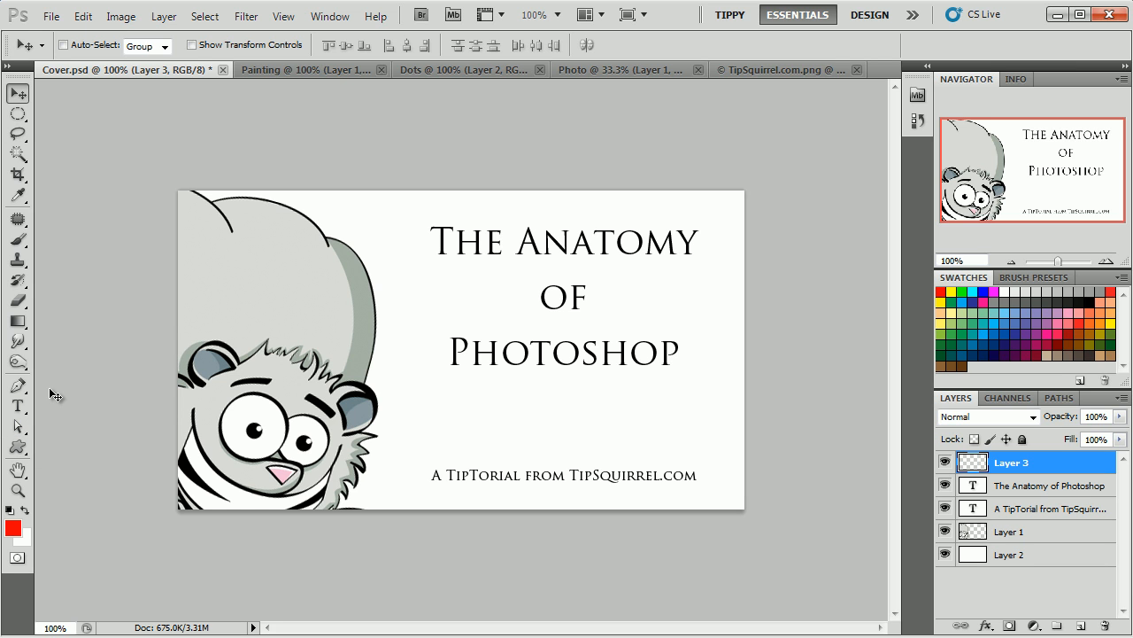
{"action": "mouse_move", "coordinate": [46, 252]}
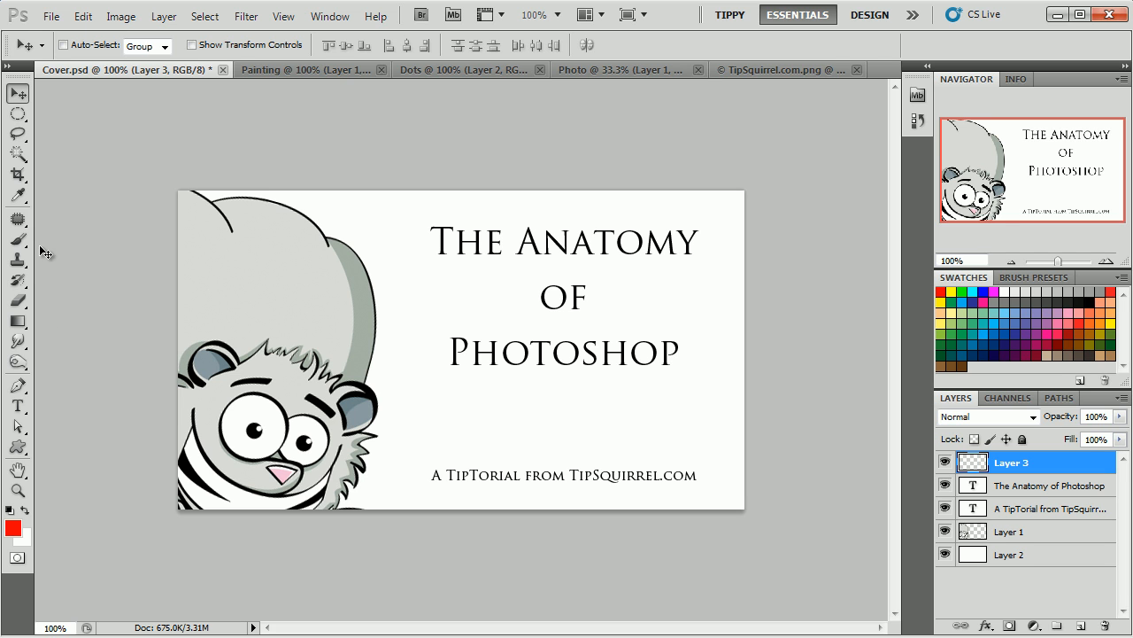
{"action": "mouse_move", "coordinate": [75, 230]}
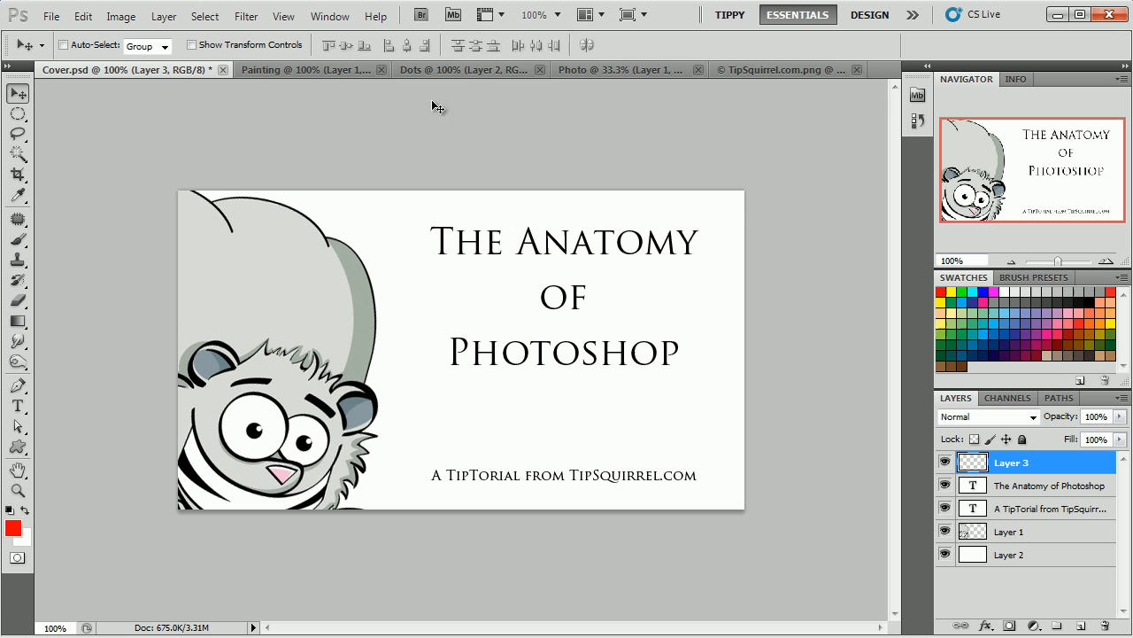
- In the Dots document, select the Red Dot layer and drag the dot to the lower left
{"action": "left_click", "coordinate": [452, 69]}
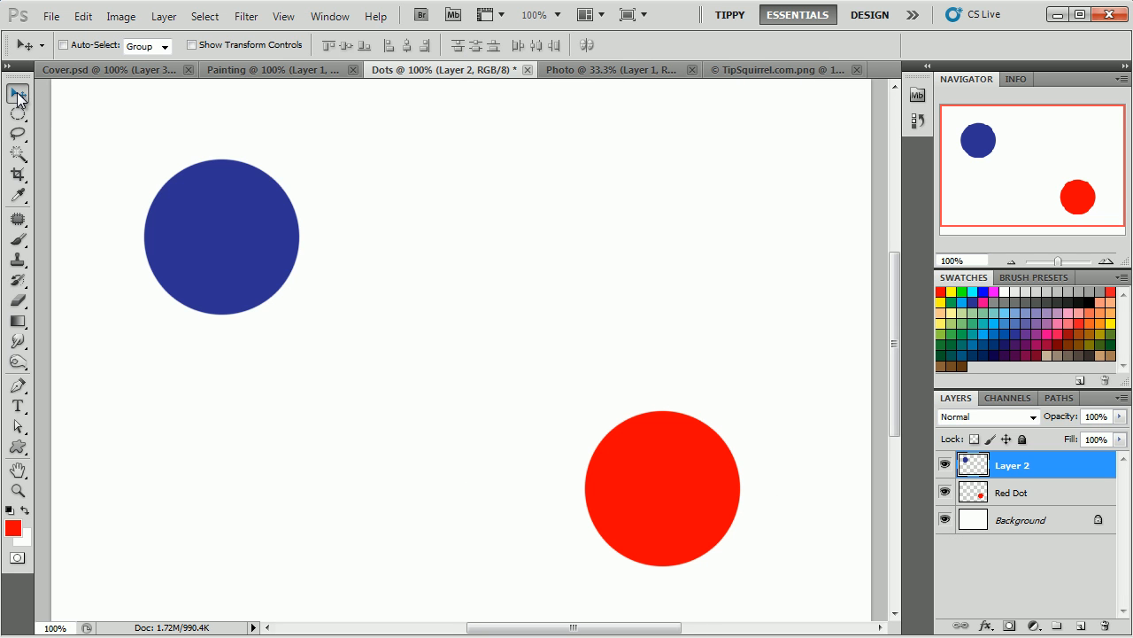
{"action": "mouse_move", "coordinate": [576, 334]}
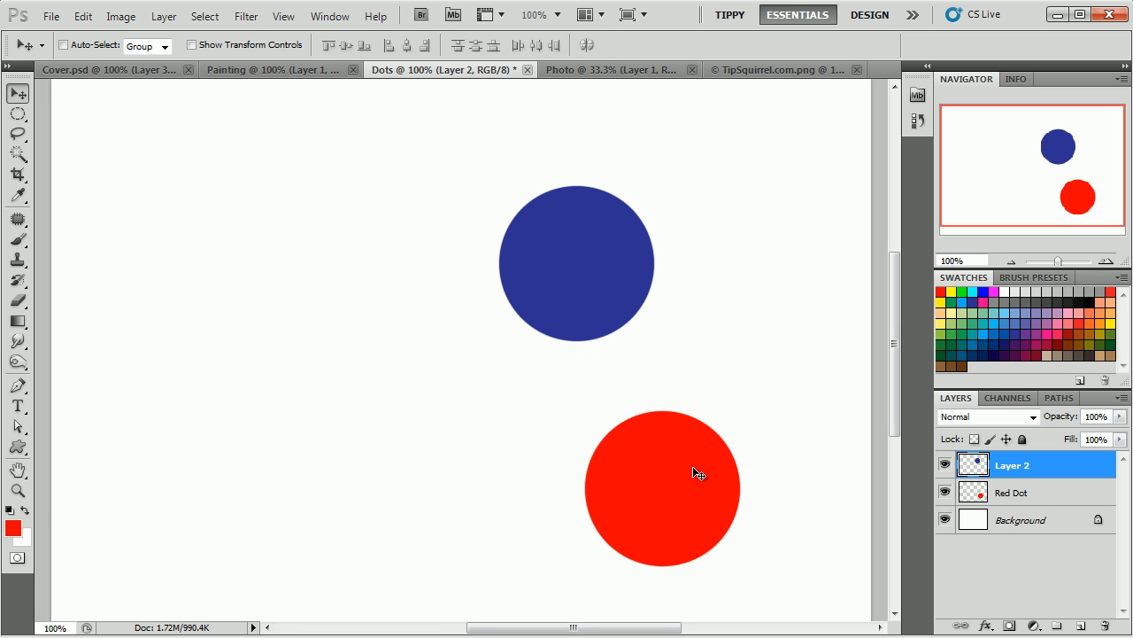
{"action": "left_click", "coordinate": [1012, 492]}
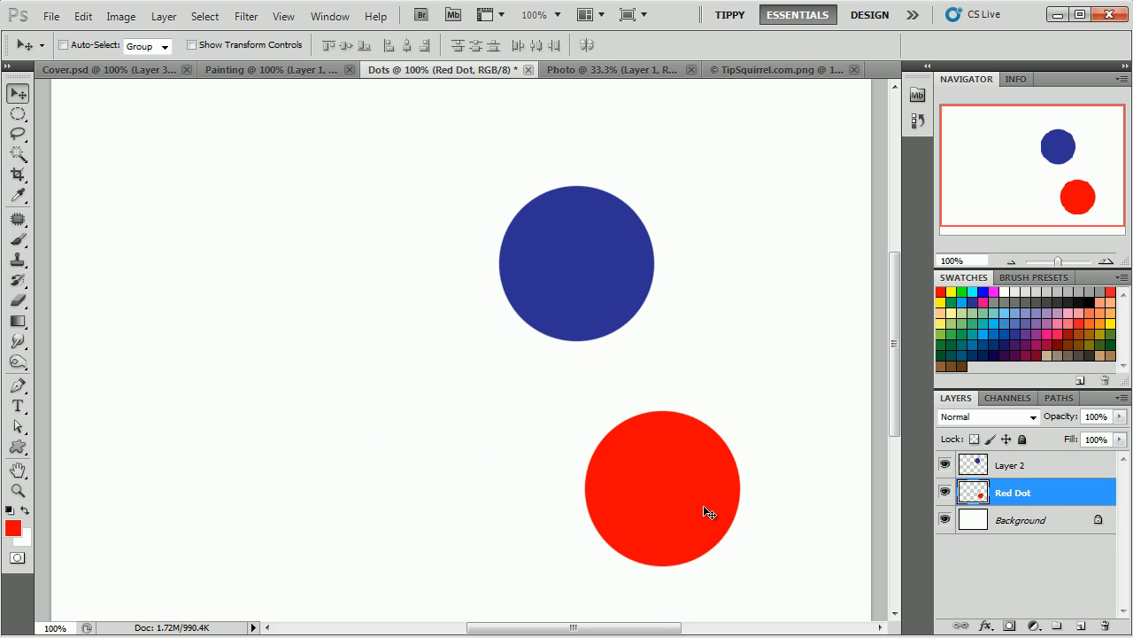
{"action": "left_click_drag", "start_coordinate": [663, 487], "coordinate": [425, 266]}
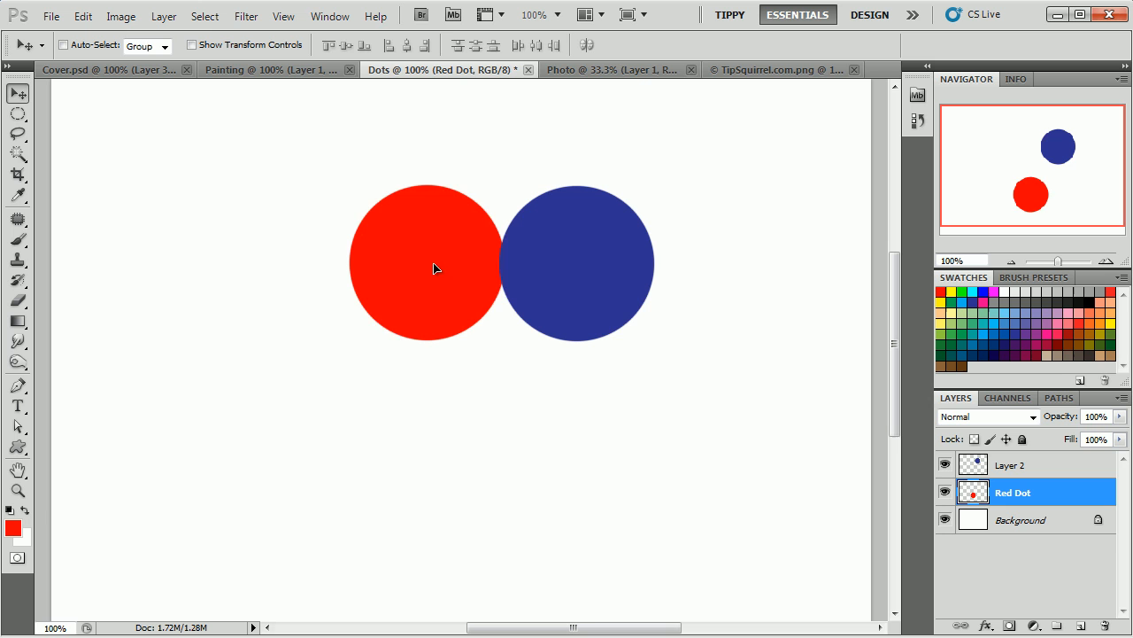
{"action": "left_click_drag", "start_coordinate": [425, 266], "coordinate": [230, 467]}
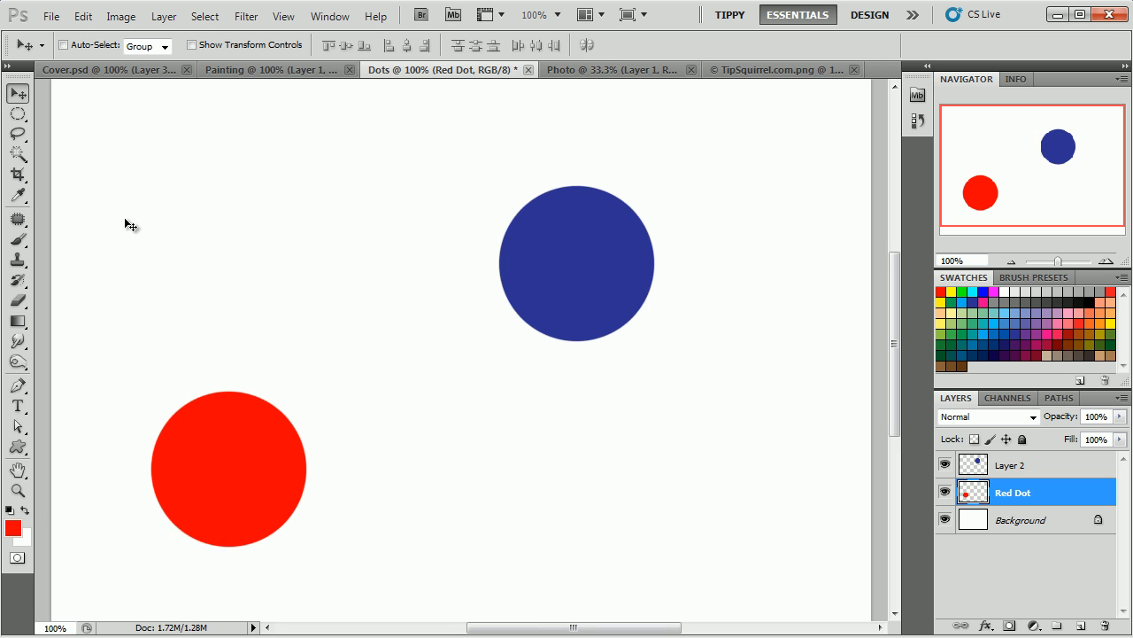
{"action": "left_click", "coordinate": [17, 113]}
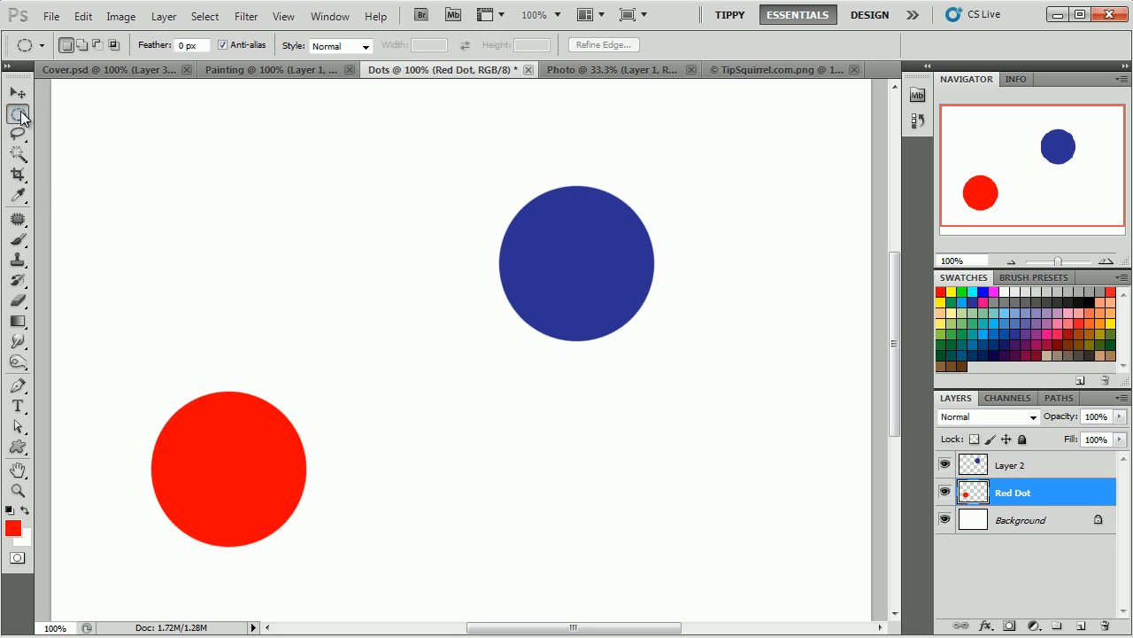
- Show the Marquee tool flyout with its selection shape variants
{"action": "left_click", "coordinate": [18, 114]}
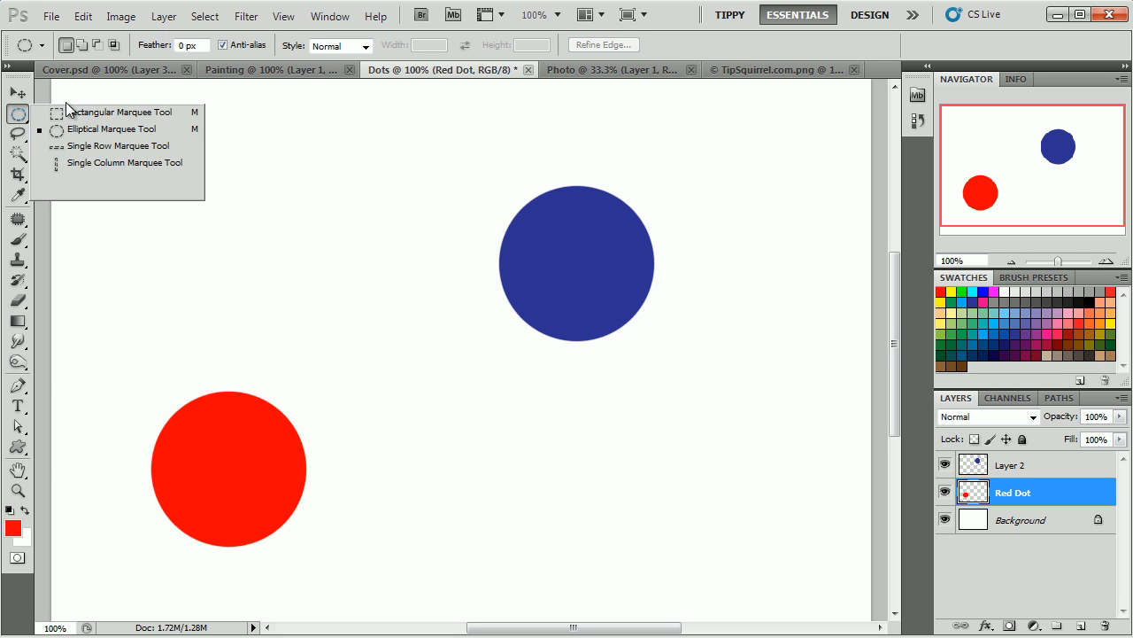
{"action": "mouse_move", "coordinate": [128, 129]}
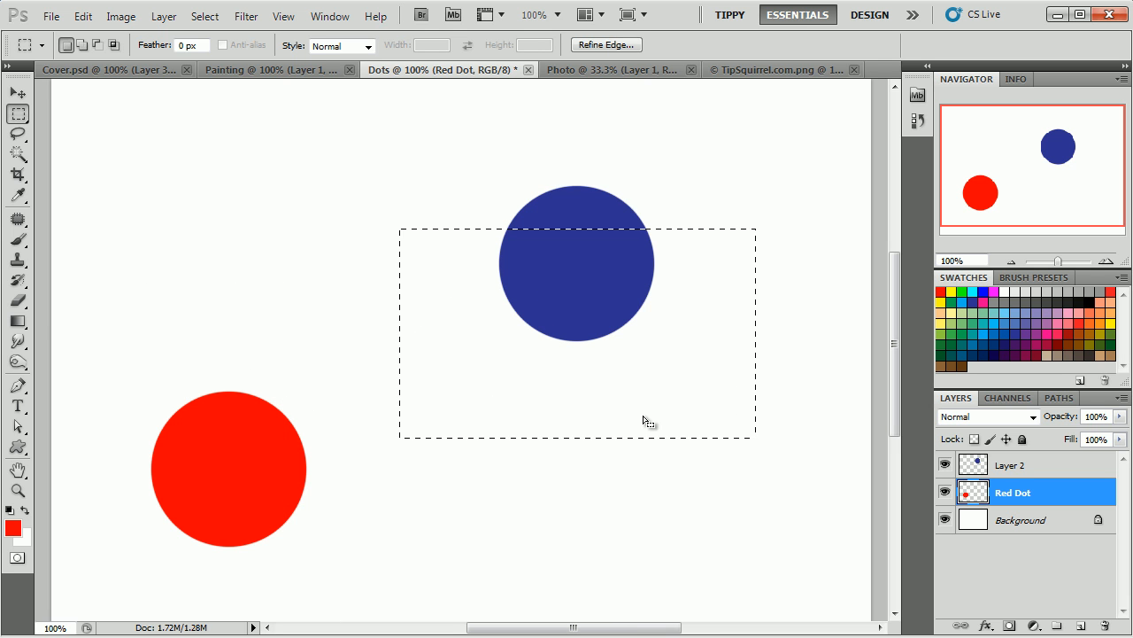
{"action": "mouse_move", "coordinate": [117, 302]}
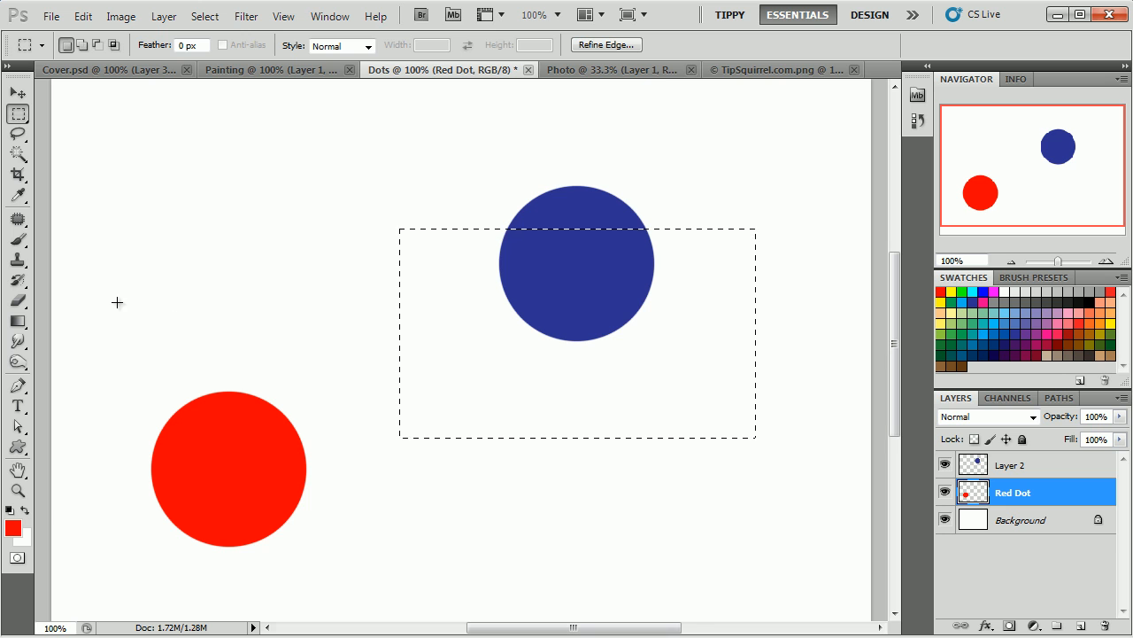
{"action": "mouse_move", "coordinate": [79, 264]}
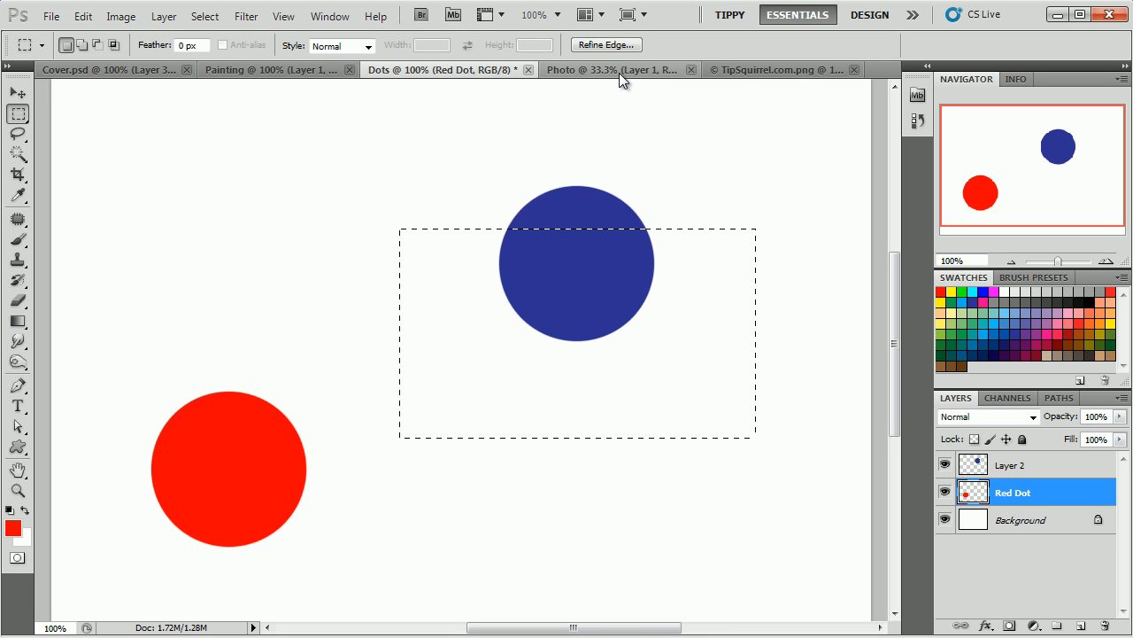
- On the Photo portrait, choose the Spot Healing Brush with Content-Aware sampling
{"action": "left_click", "coordinate": [611, 69]}
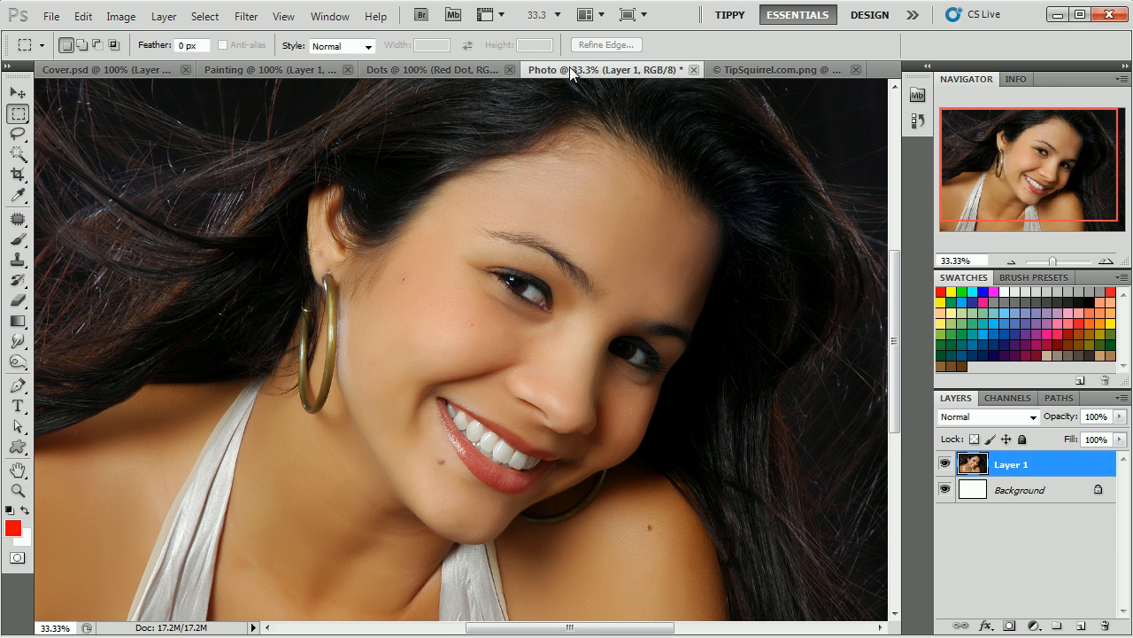
{"action": "left_click", "coordinate": [18, 218]}
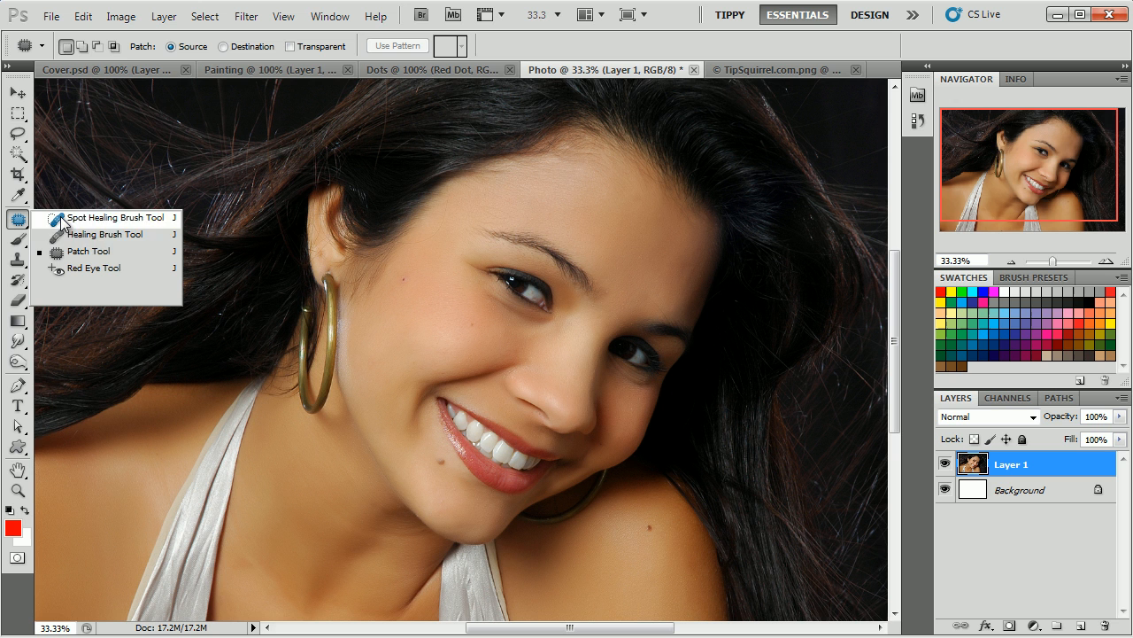
{"action": "mouse_move", "coordinate": [73, 257]}
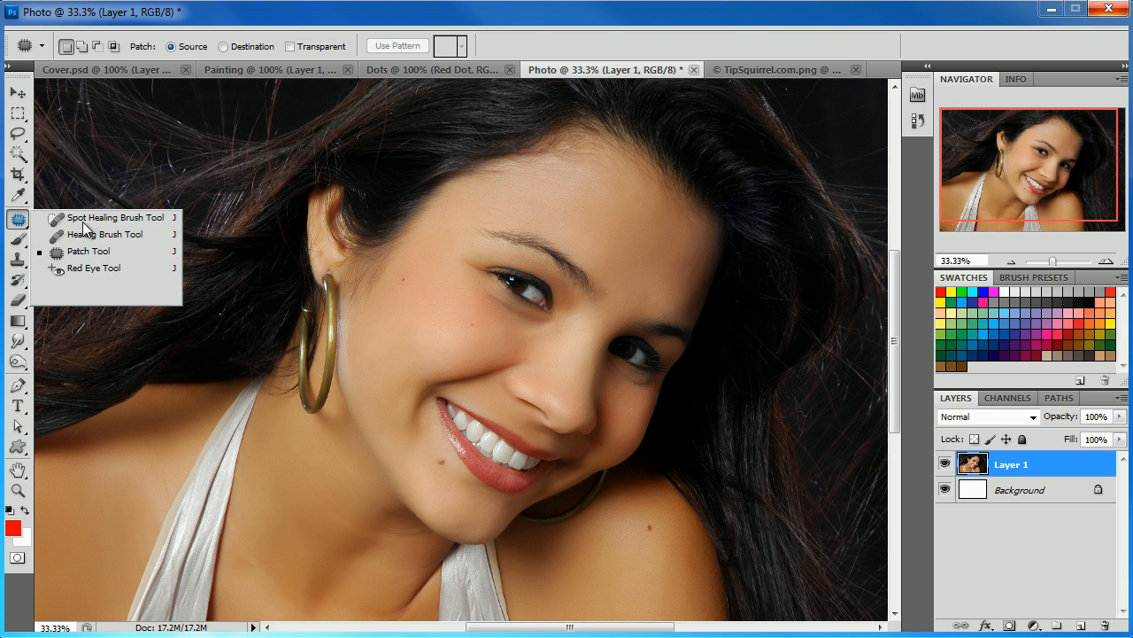
{"action": "left_click", "coordinate": [114, 217]}
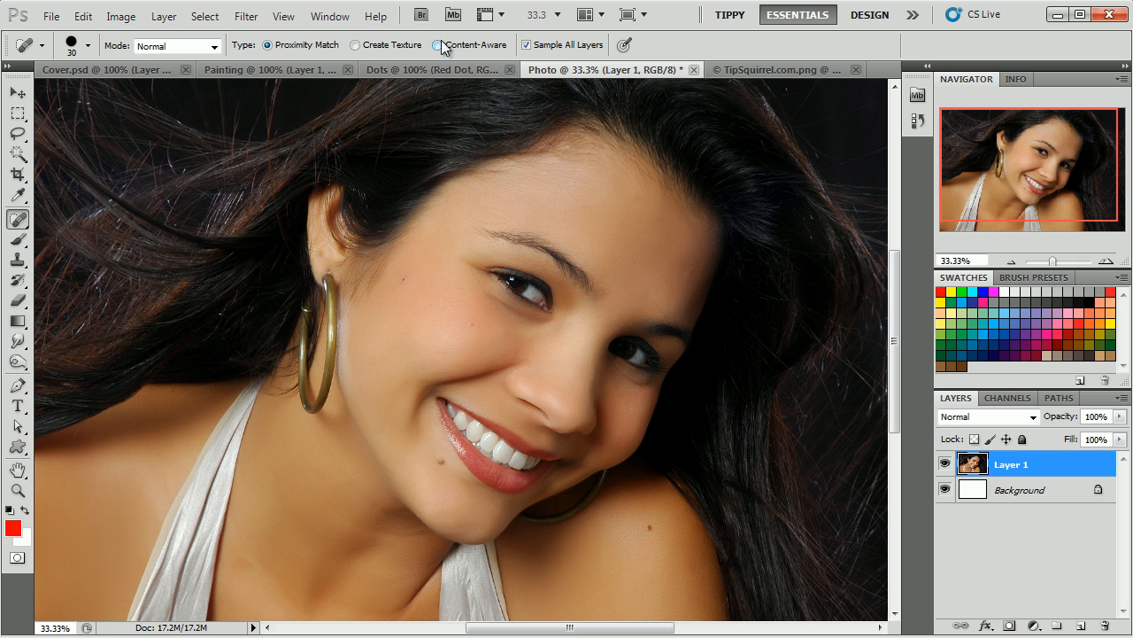
{"action": "mouse_move", "coordinate": [442, 45]}
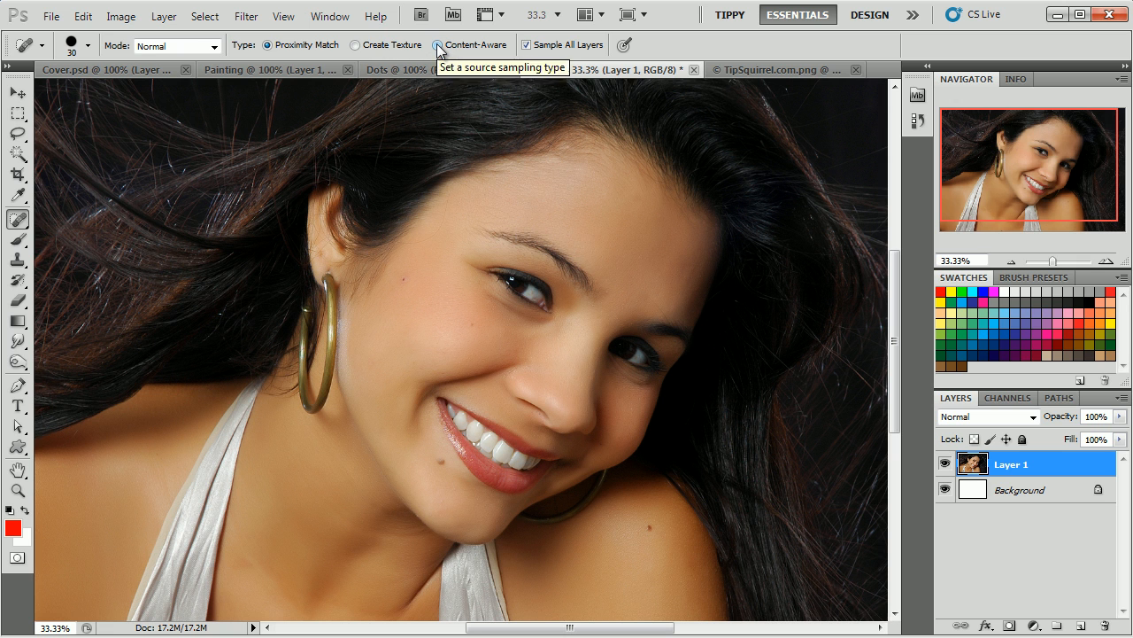
{"action": "left_click", "coordinate": [444, 44]}
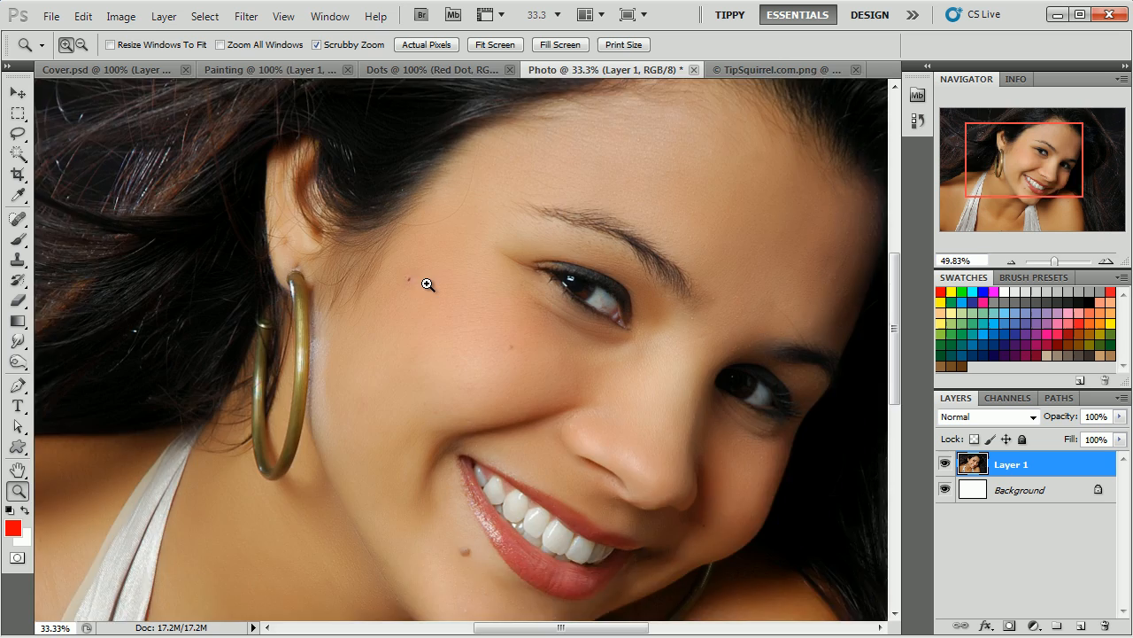
- Zoom in on the cheek and spot-heal the small blemish
{"action": "left_click", "coordinate": [428, 283]}
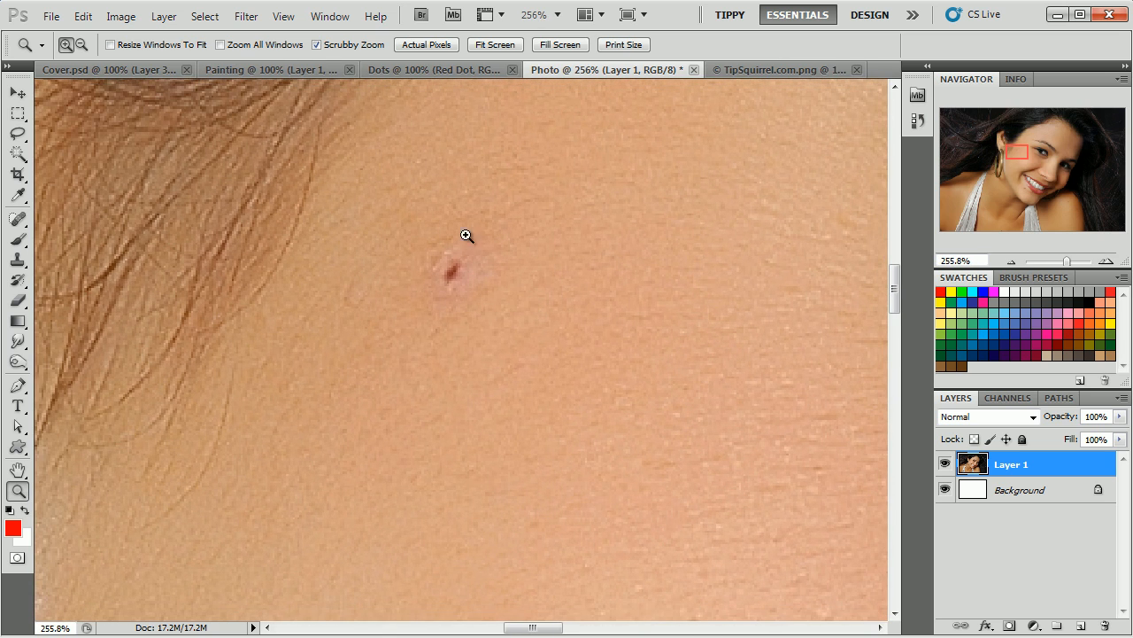
{"action": "mouse_move", "coordinate": [103, 253]}
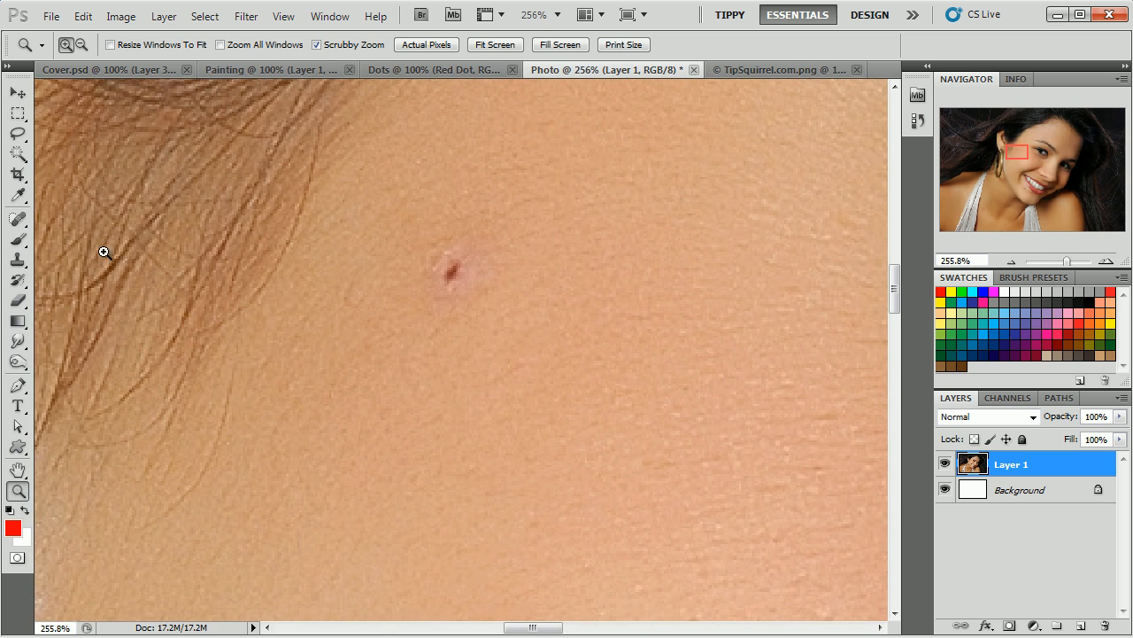
{"action": "left_click", "coordinate": [17, 219]}
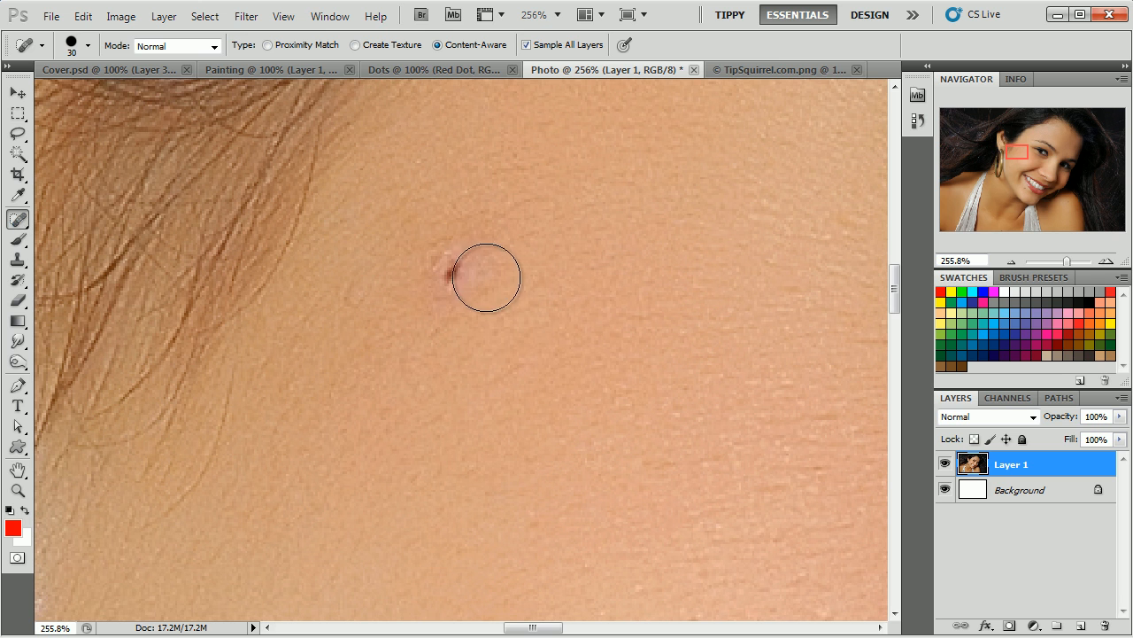
{"action": "left_click", "coordinate": [470, 274]}
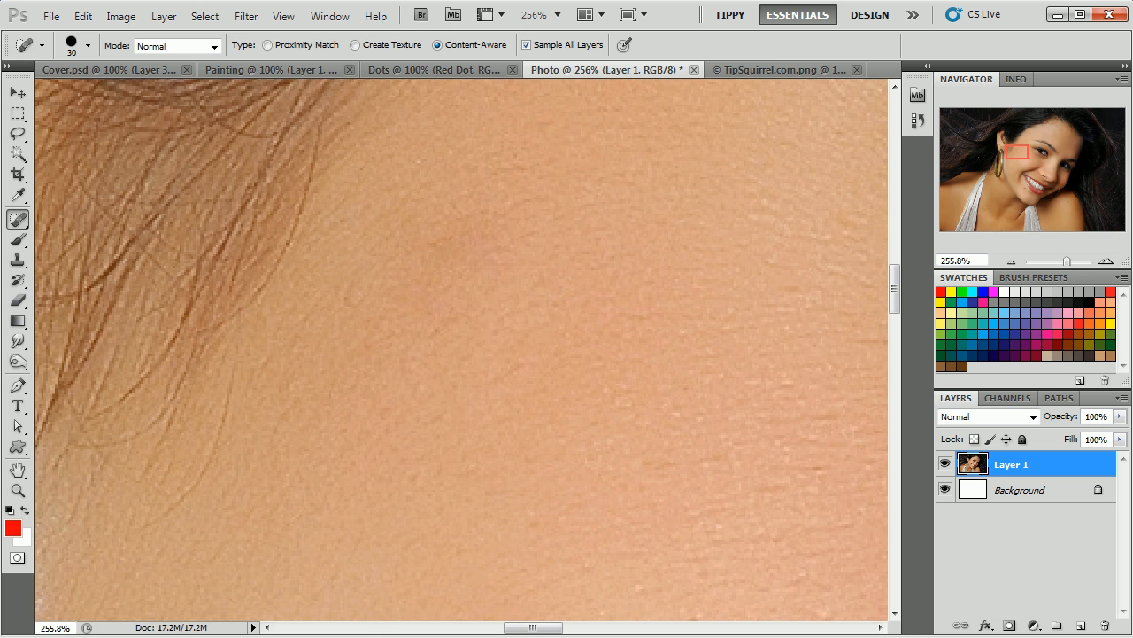
{"action": "mouse_move", "coordinate": [1014, 155]}
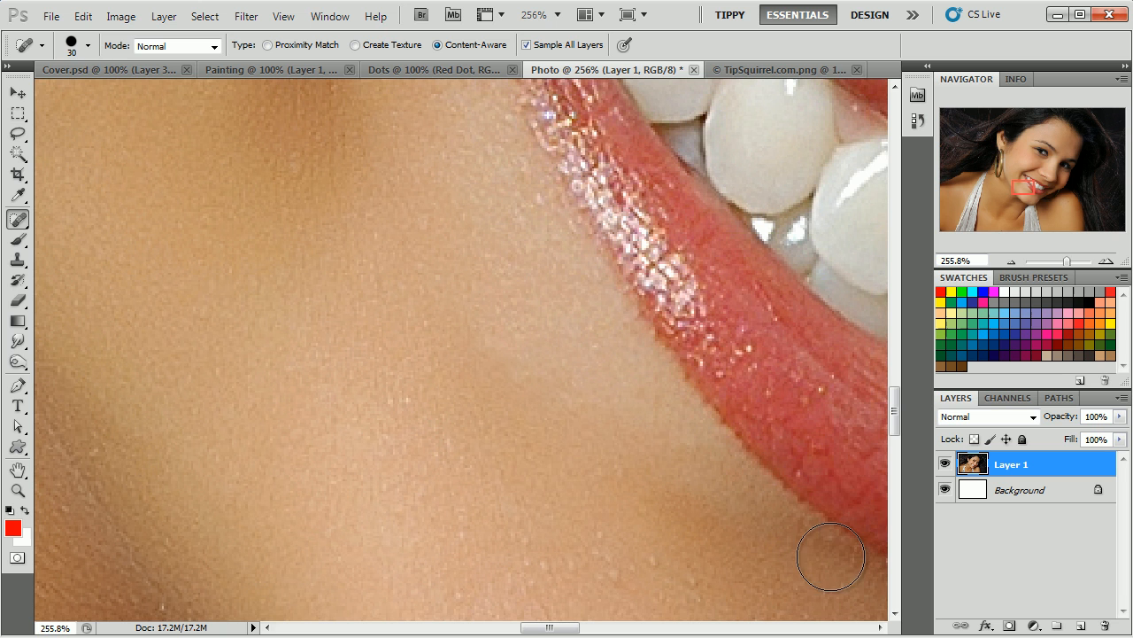
{"action": "mouse_move", "coordinate": [58, 229]}
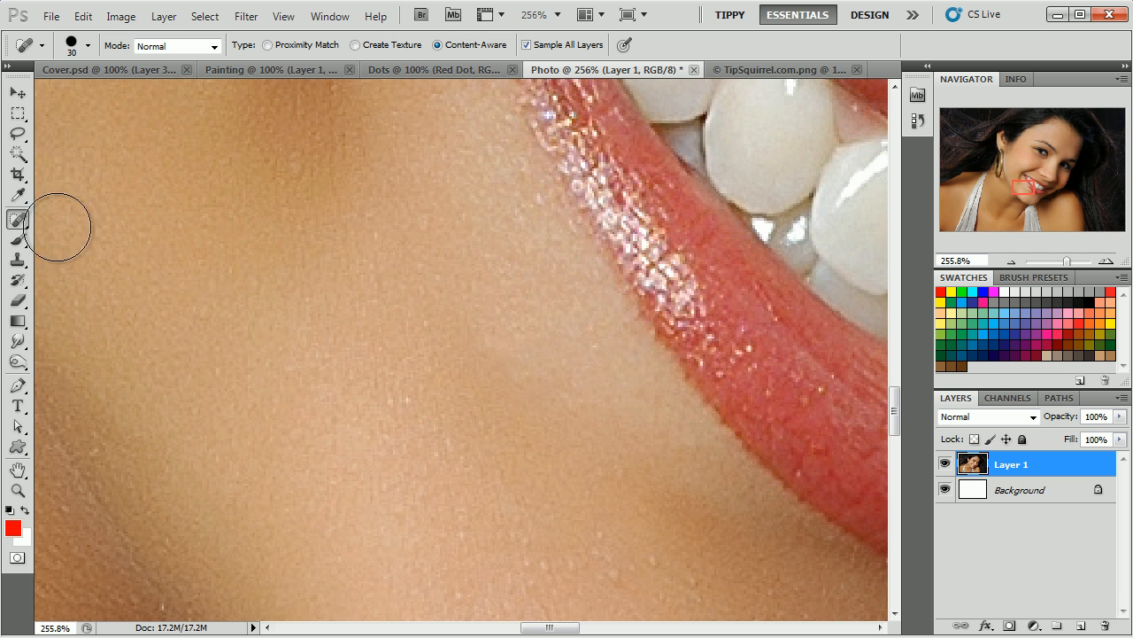
{"action": "mouse_move", "coordinate": [5, 221]}
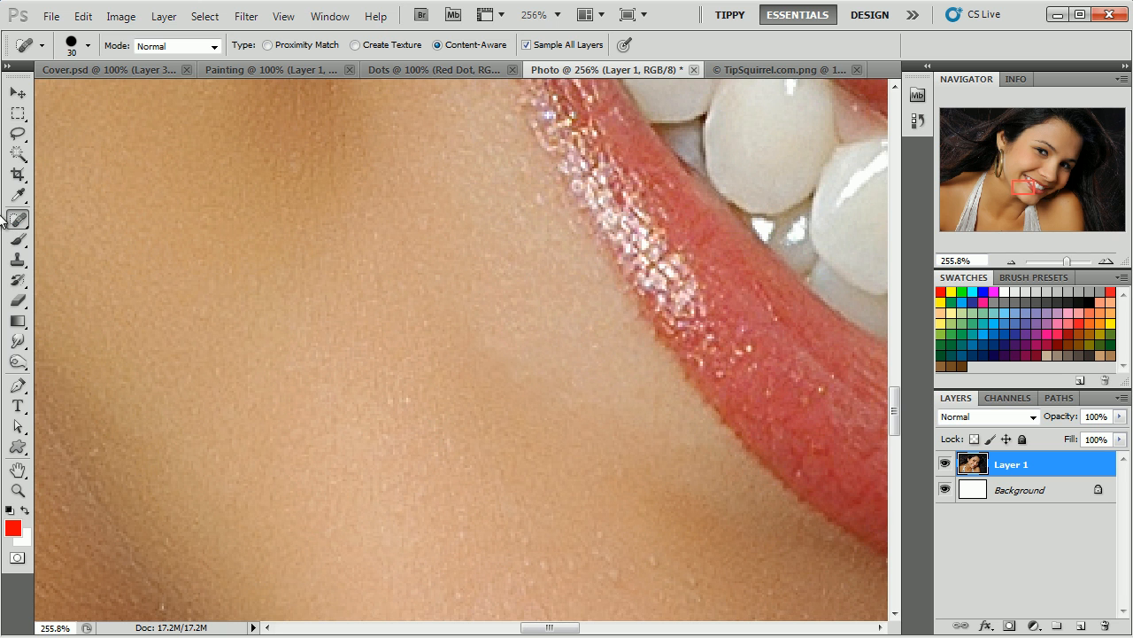
- Switch from the healing brush to the Patch Tool
{"action": "left_click", "coordinate": [18, 219]}
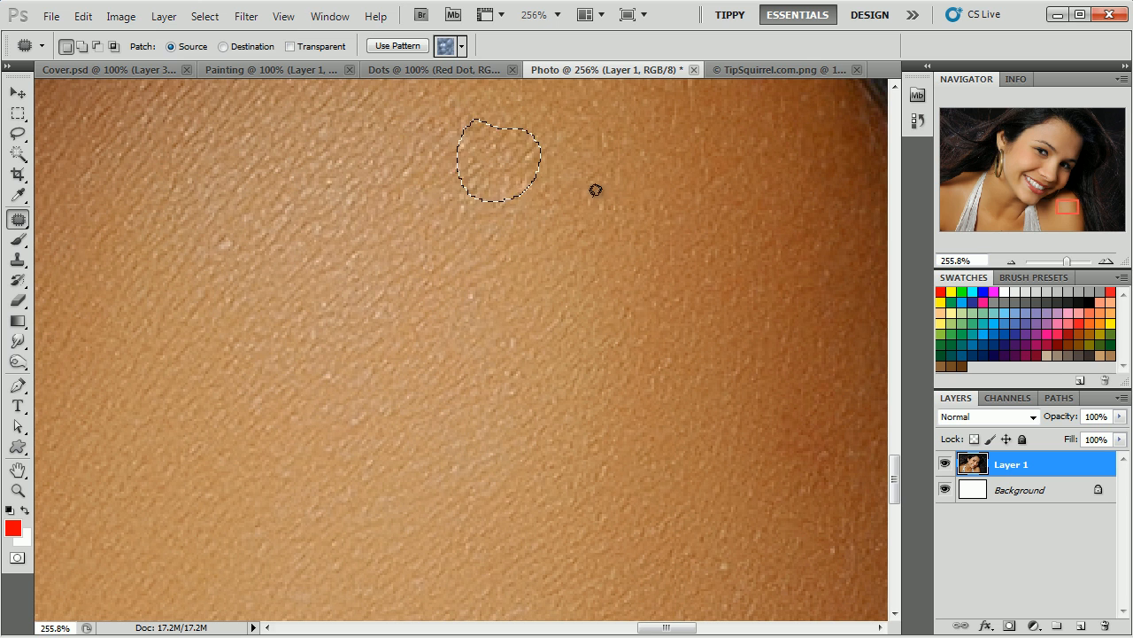
{"action": "mouse_move", "coordinate": [557, 279]}
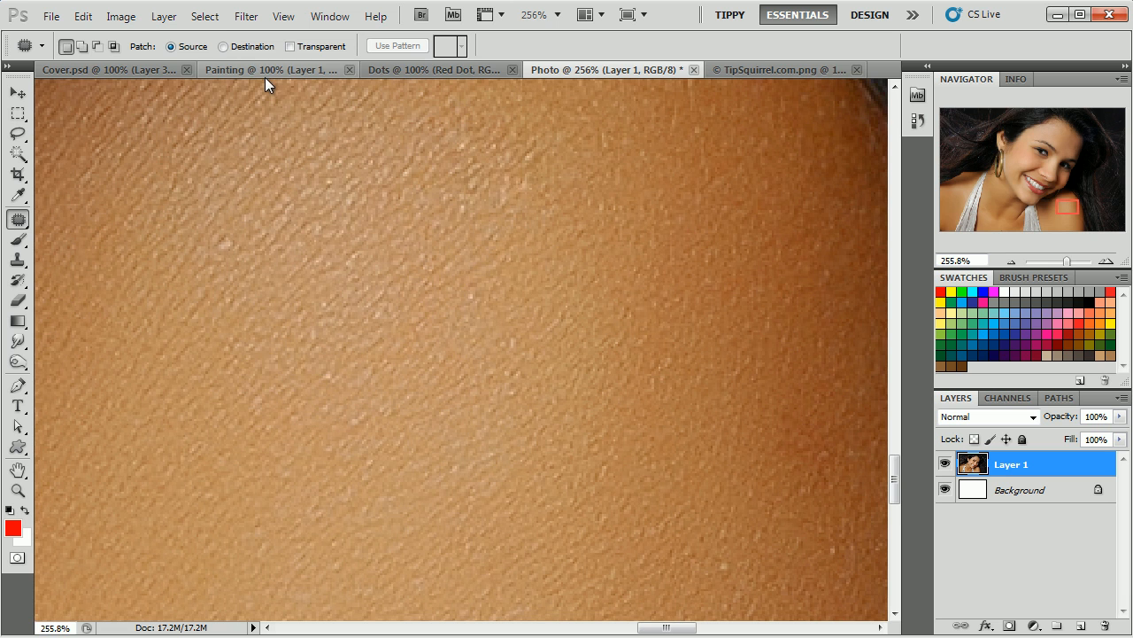
- In the Painting document, select the Brush Tool and its brush preset options
{"action": "left_click", "coordinate": [265, 69]}
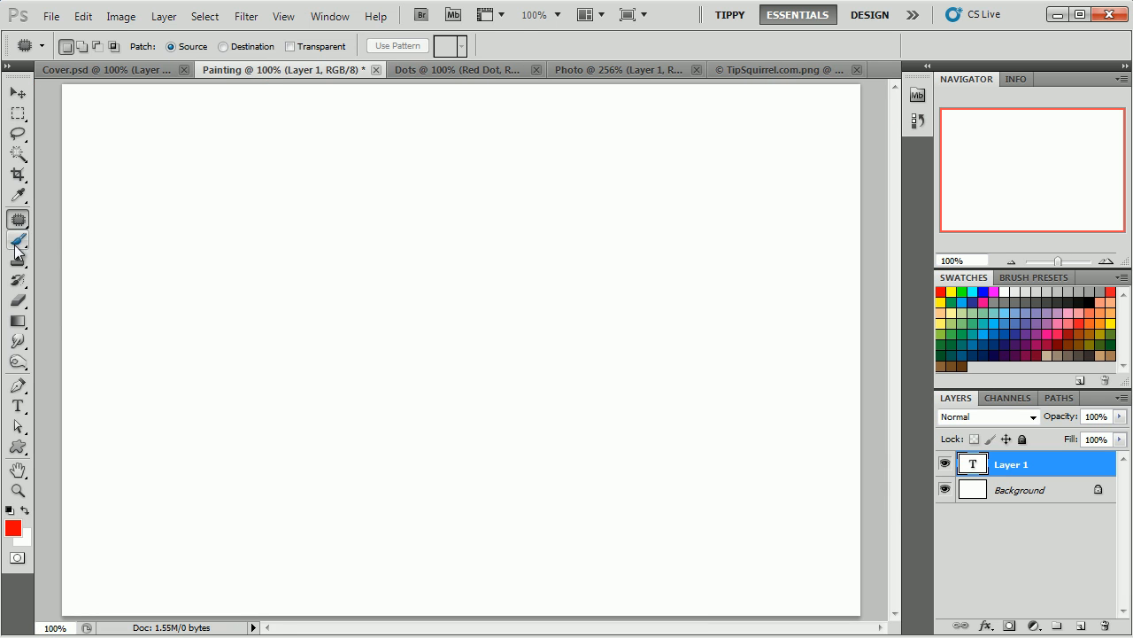
{"action": "left_click", "coordinate": [18, 240]}
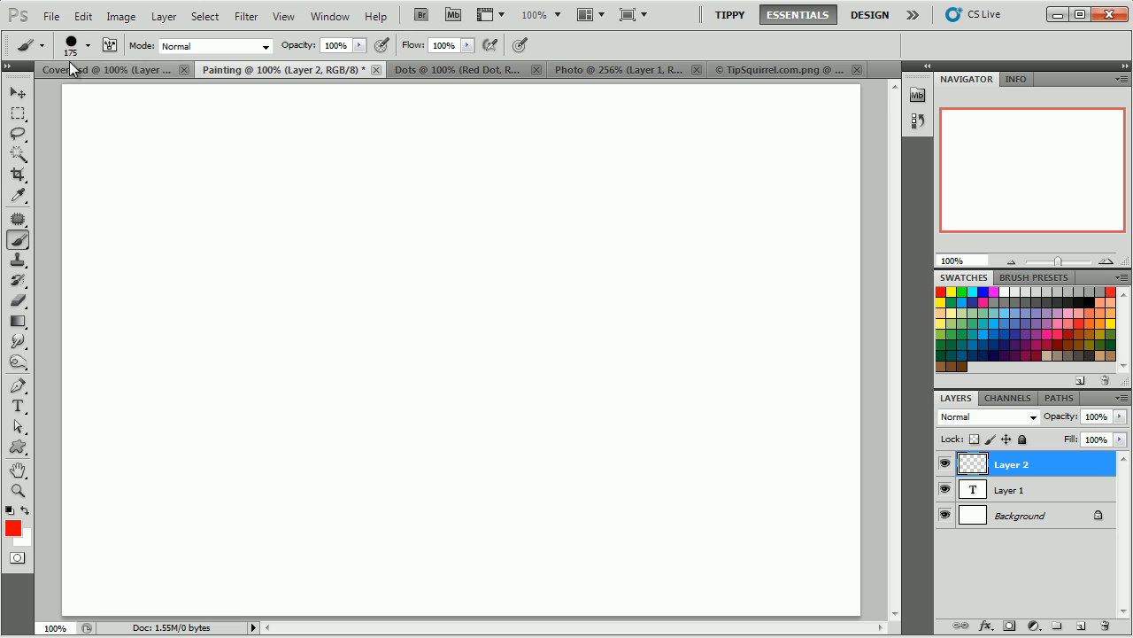
{"action": "left_click", "coordinate": [87, 46]}
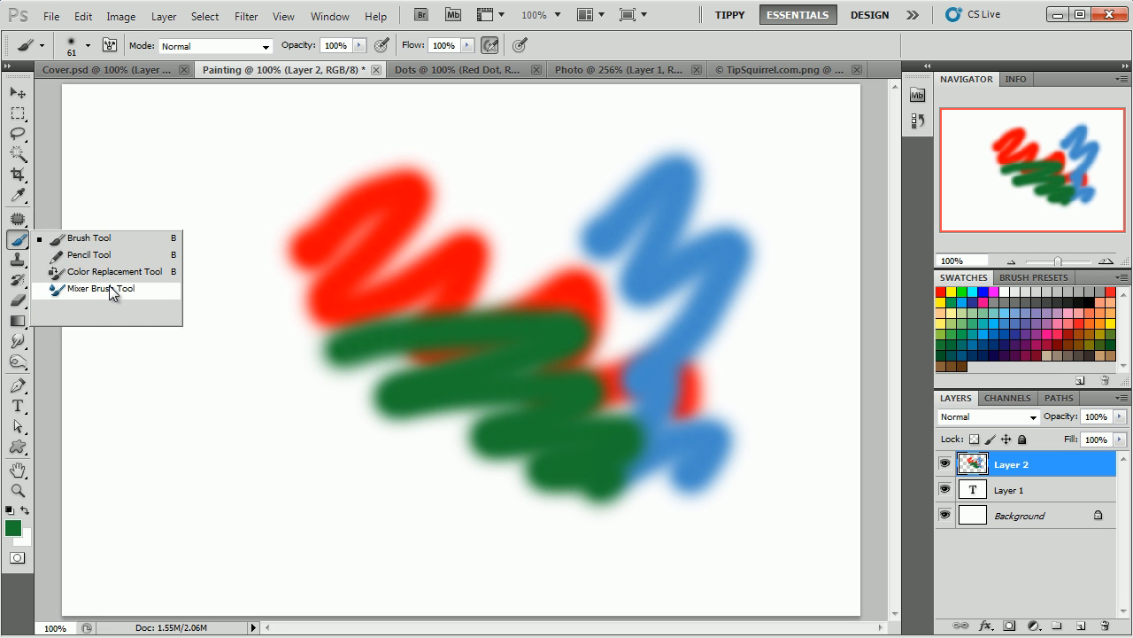
- With the Mixer Brush and a bristle tip, smear green paint into the red strokes
{"action": "left_click", "coordinate": [100, 288]}
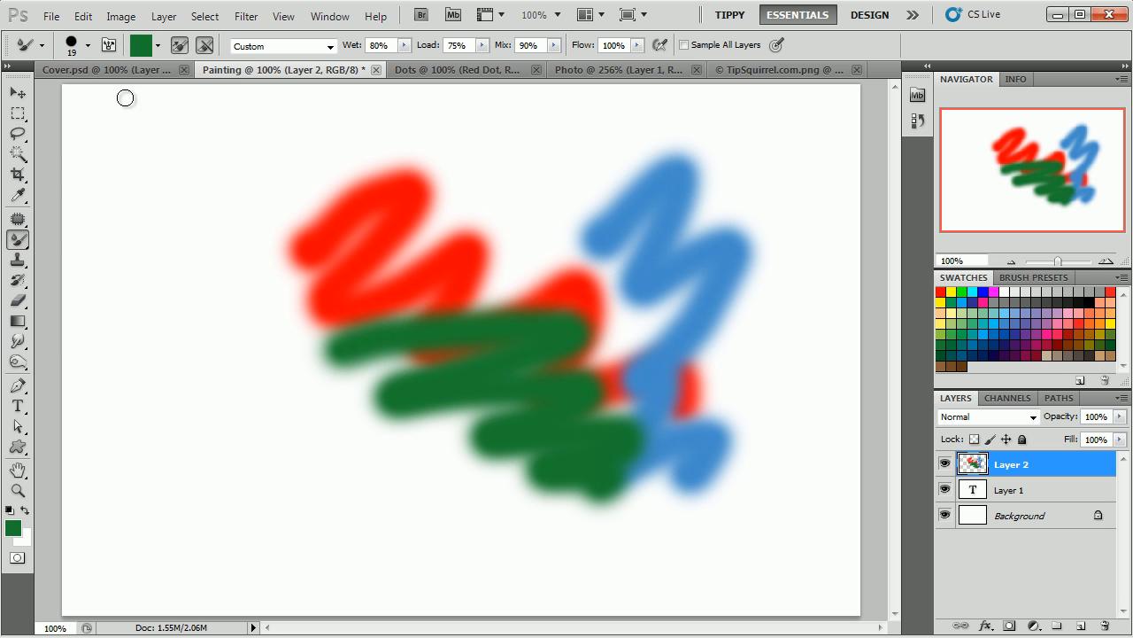
{"action": "left_click", "coordinate": [88, 45]}
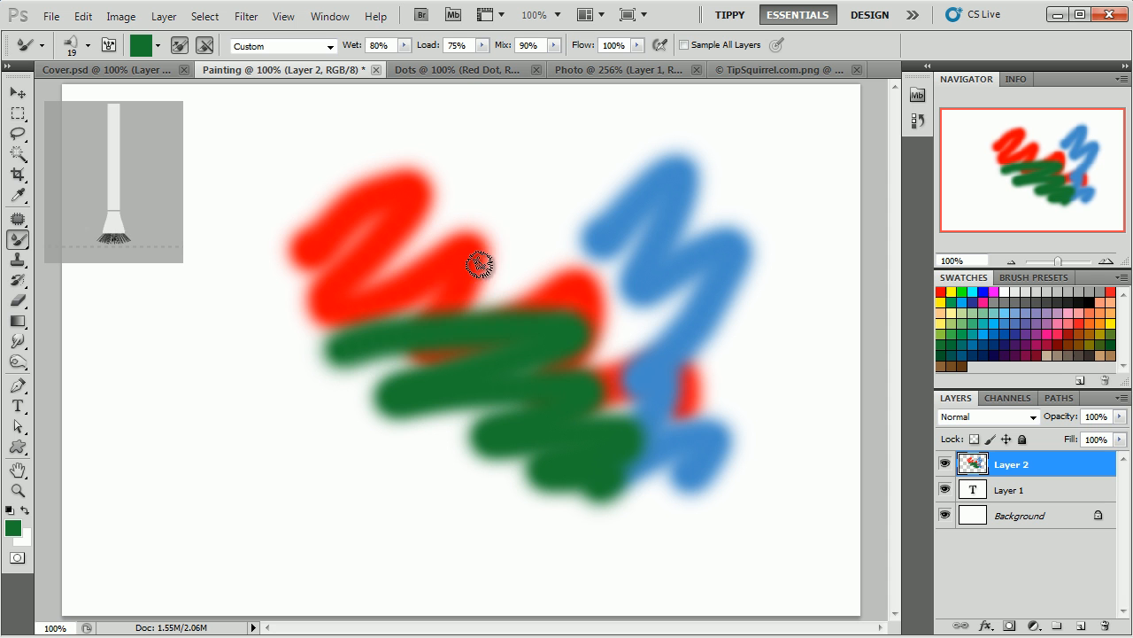
{"action": "left_click_drag", "start_coordinate": [478, 264], "coordinate": [625, 435]}
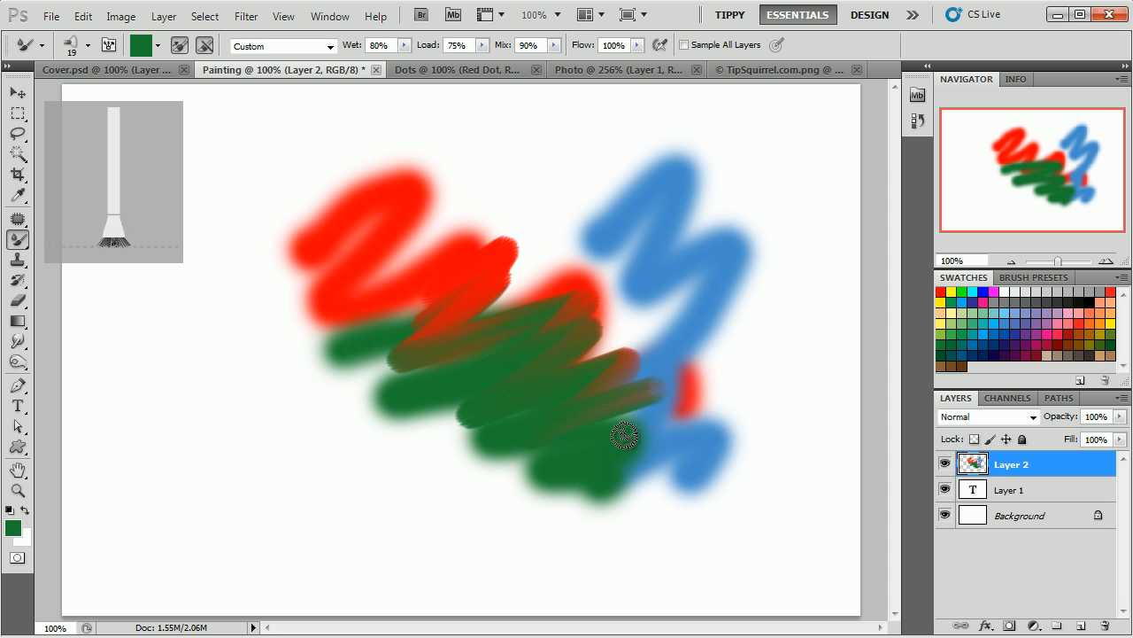
{"action": "left_click_drag", "start_coordinate": [624, 436], "coordinate": [558, 271]}
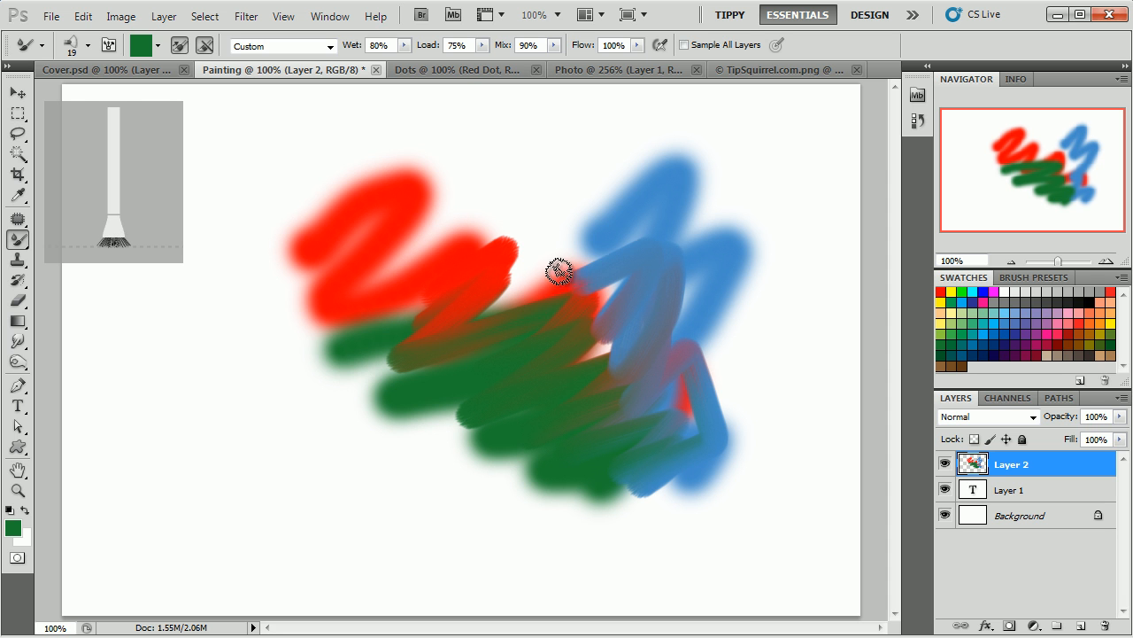
{"action": "left_click_drag", "start_coordinate": [558, 270], "coordinate": [365, 246]}
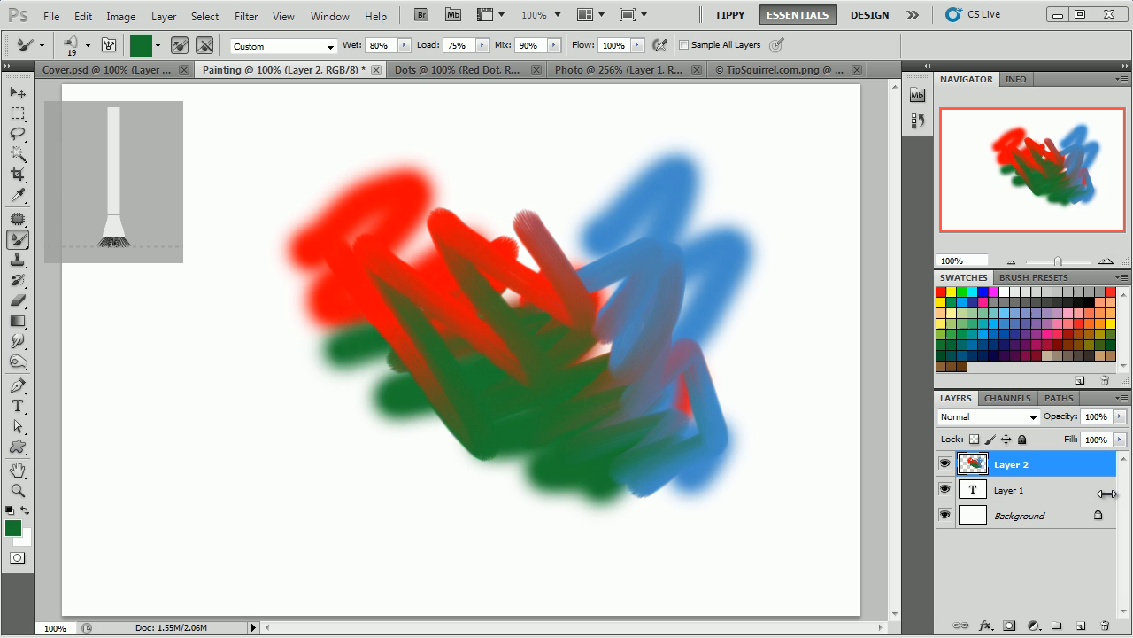
{"action": "mouse_move", "coordinate": [751, 454]}
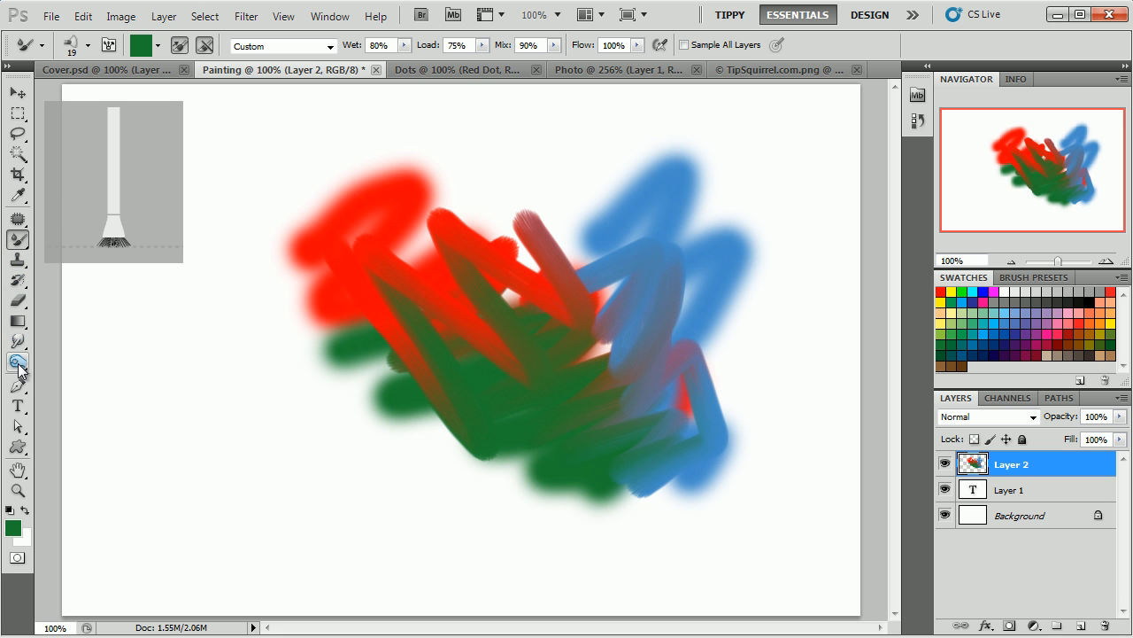
- On the Photo portrait, select the Dodge Tool, resize the view, and set Range to Highlights
{"action": "left_click", "coordinate": [18, 363]}
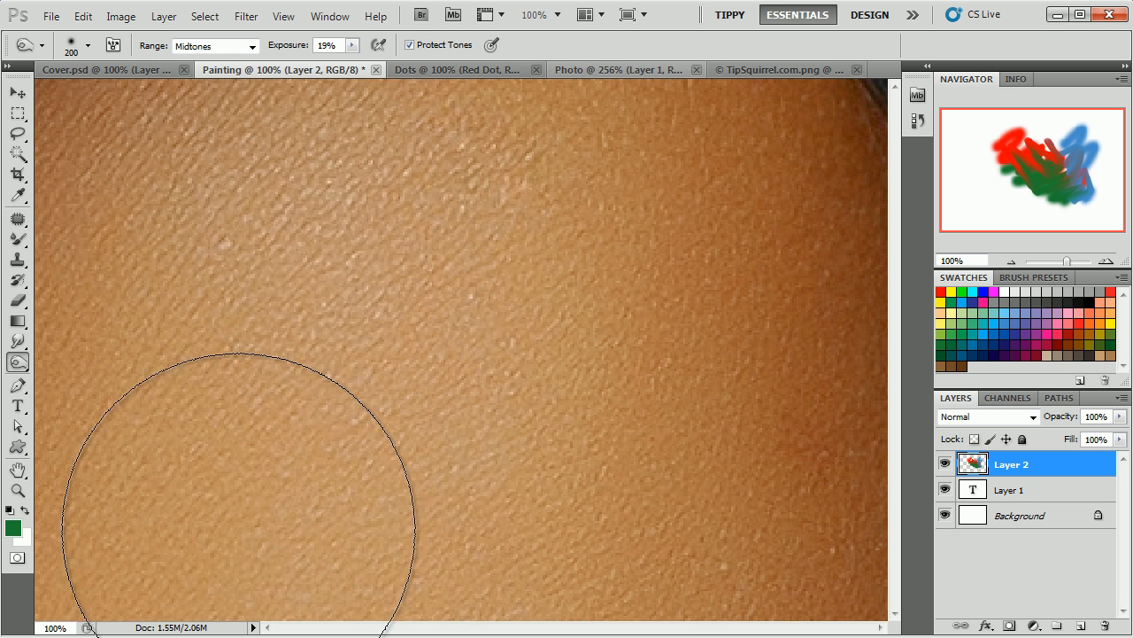
{"action": "left_click", "coordinate": [611, 69]}
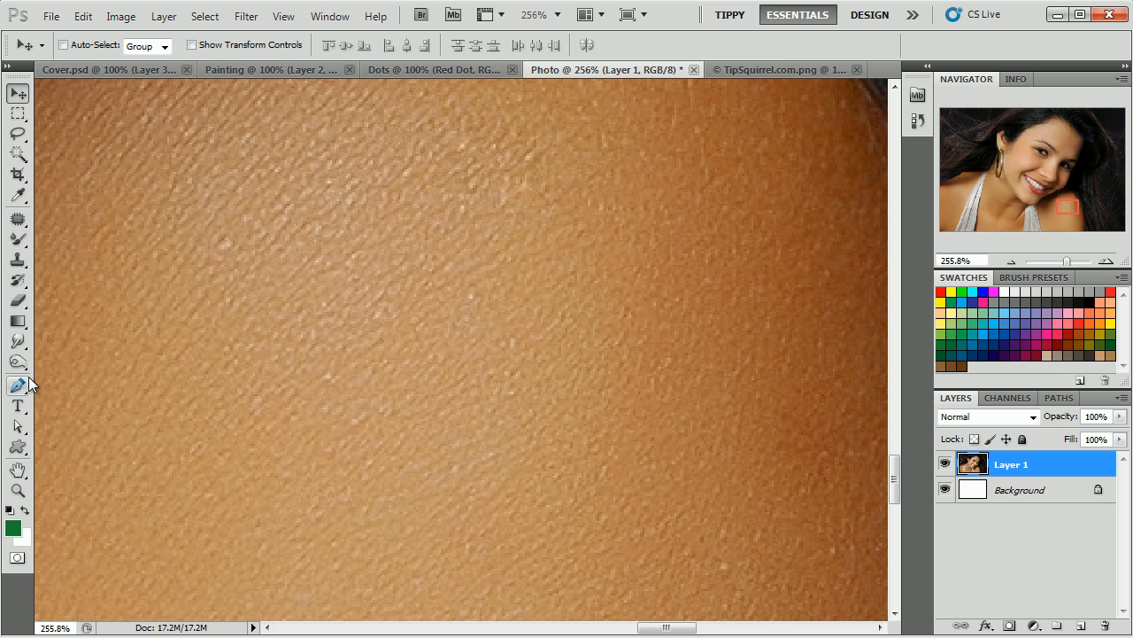
{"action": "left_click", "coordinate": [18, 361]}
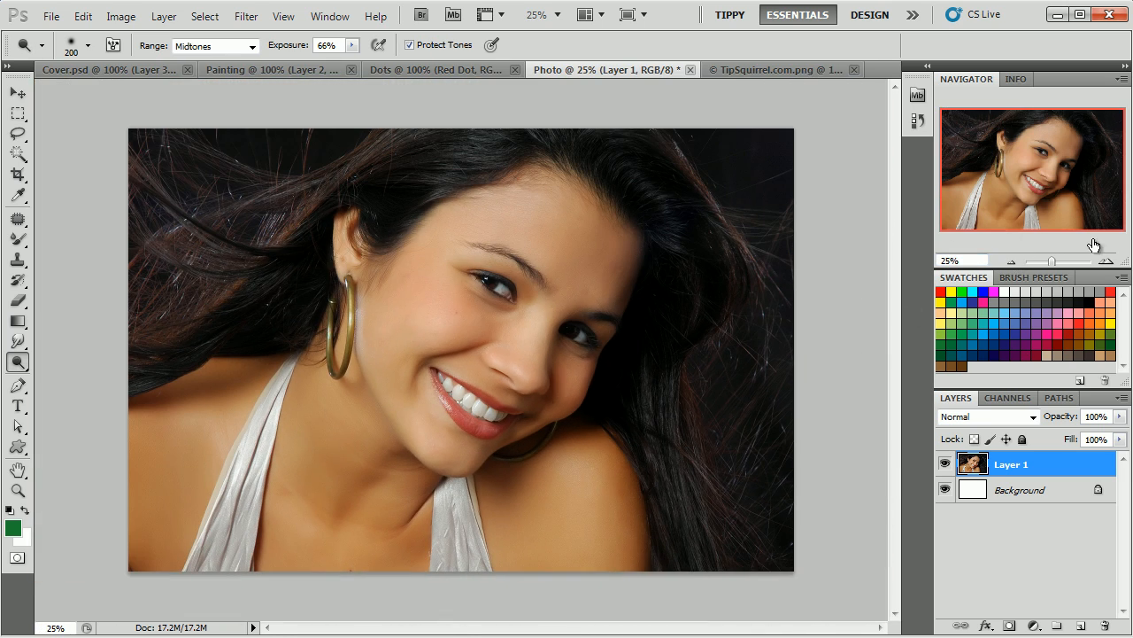
{"action": "left_click", "coordinate": [22, 361]}
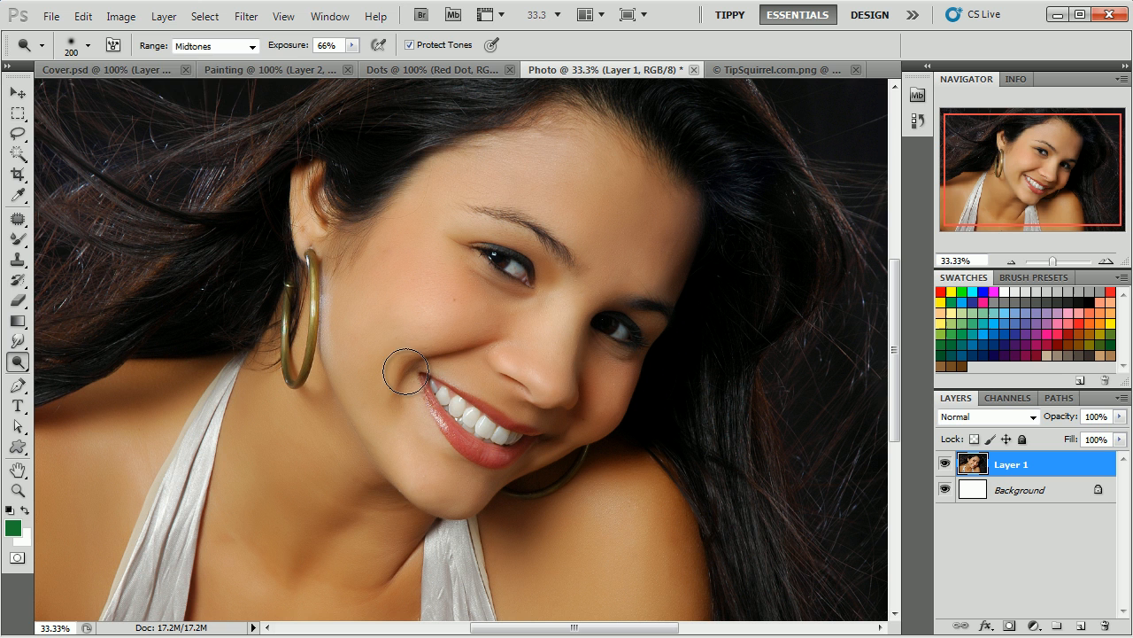
{"action": "left_click", "coordinate": [212, 45]}
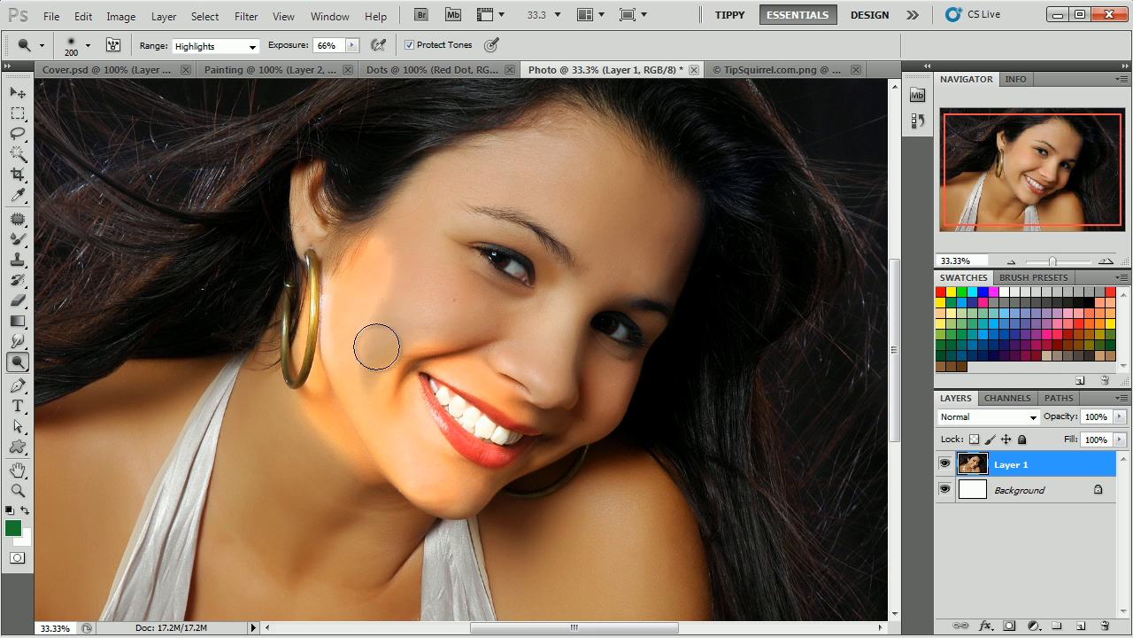
- Dodge the cheek, forehead and area around the eyes
{"action": "left_click_drag", "start_coordinate": [376, 345], "coordinate": [532, 159]}
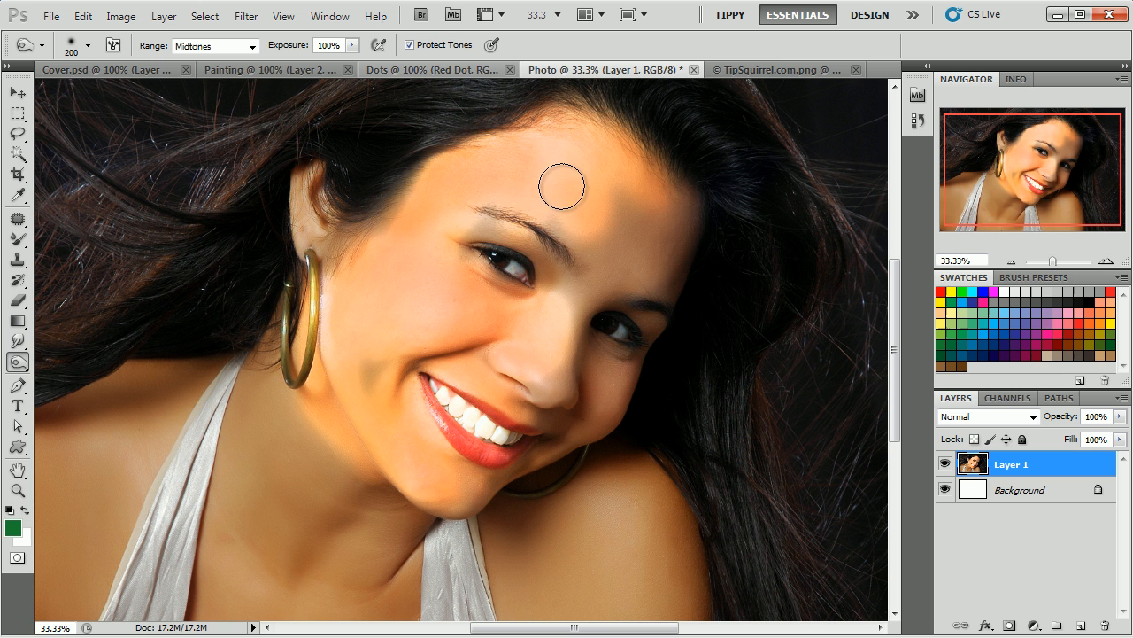
{"action": "left_click_drag", "start_coordinate": [563, 186], "coordinate": [601, 344]}
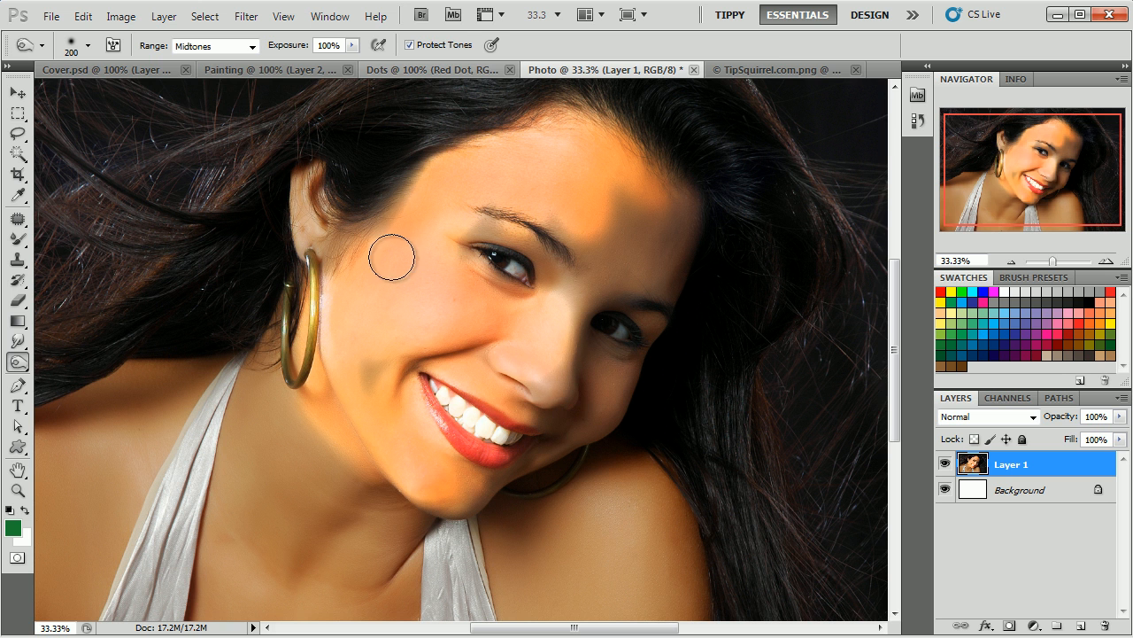
{"action": "left_click_drag", "start_coordinate": [391, 258], "coordinate": [636, 183]}
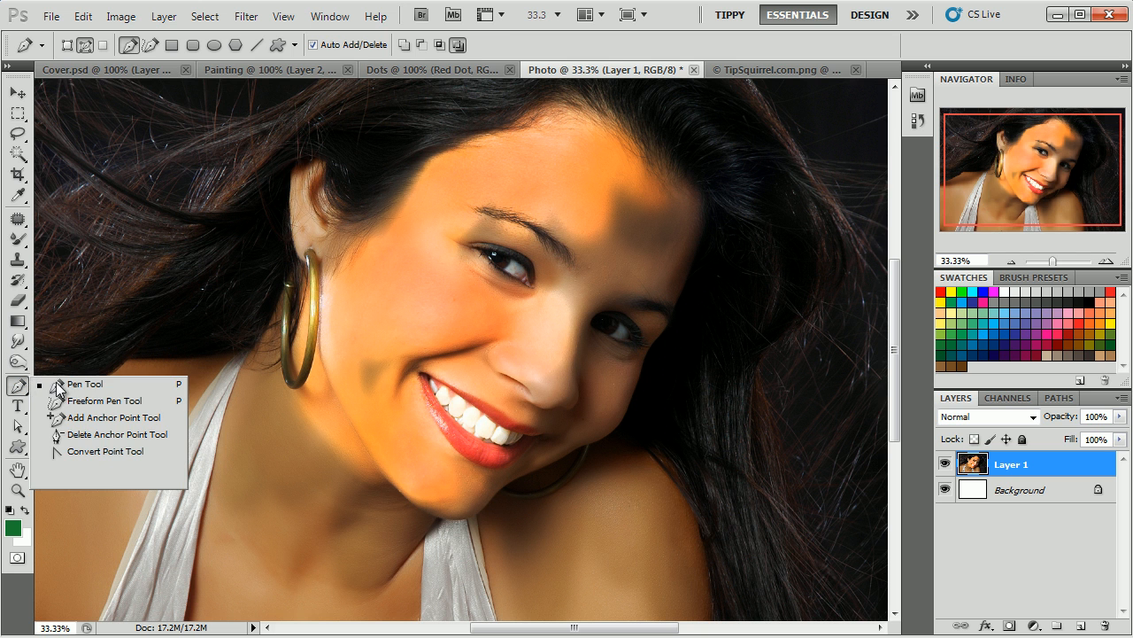
- Pick the Freeform Pen Tool to draw a freehand path around the paint strokes
{"action": "left_click", "coordinate": [257, 69]}
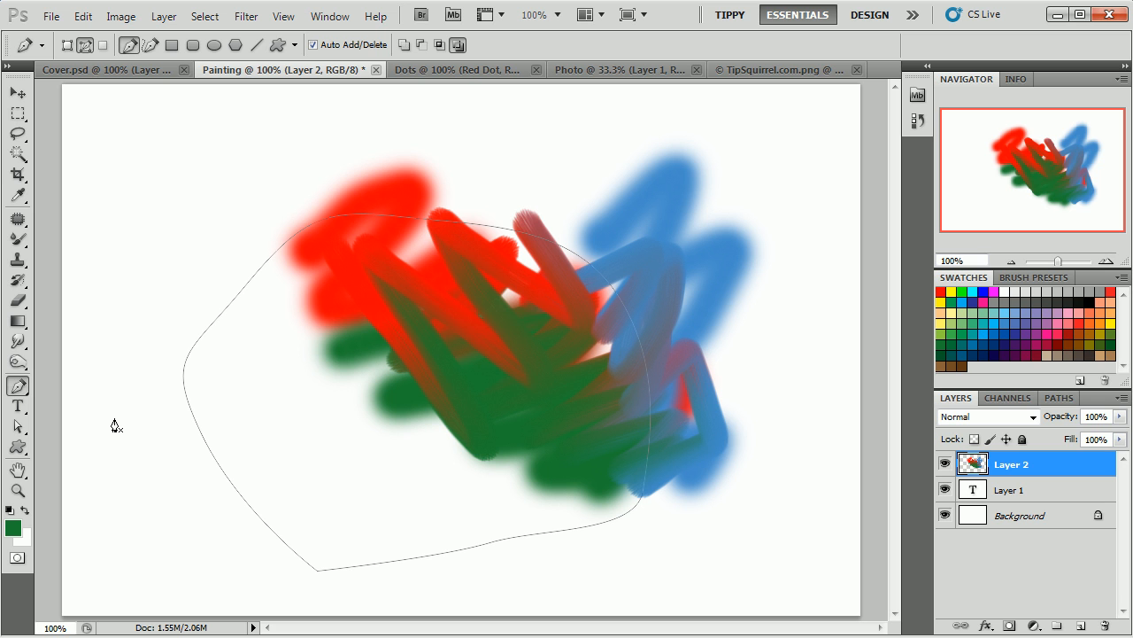
{"action": "mouse_move", "coordinate": [138, 397]}
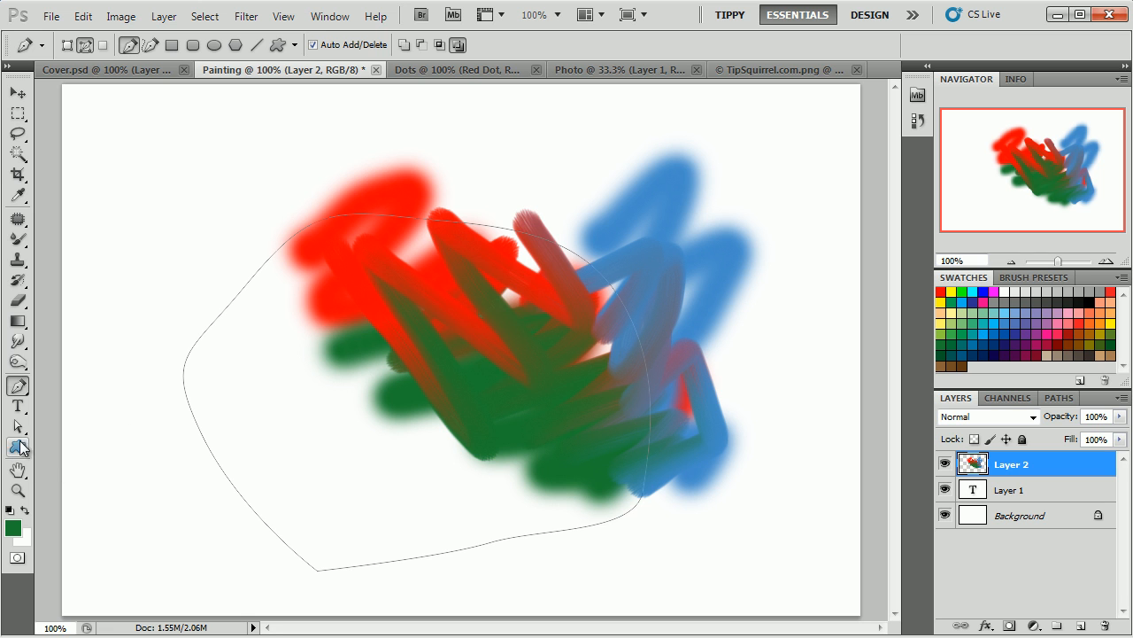
- Select the umbrella custom shape, add Layer 3, and reopen the shape picker
{"action": "left_click", "coordinate": [18, 447]}
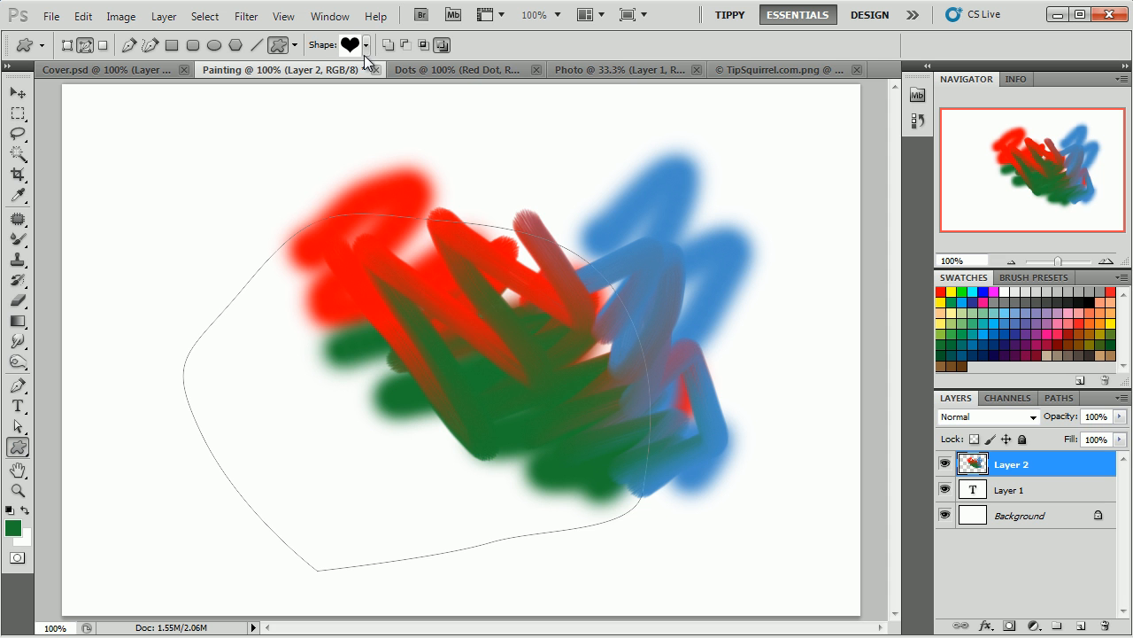
{"action": "left_click", "coordinate": [366, 45]}
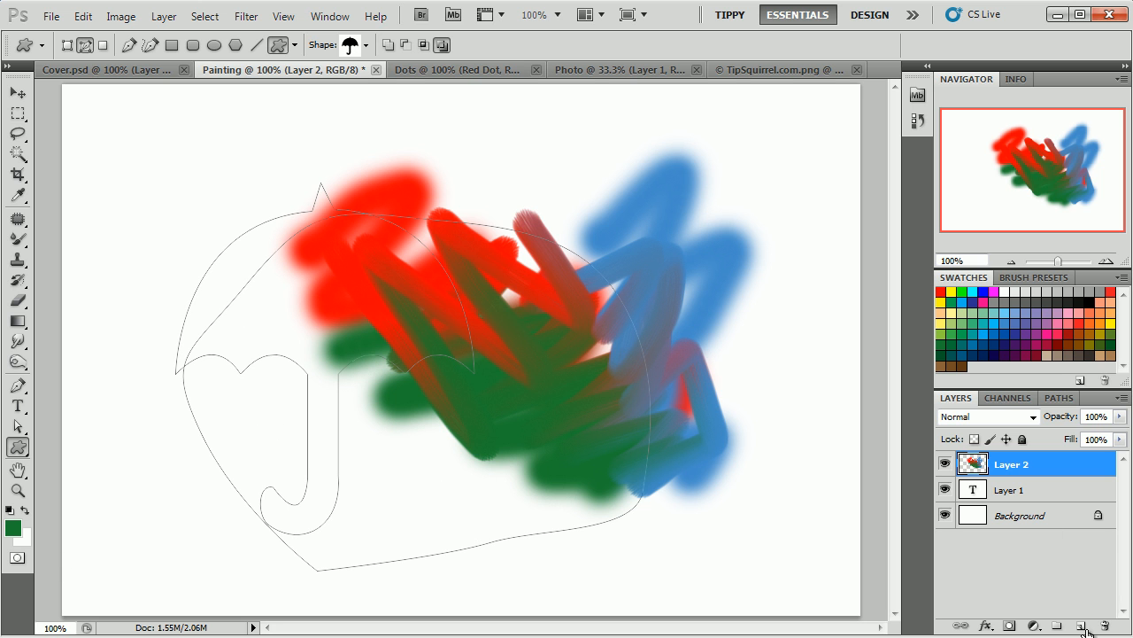
{"action": "left_click", "coordinate": [1081, 625]}
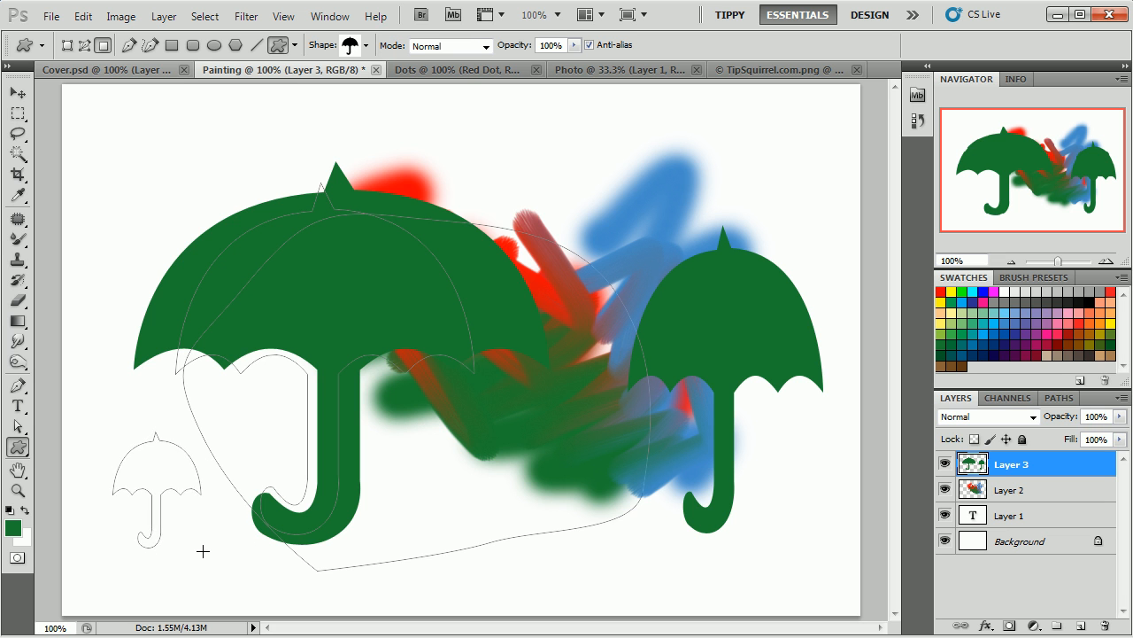
{"action": "left_click", "coordinate": [367, 45]}
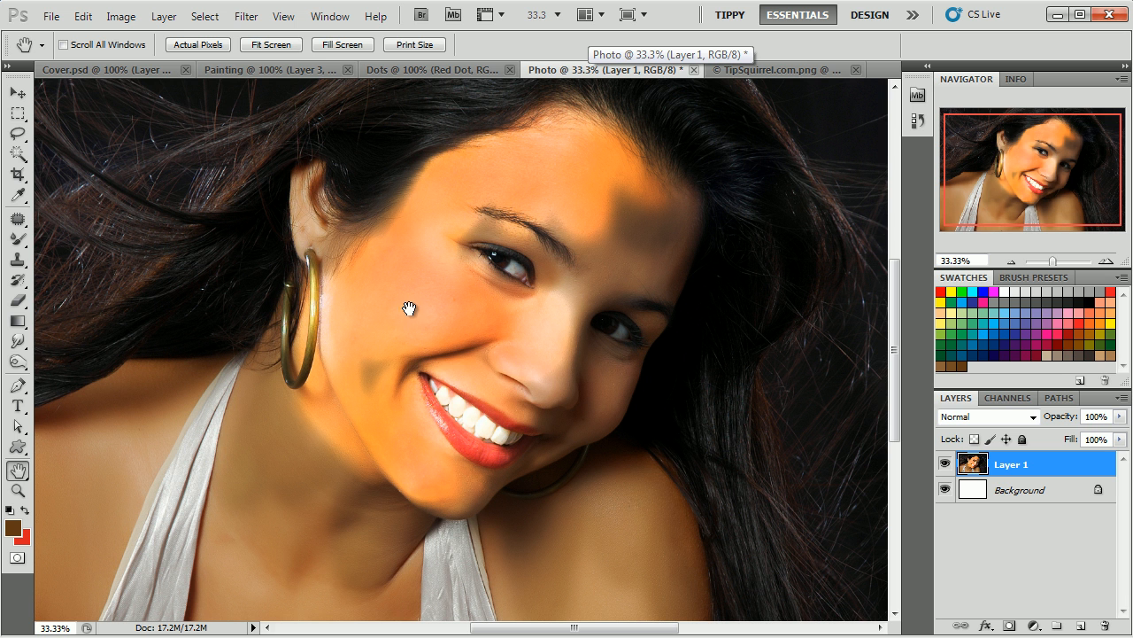
{"action": "mouse_move", "coordinate": [958, 223]}
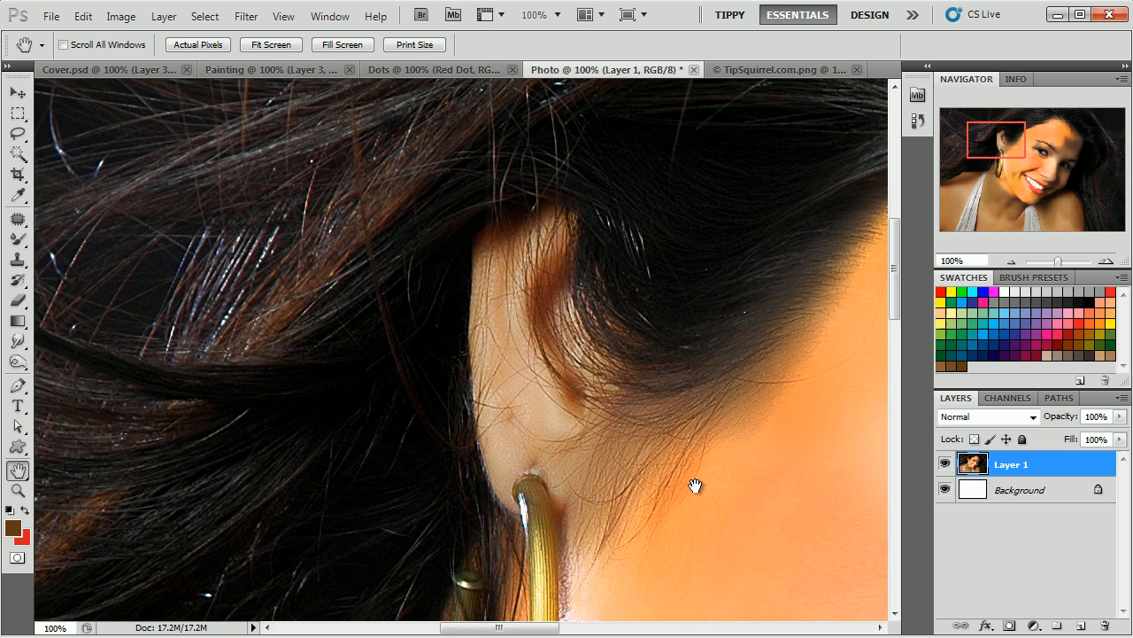
- Pan the full-size photo across the shoulder, hair and hoop earring
{"action": "left_click_drag", "start_coordinate": [695, 485], "coordinate": [374, 202]}
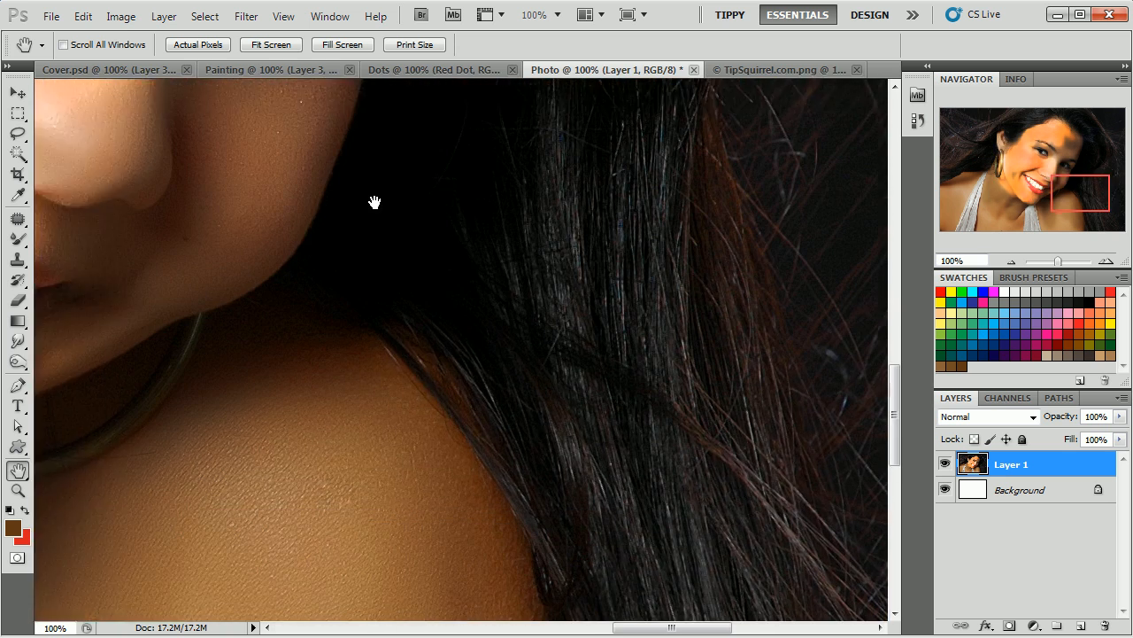
{"action": "left_click_drag", "start_coordinate": [375, 202], "coordinate": [429, 261]}
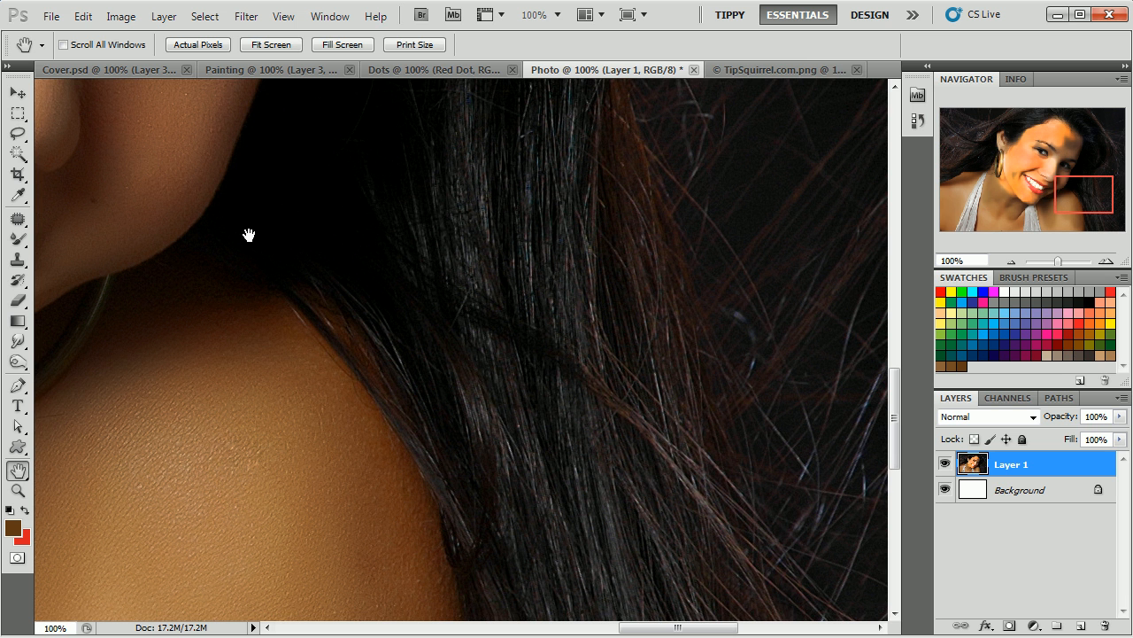
{"action": "left_click", "coordinate": [18, 92]}
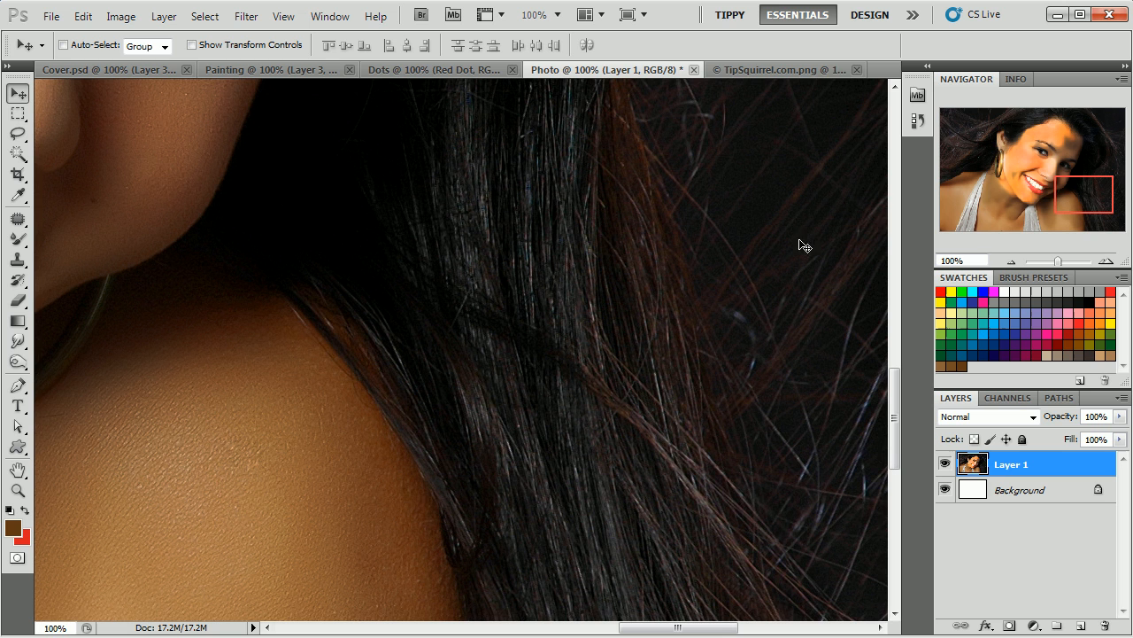
{"action": "mouse_move", "coordinate": [518, 440]}
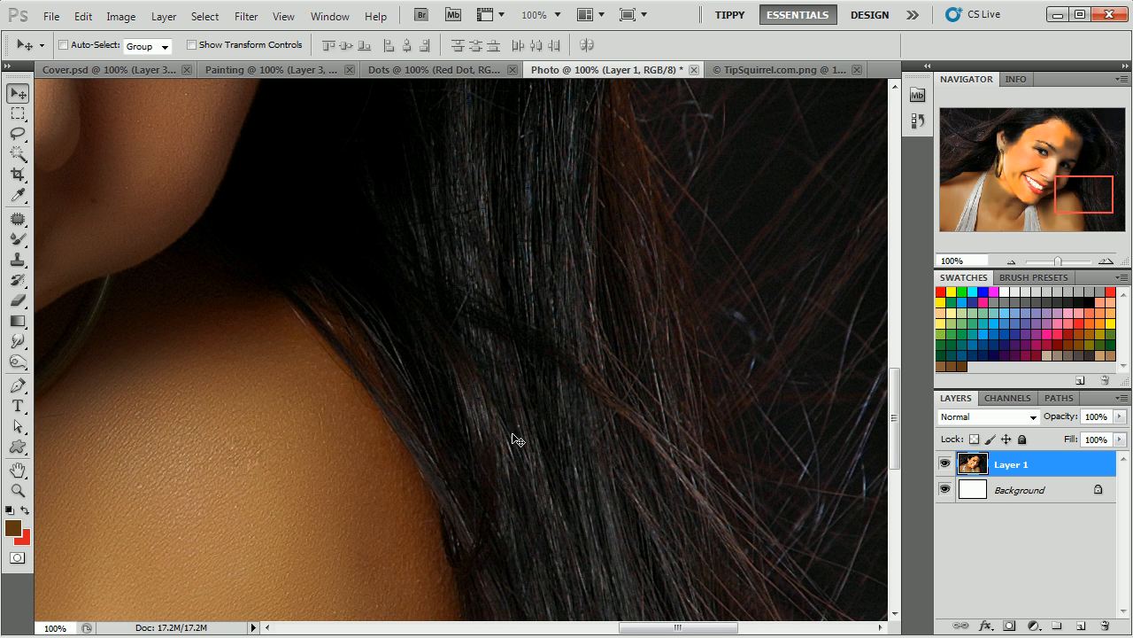
{"action": "mouse_move", "coordinate": [613, 423]}
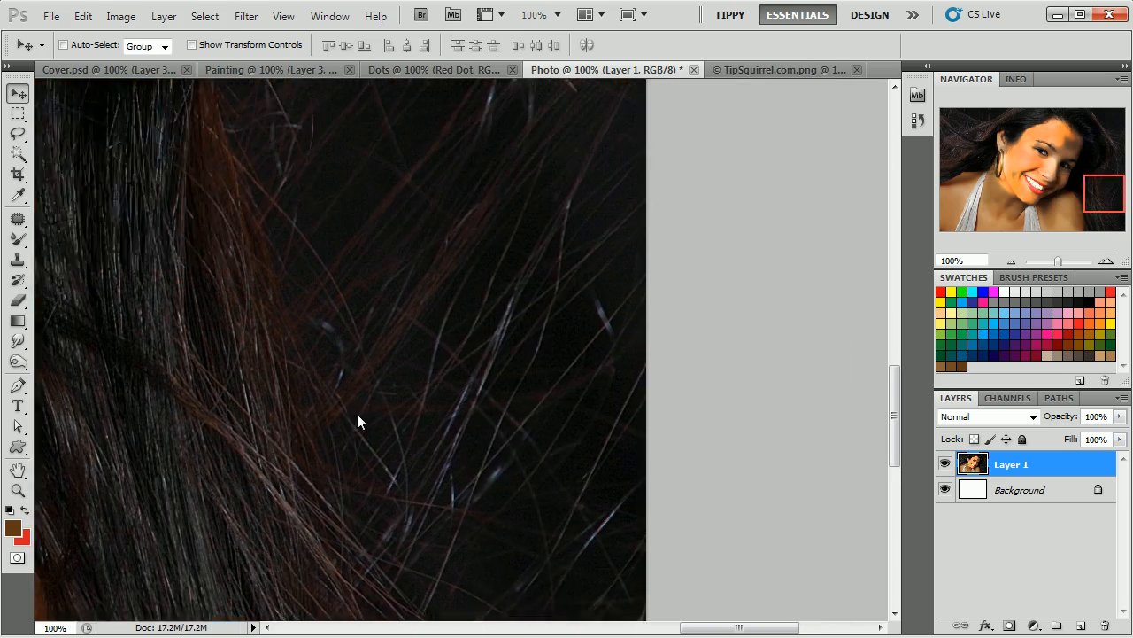
{"action": "left_click_drag", "start_coordinate": [359, 421], "coordinate": [441, 376]}
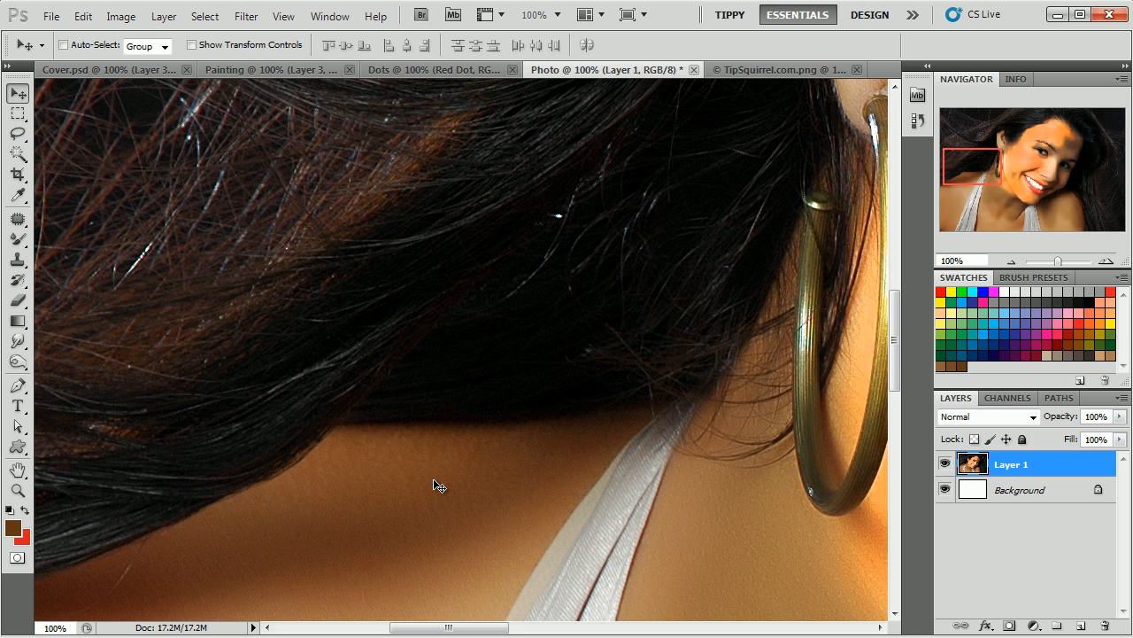
{"action": "mouse_move", "coordinate": [446, 463]}
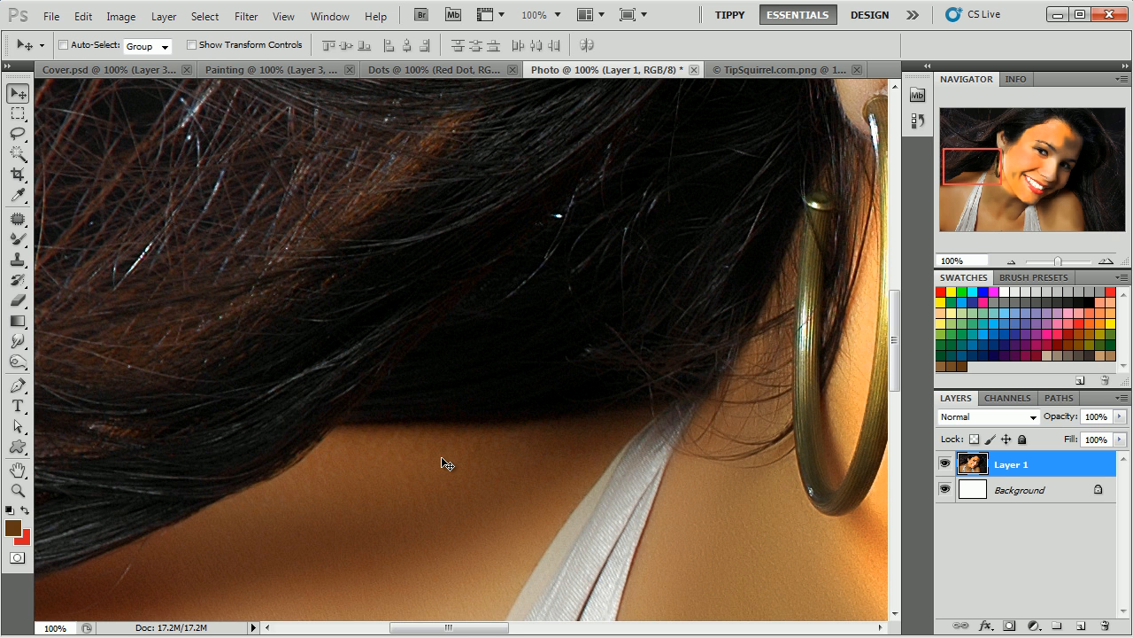
{"action": "mouse_move", "coordinate": [516, 301]}
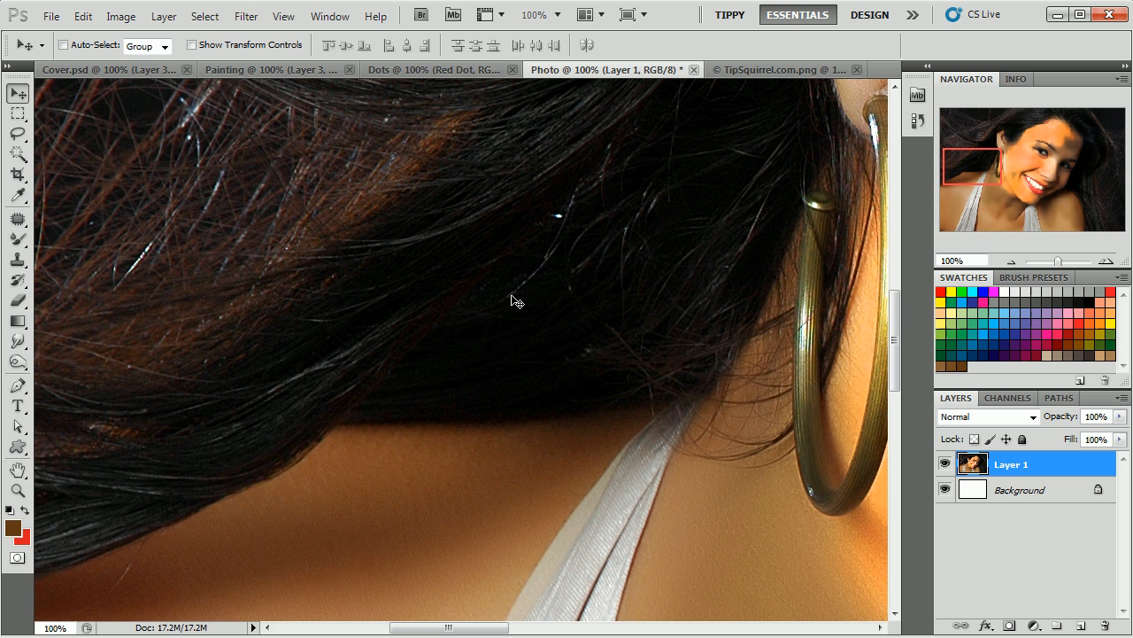